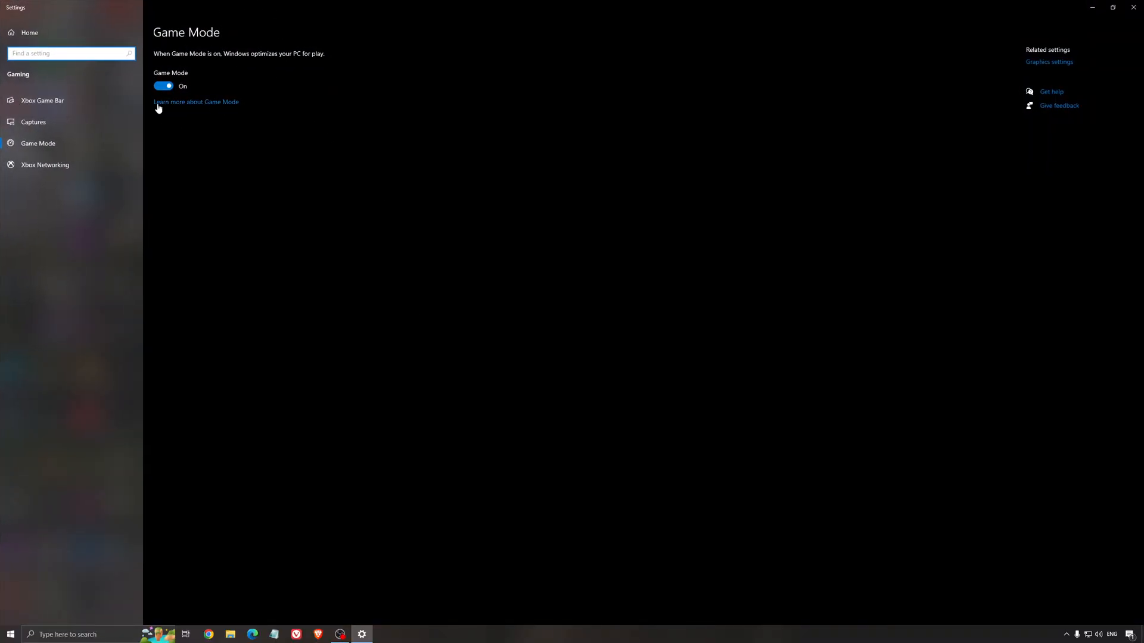
pyautogui.moveTo(452, 204)
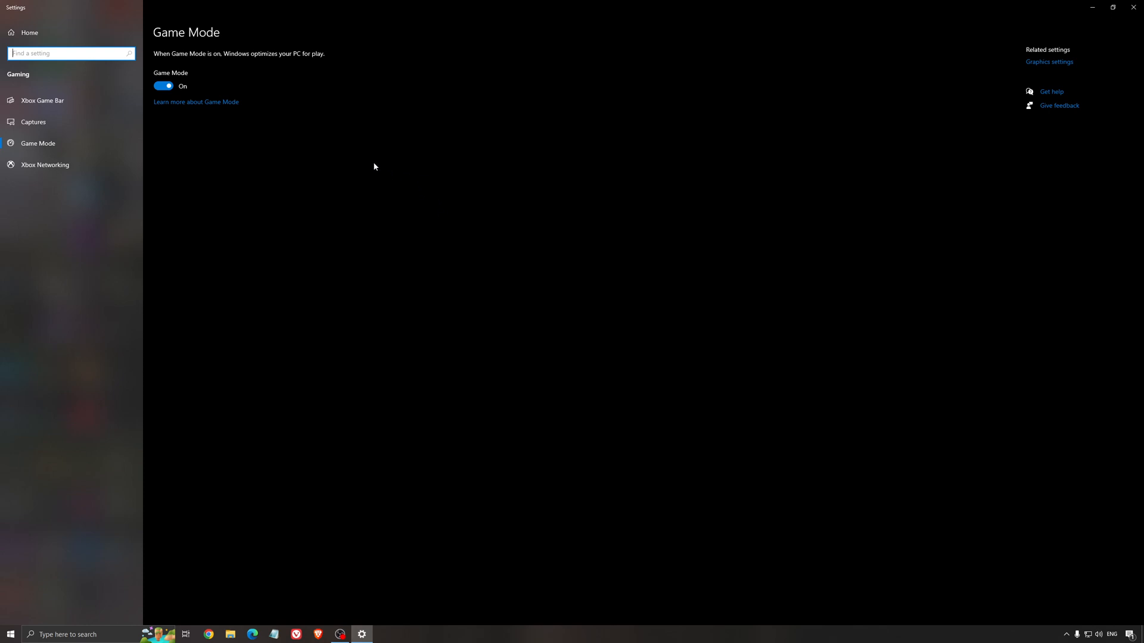
pyautogui.moveTo(355, 179)
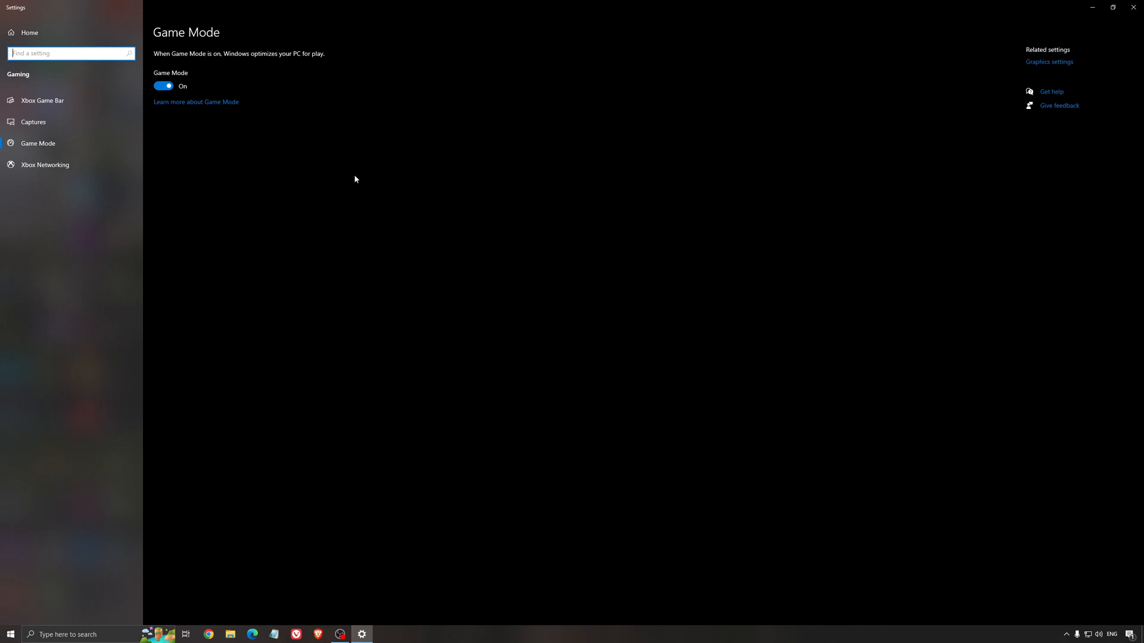
pyautogui.moveTo(330, 190)
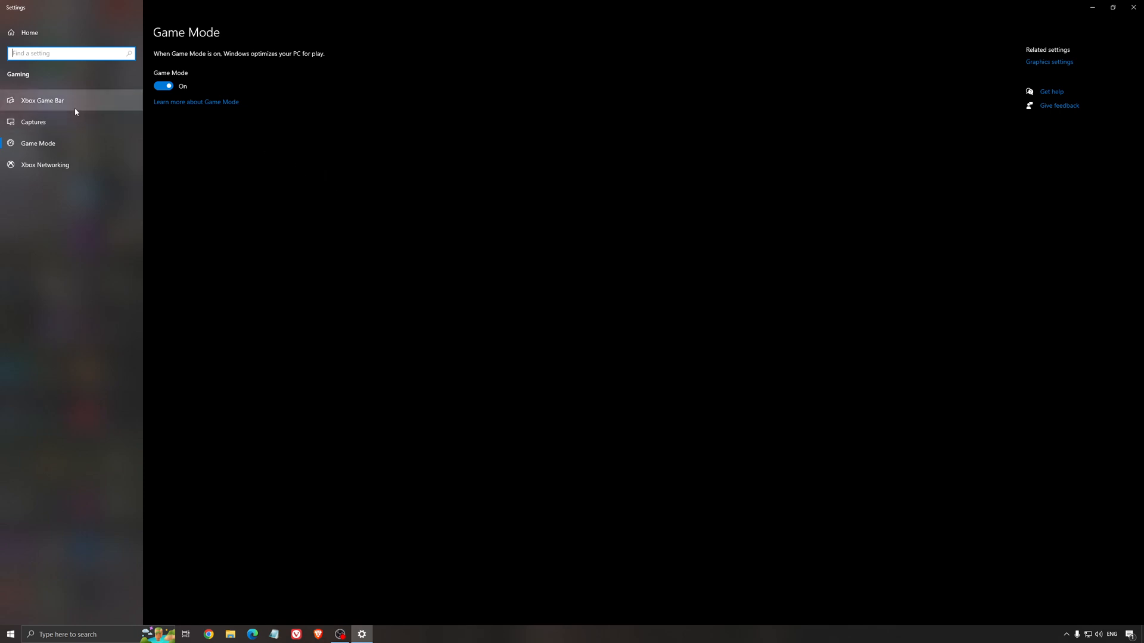
# - Show the Xbox Game Bar page and confirm Game Bar is turned Off
pyautogui.click(41, 100)
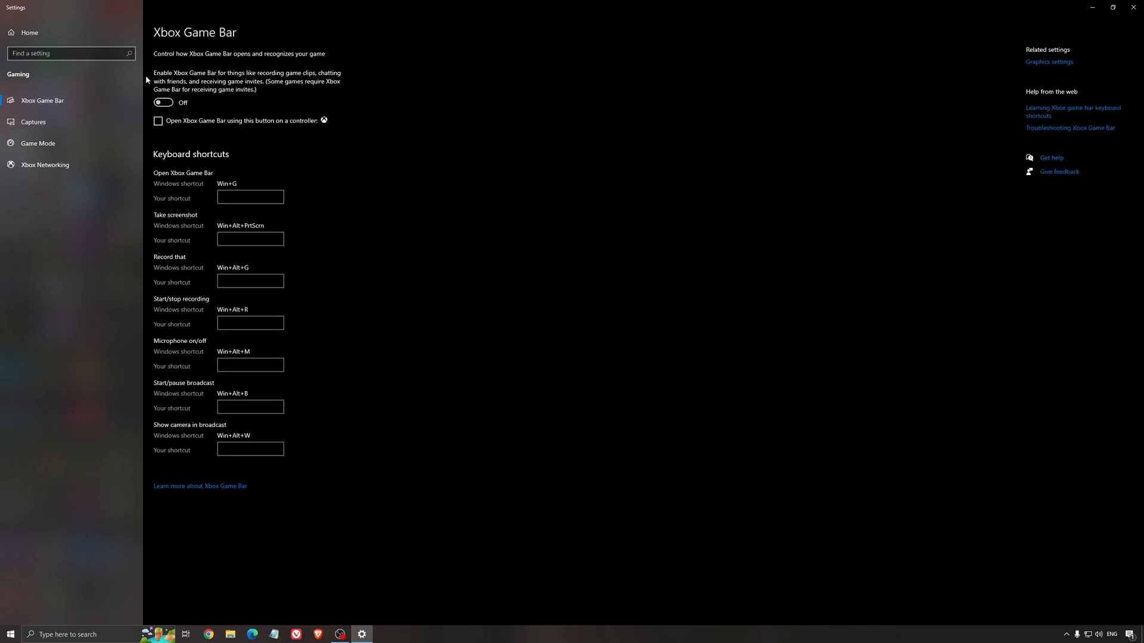
pyautogui.moveTo(512, 159)
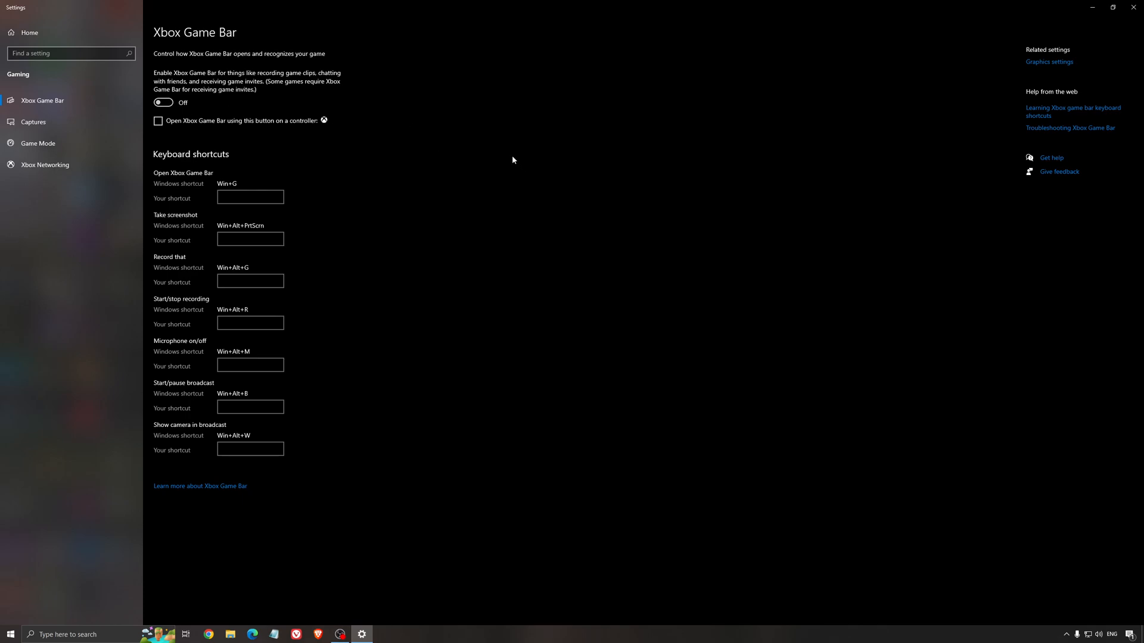
pyautogui.moveTo(496, 165)
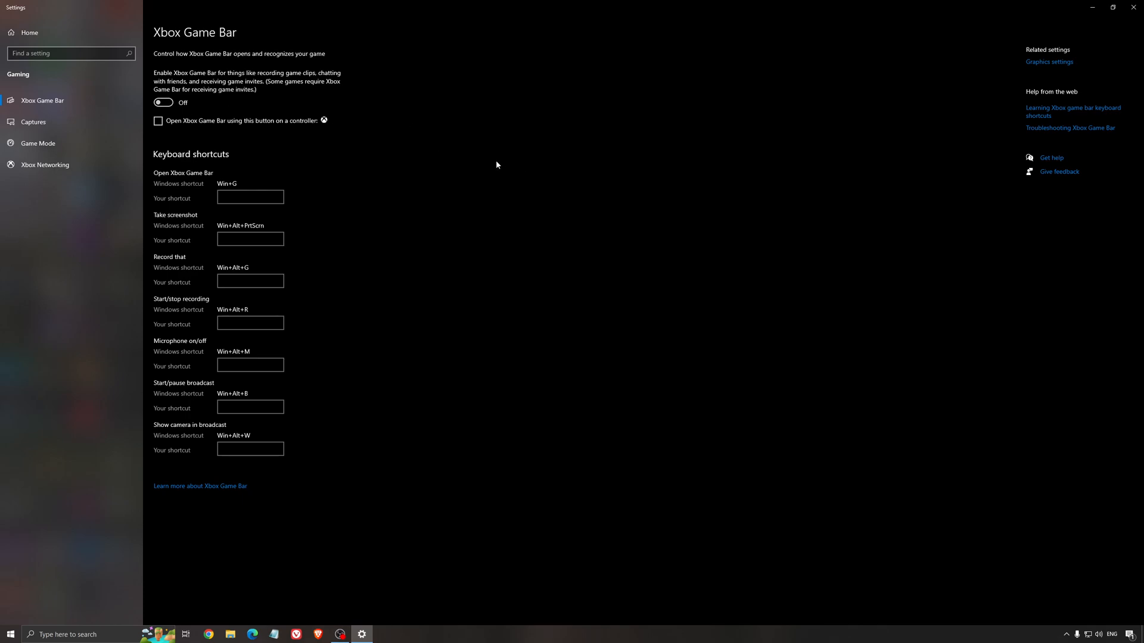
pyautogui.moveTo(329, 167)
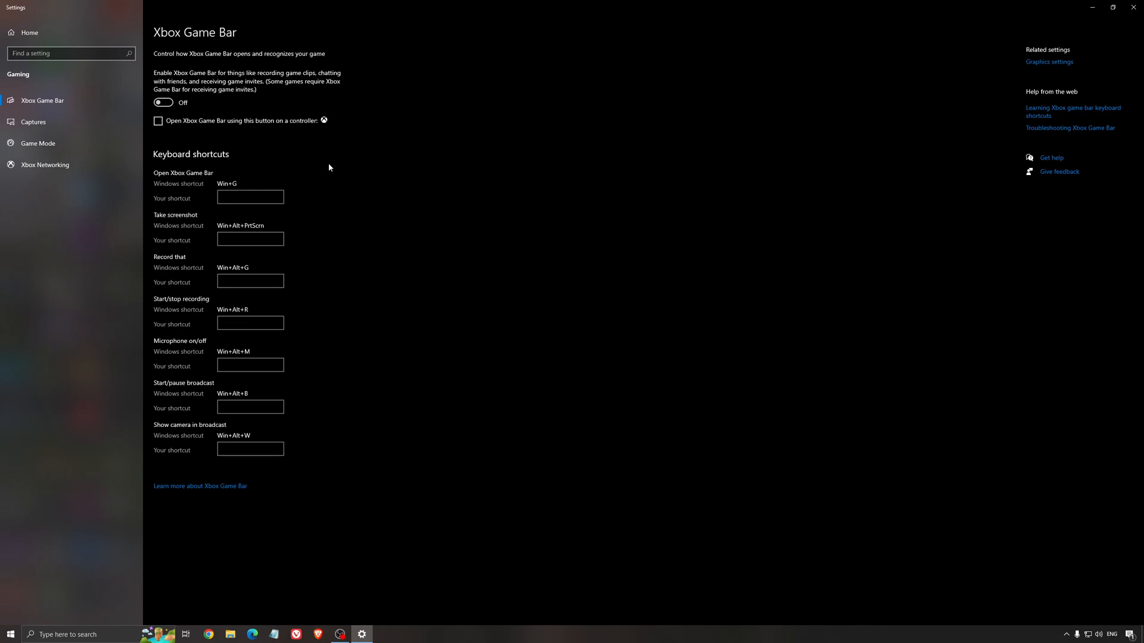
# - Show the Captures page and confirm background recording and recorded audio are Off
pyautogui.click(33, 121)
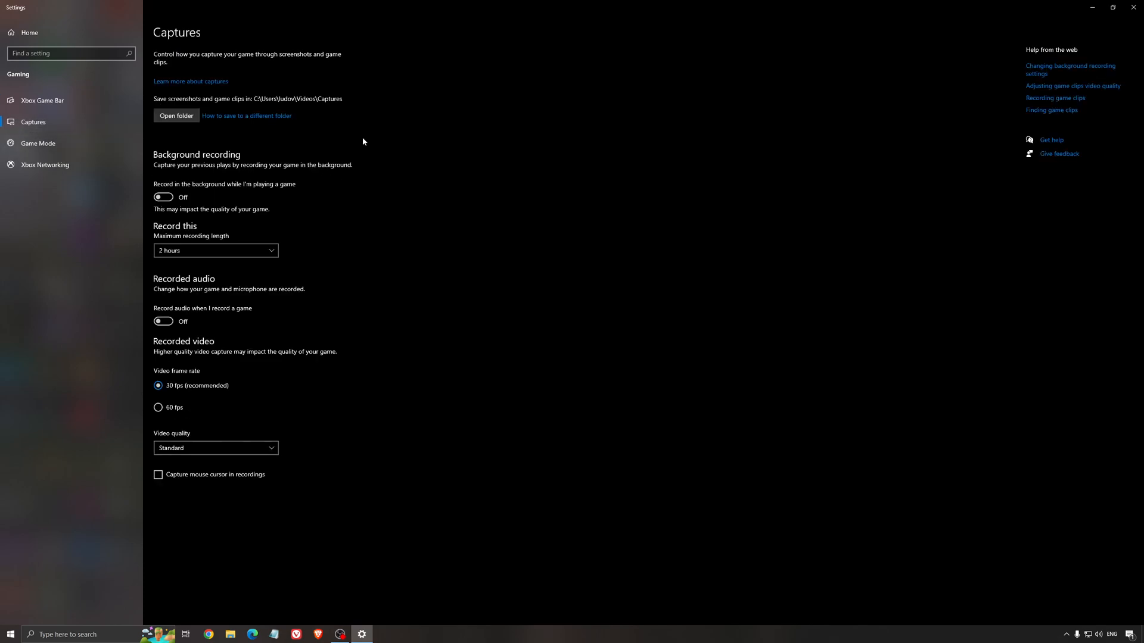
pyautogui.moveTo(206, 141)
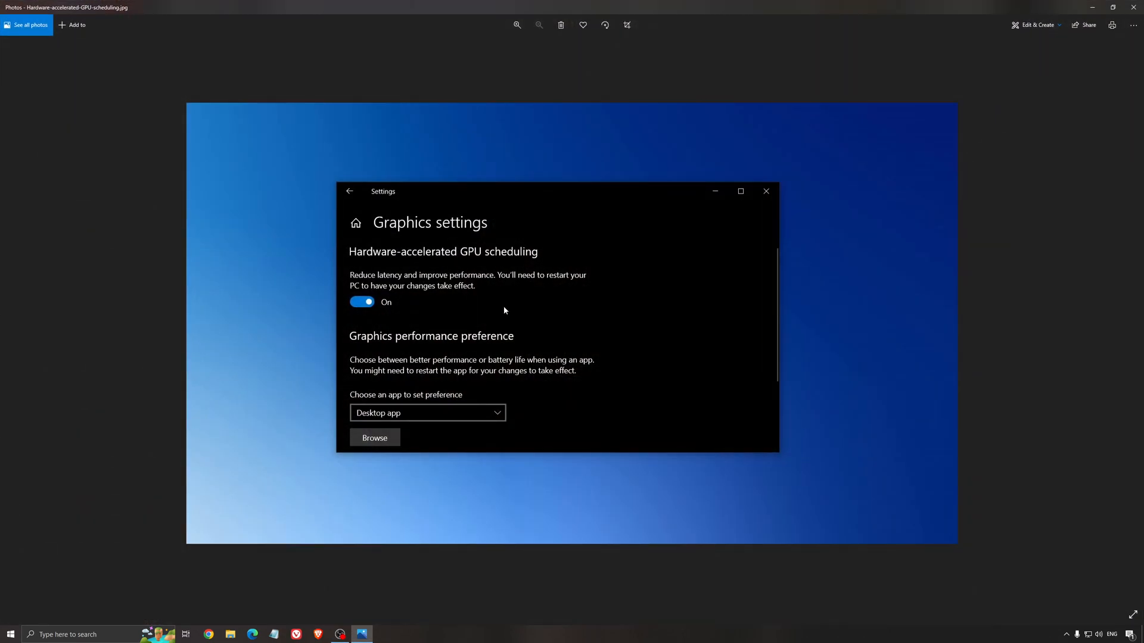
pyautogui.moveTo(398, 215)
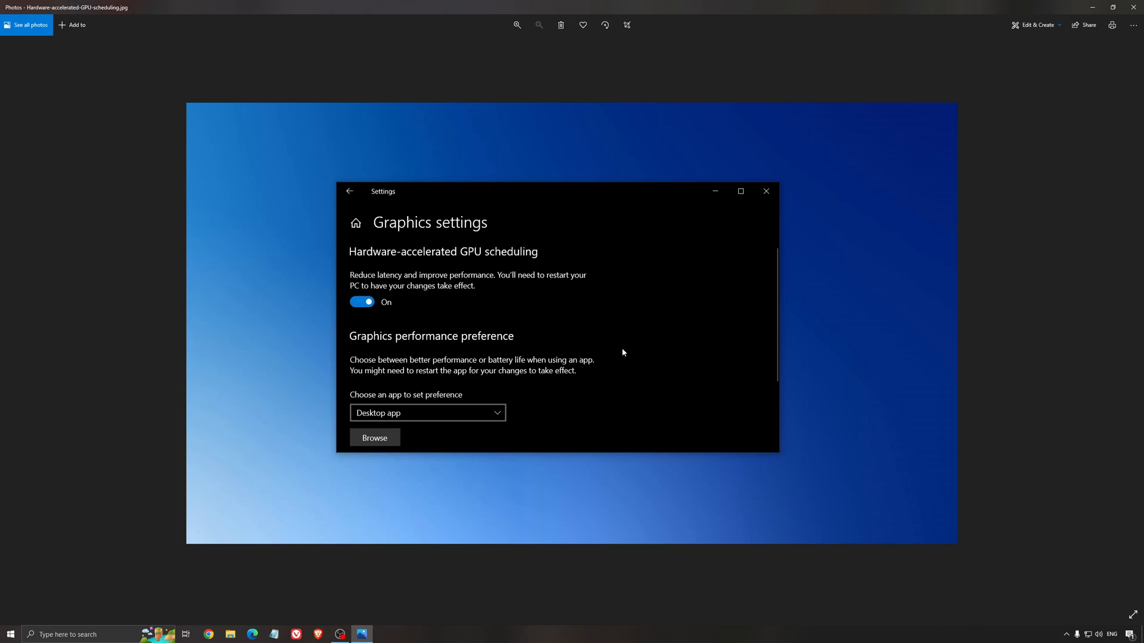
pyautogui.moveTo(618, 354)
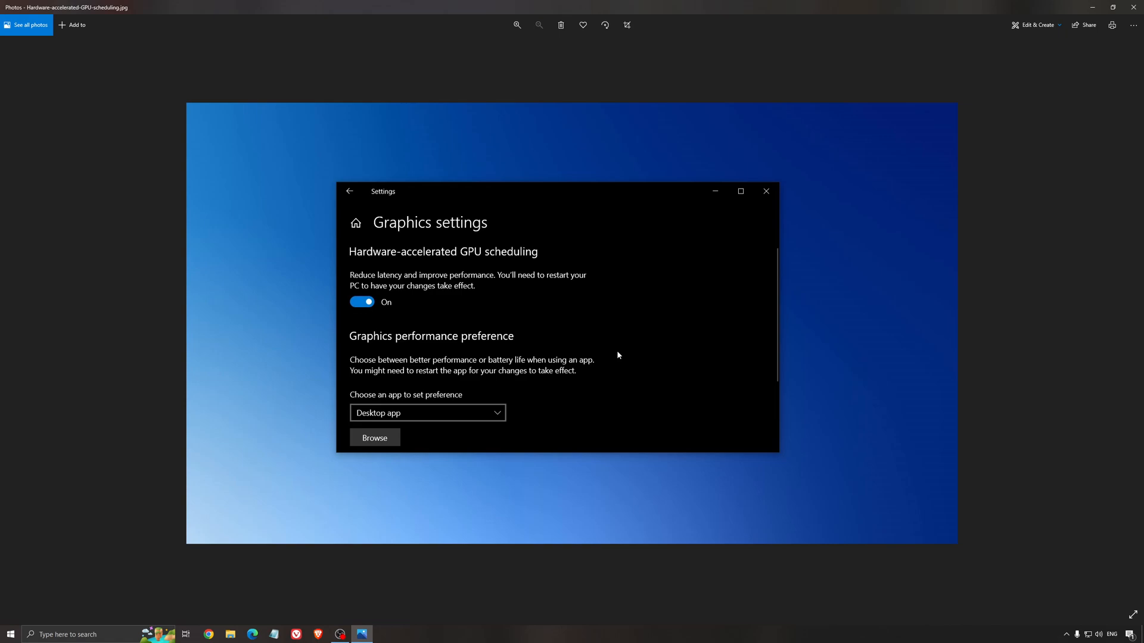
pyautogui.moveTo(616, 360)
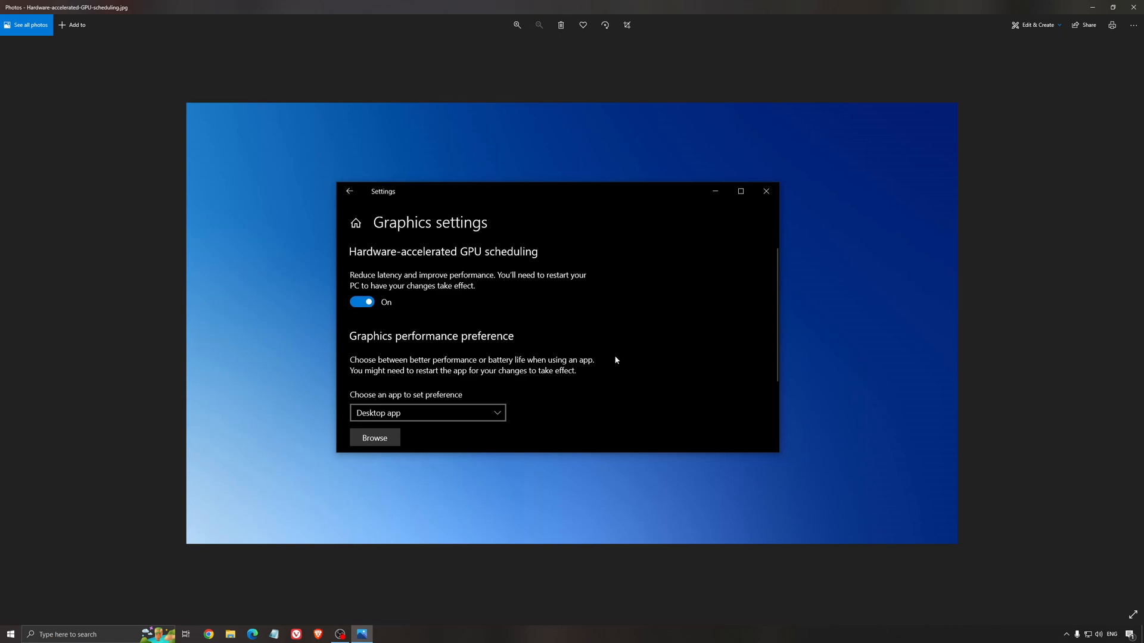
pyautogui.moveTo(612, 351)
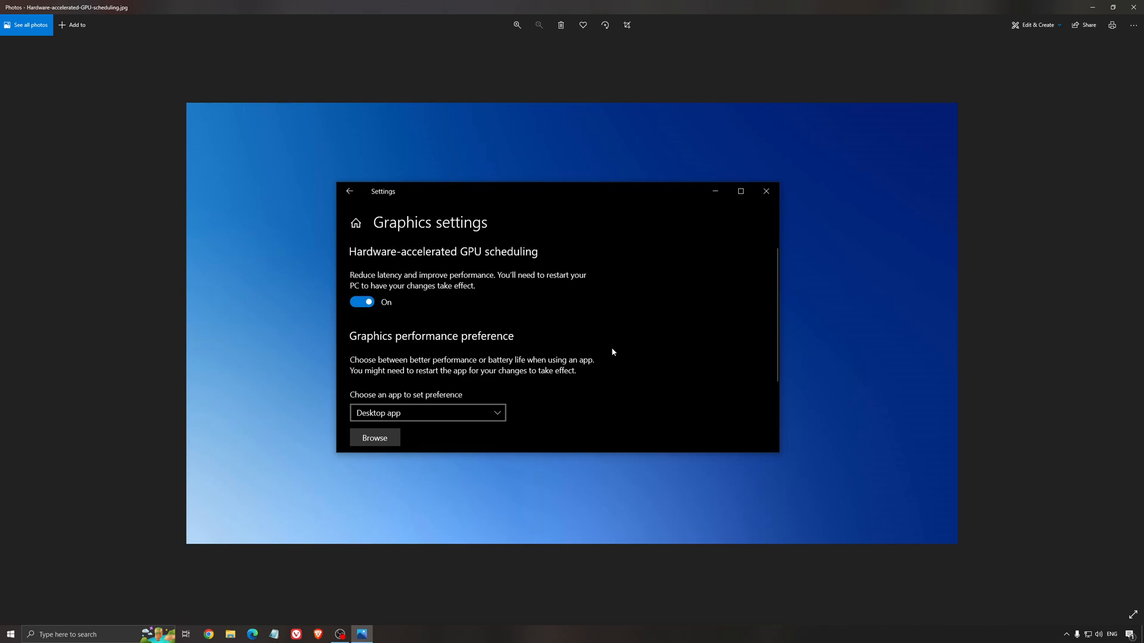
pyautogui.moveTo(597, 348)
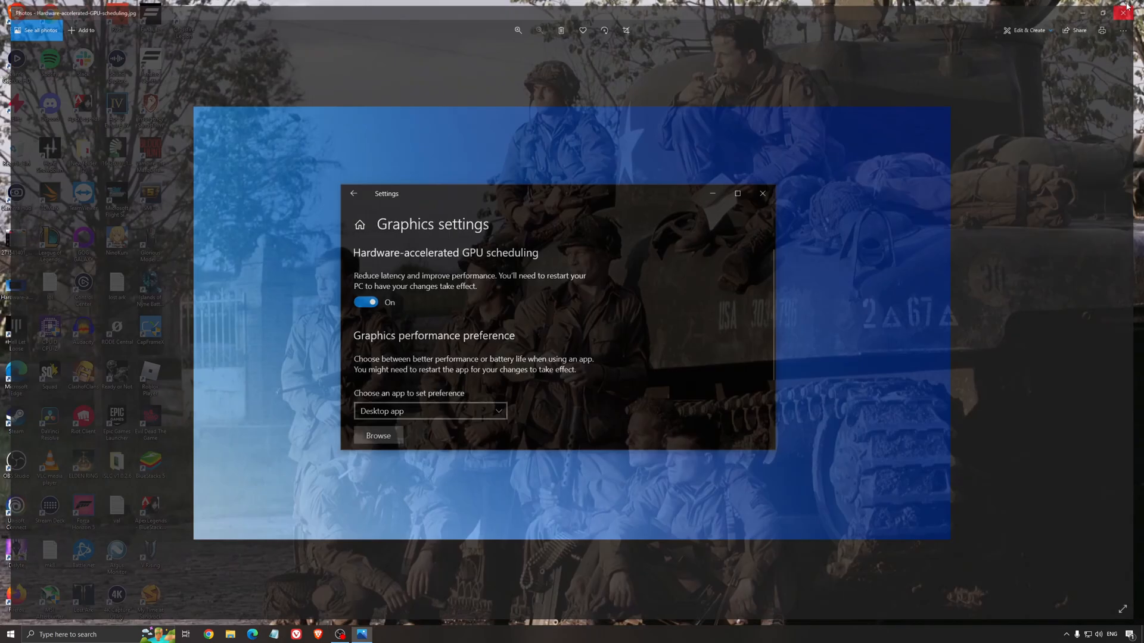
# - Launch AMD Software: Adrenalin Edition from the tray overflow and go to its Home overview
pyautogui.click(1126, 12)
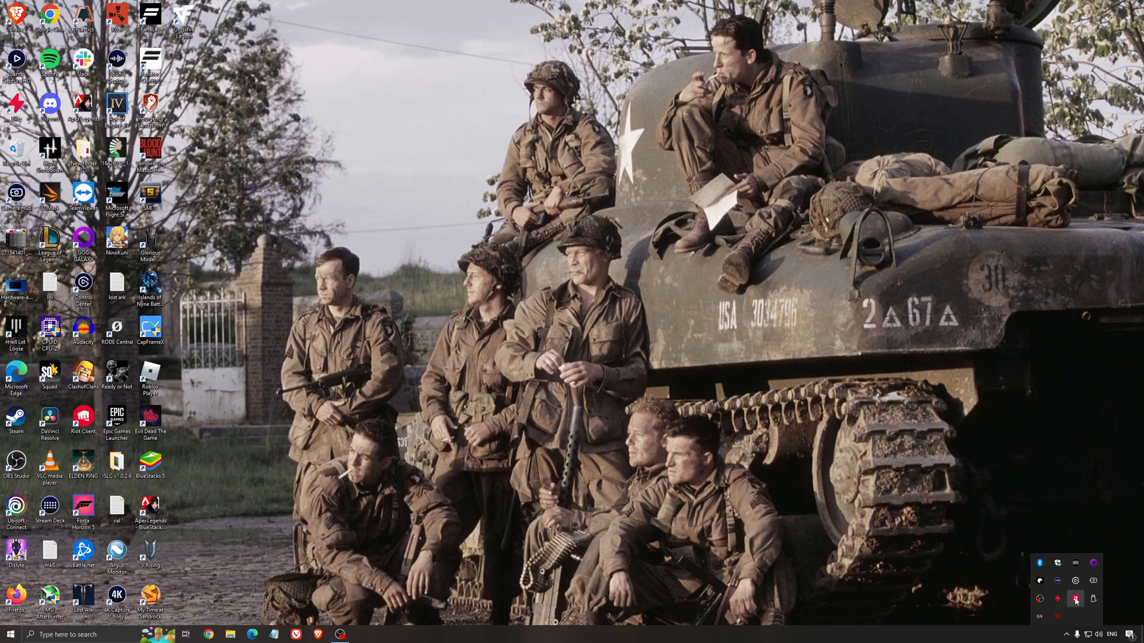
pyautogui.click(1075, 599)
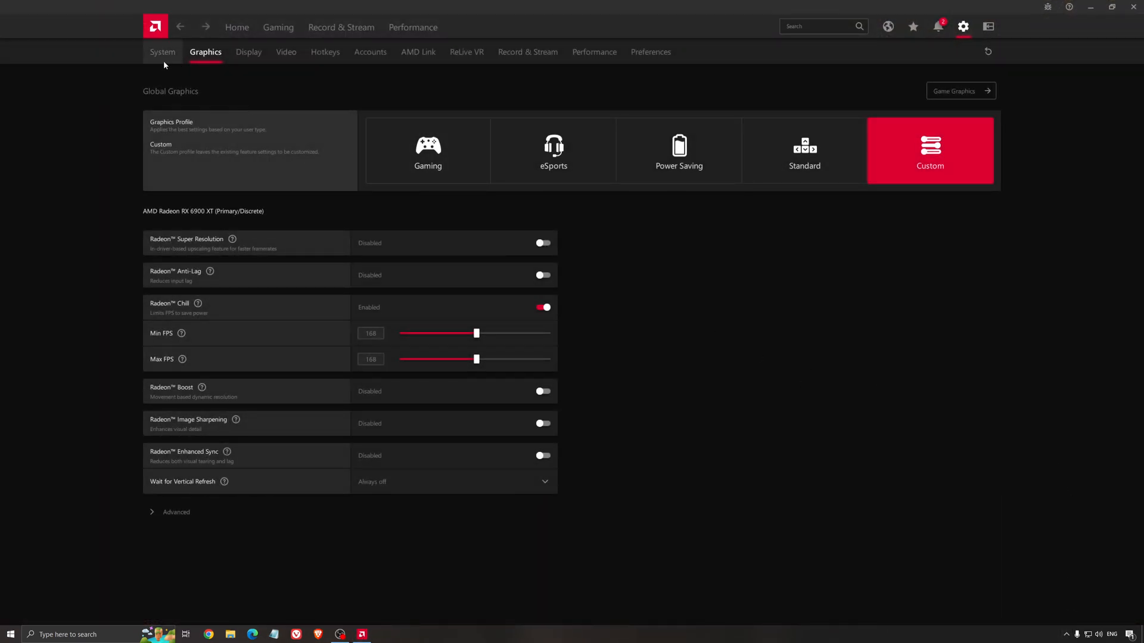
pyautogui.click(236, 27)
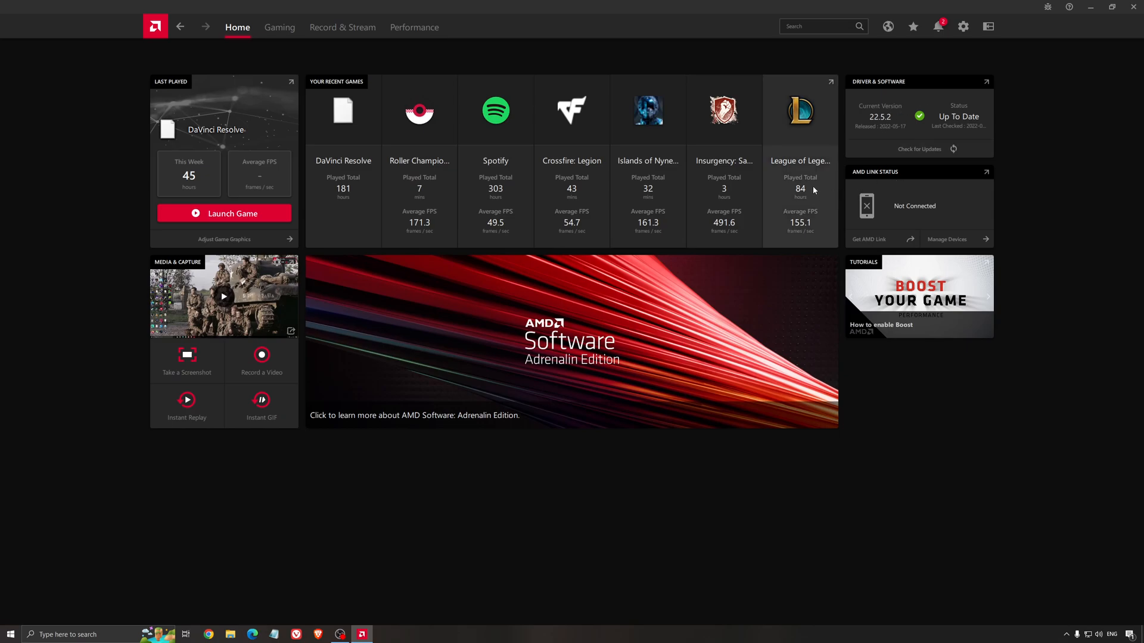
pyautogui.moveTo(840, 181)
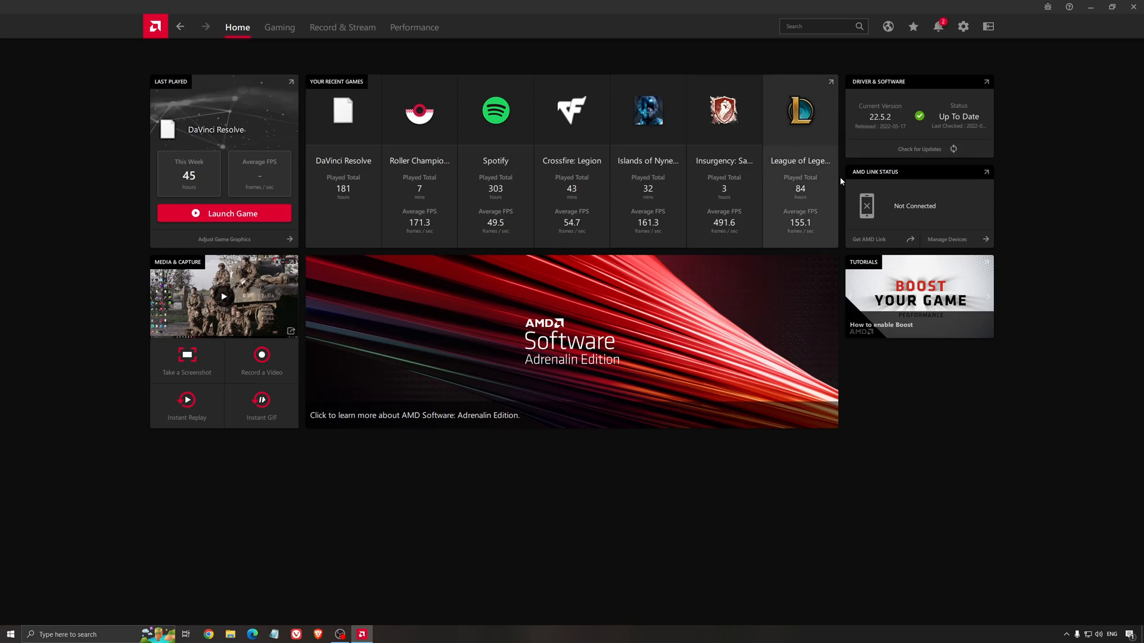
pyautogui.moveTo(647, 109)
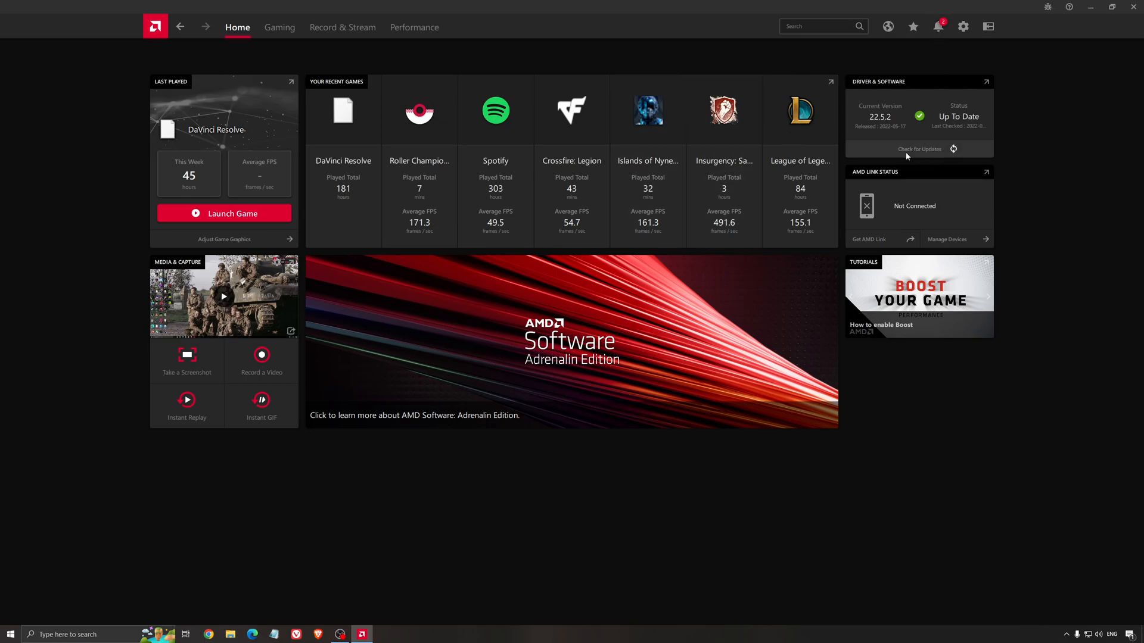
pyautogui.moveTo(901, 143)
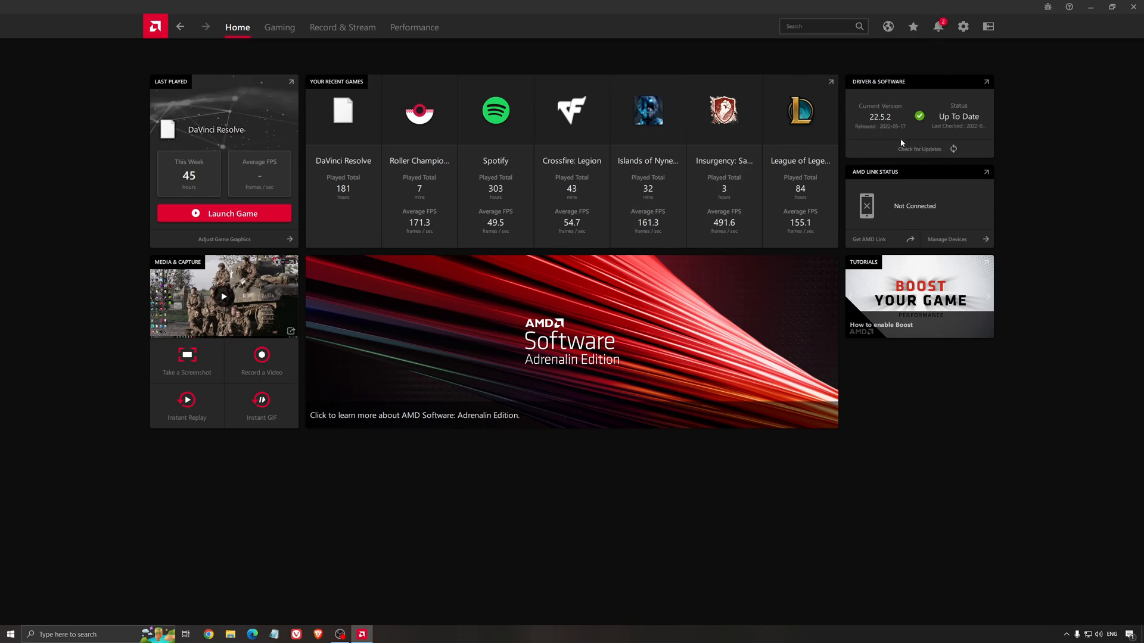
pyautogui.moveTo(452, 124)
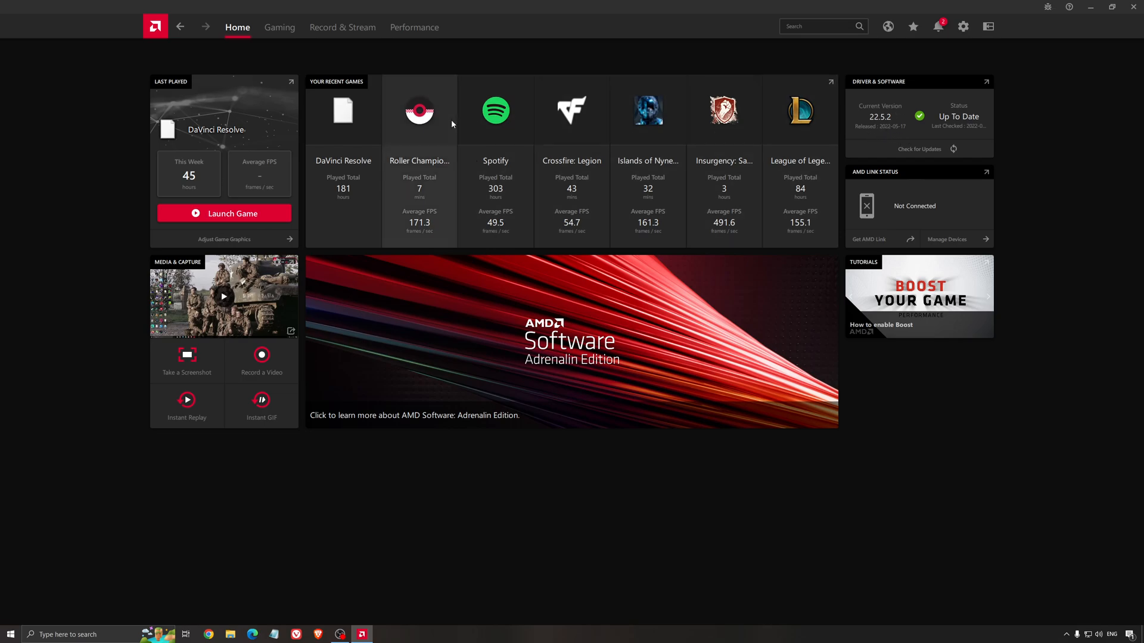
# - Show the global graphics settings with the Custom profile and Radeon Chill enabled
pyautogui.click(963, 28)
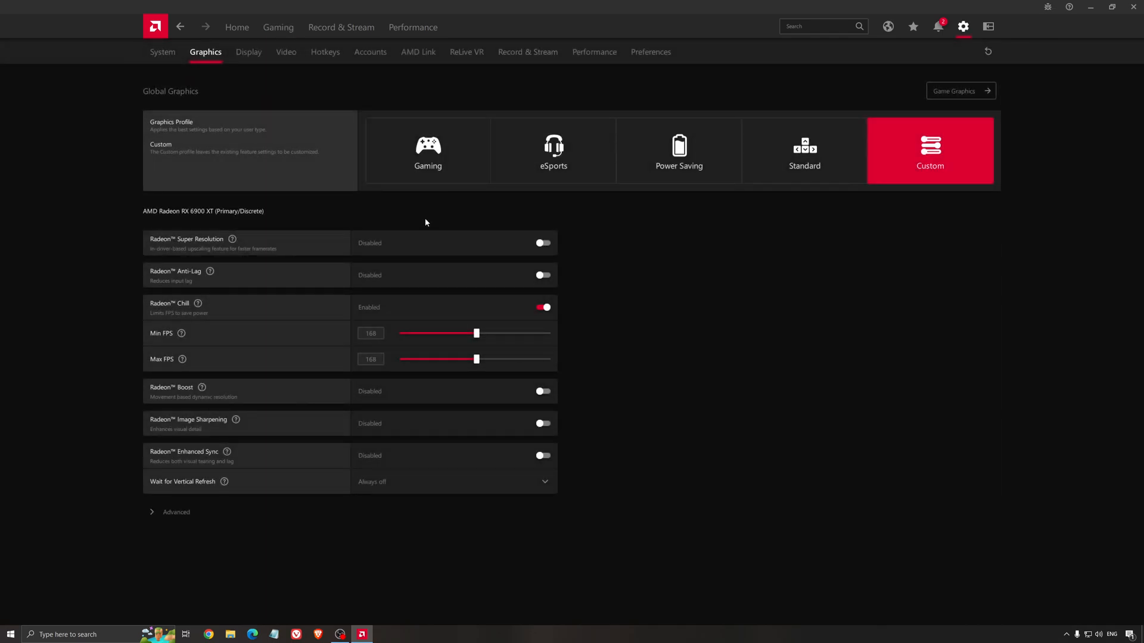
pyautogui.moveTo(185, 223)
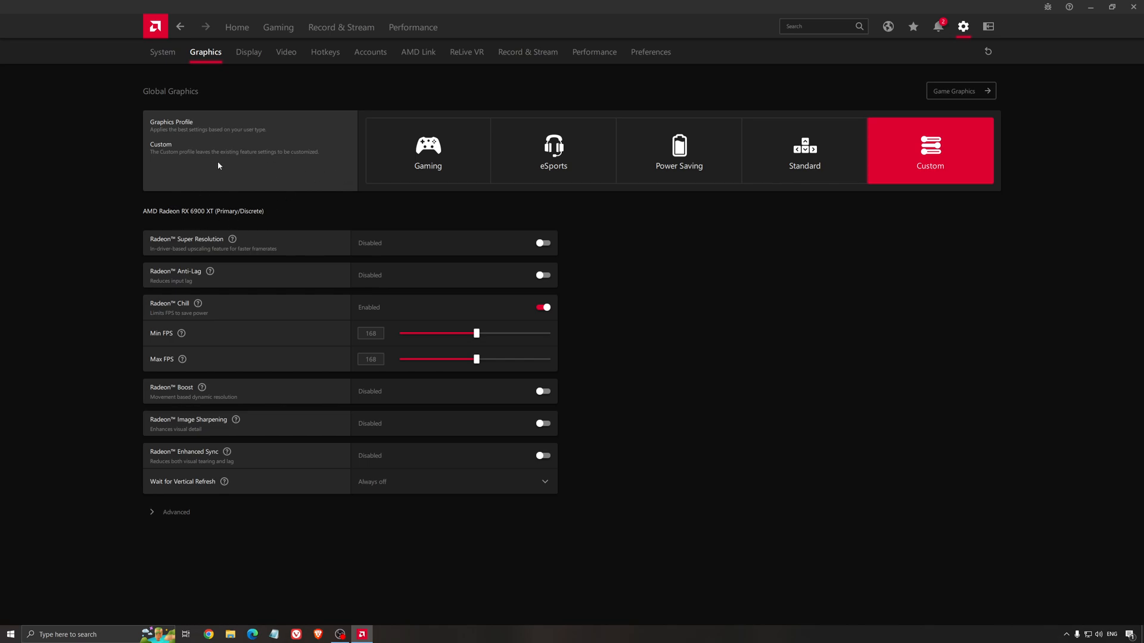
pyautogui.moveTo(212, 243)
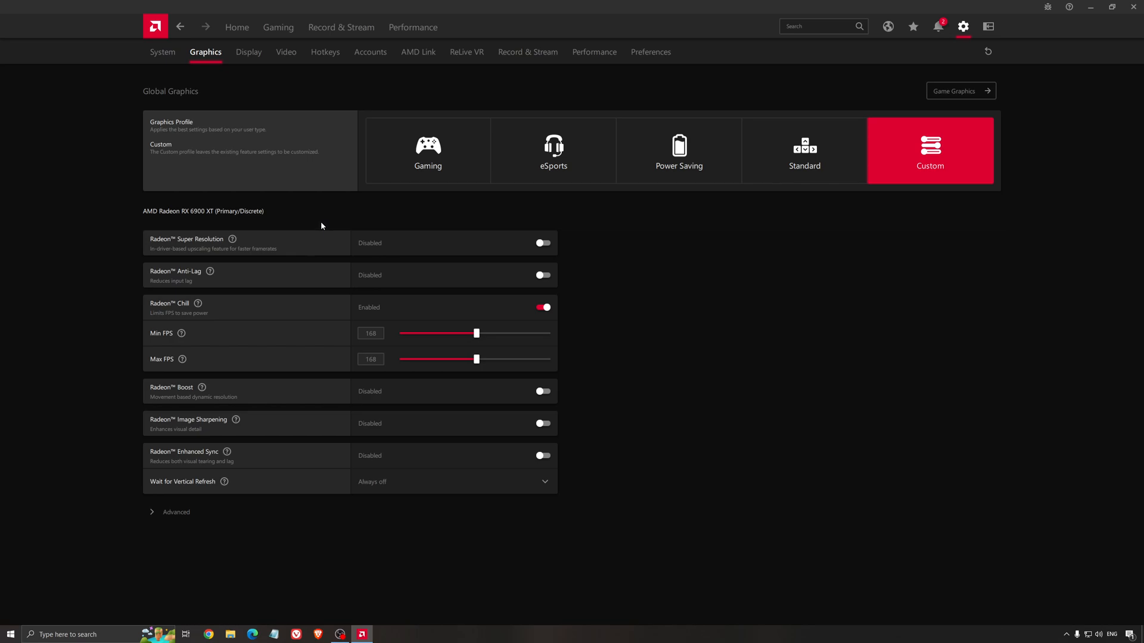
pyautogui.moveTo(311, 281)
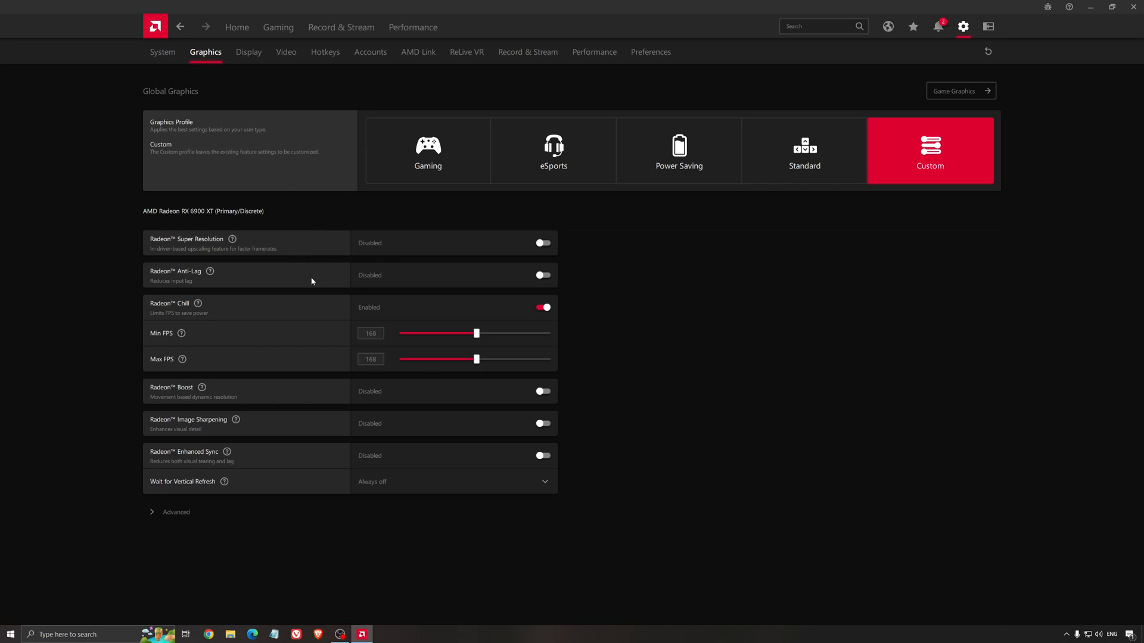
pyautogui.moveTo(323, 268)
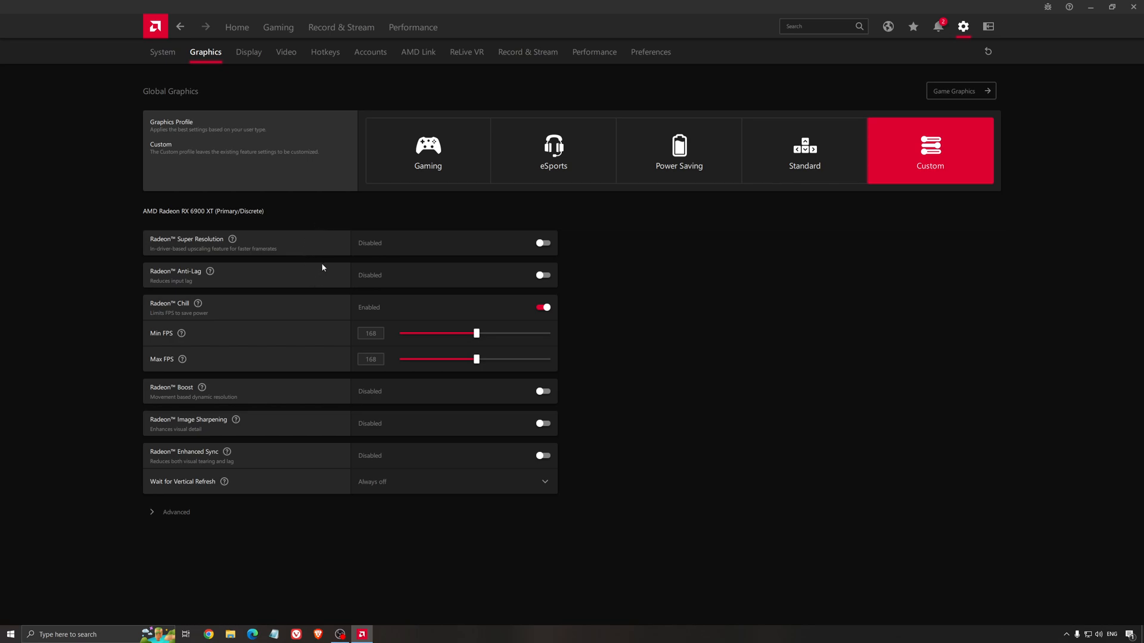
pyautogui.moveTo(353, 221)
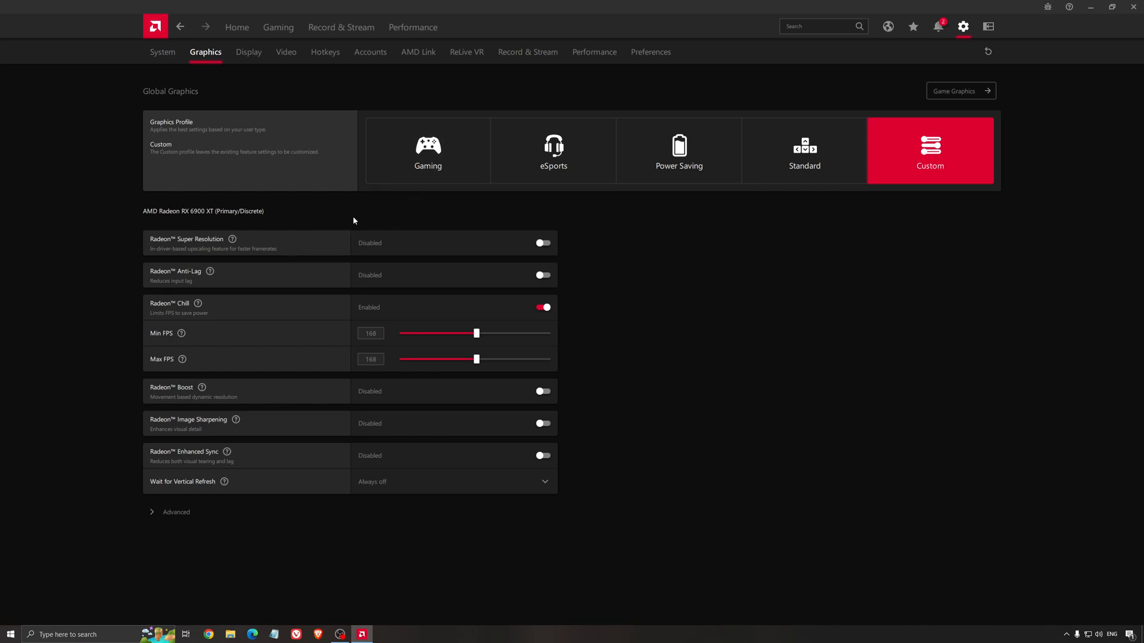
pyautogui.moveTo(321, 257)
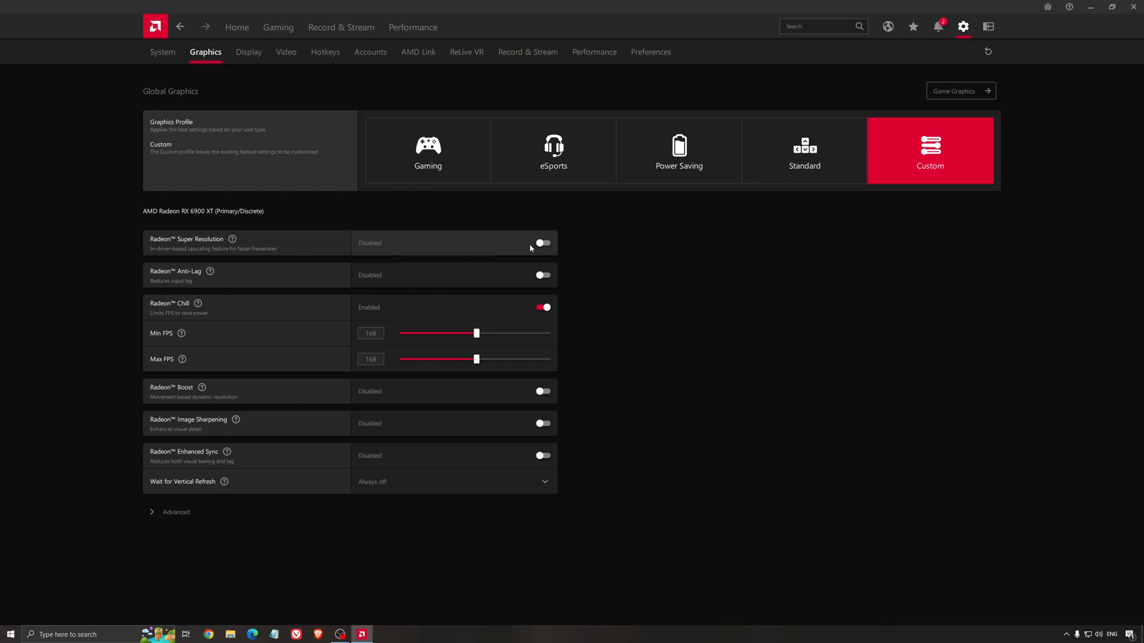
pyautogui.moveTo(519, 253)
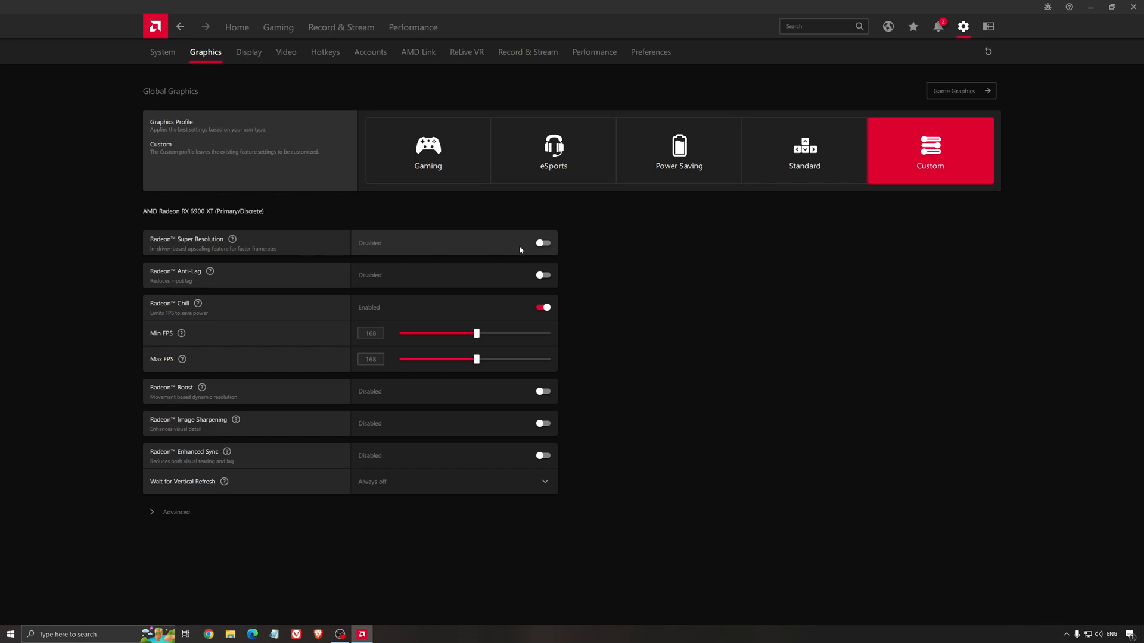
pyautogui.moveTo(221, 255)
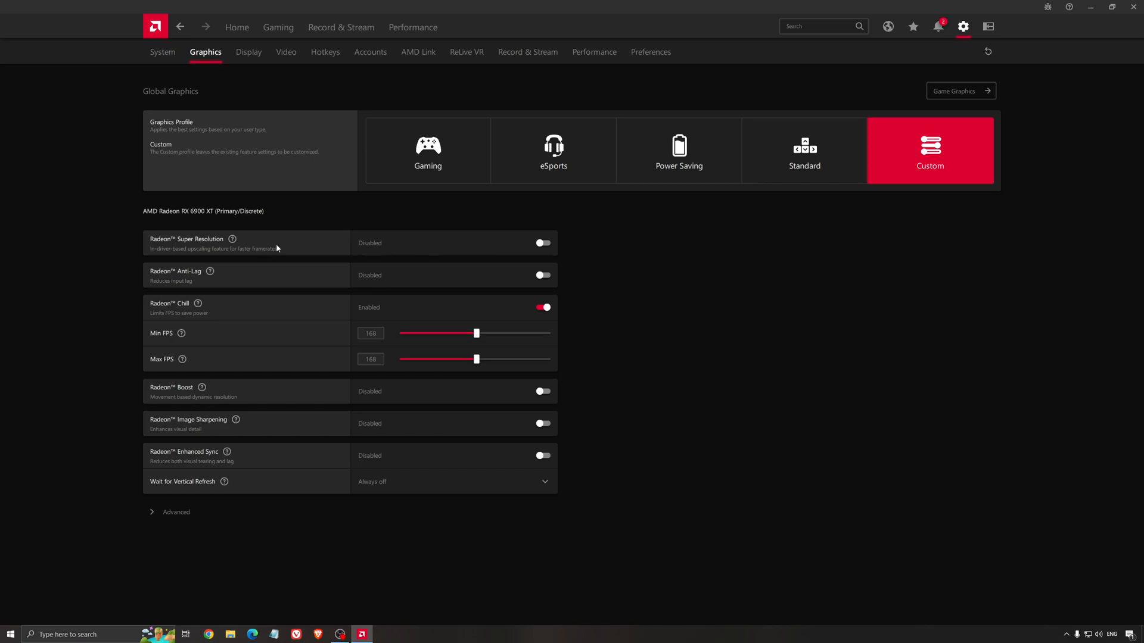
pyautogui.moveTo(652, 276)
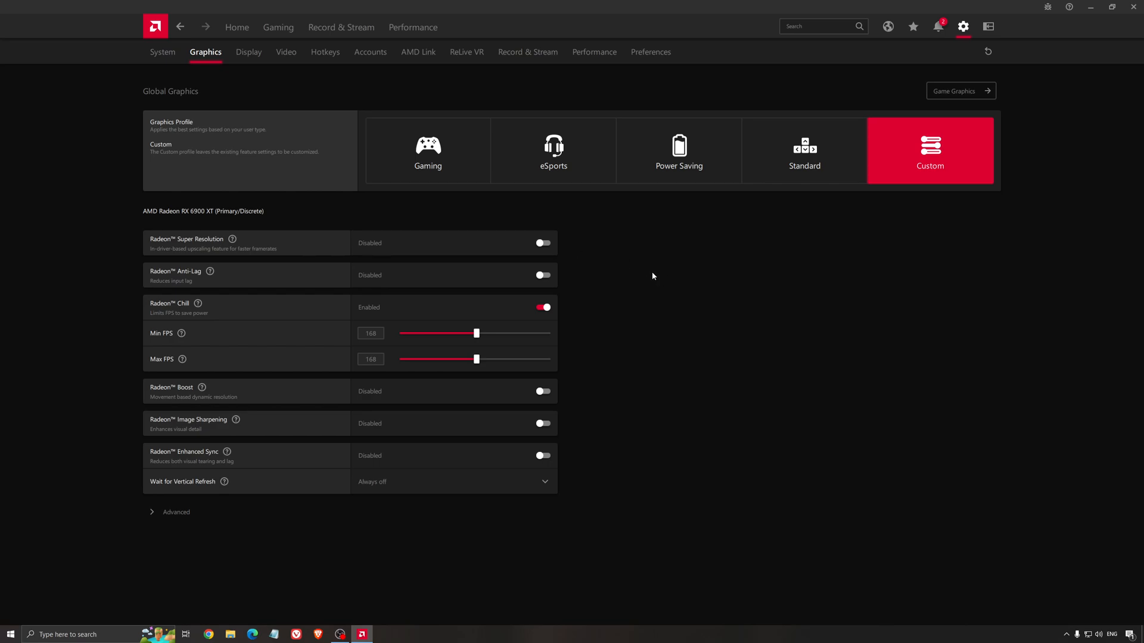
pyautogui.moveTo(635, 279)
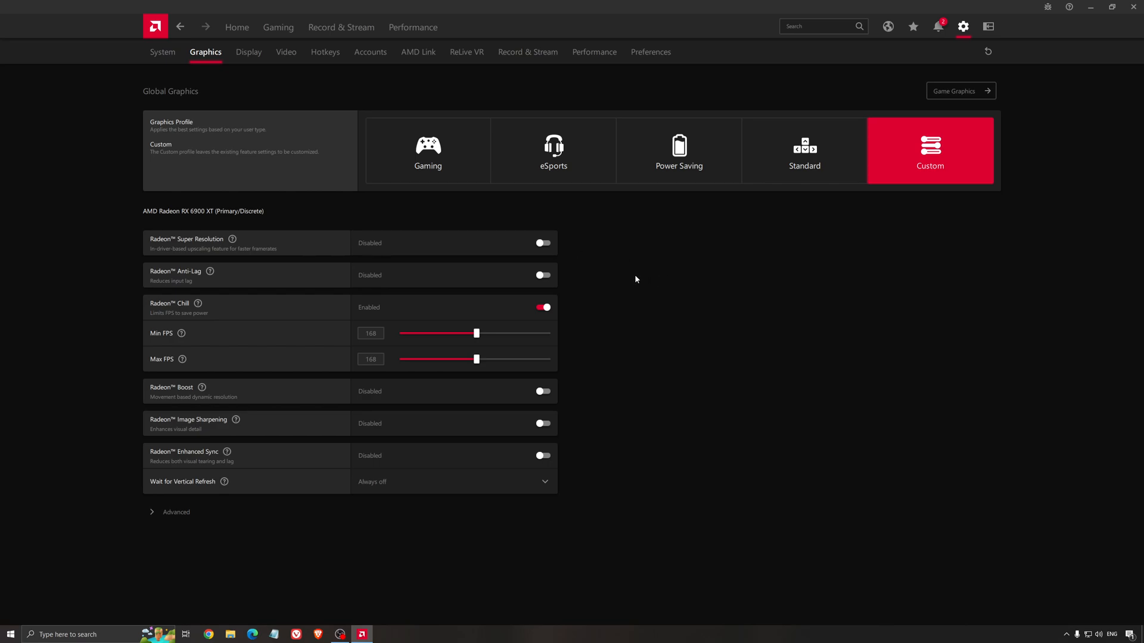
pyautogui.moveTo(628, 283)
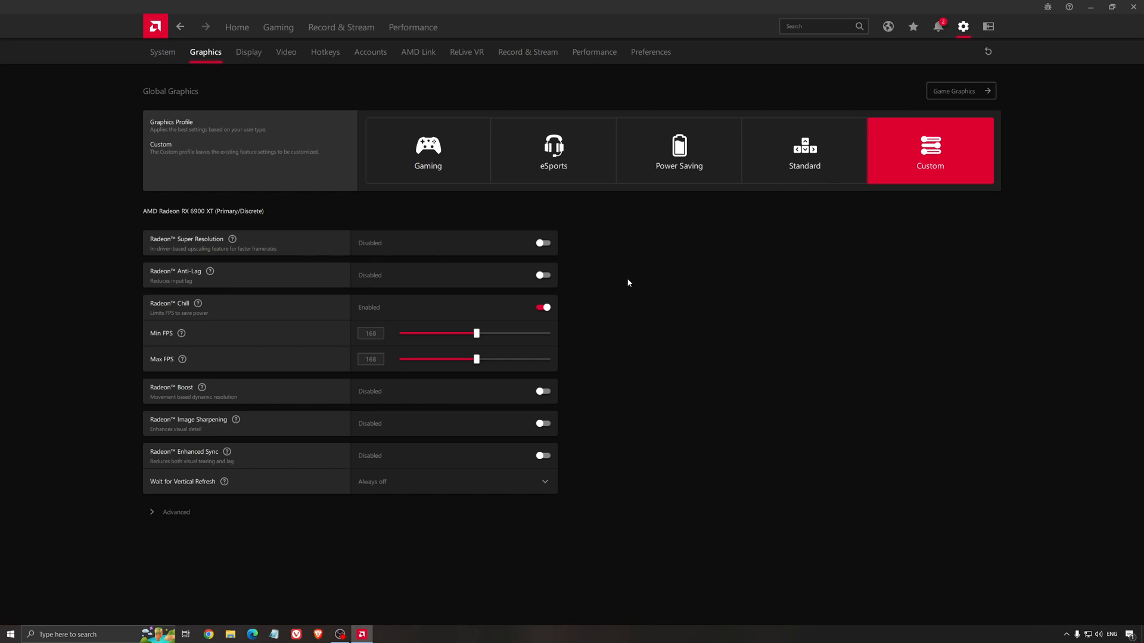
pyautogui.moveTo(639, 298)
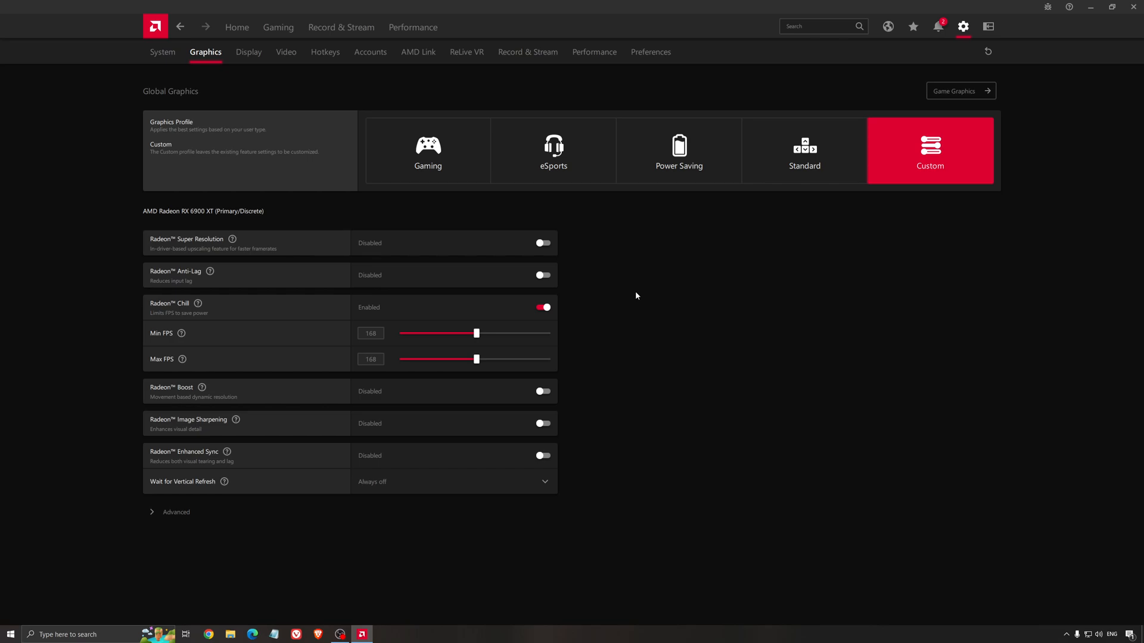
pyautogui.moveTo(649, 248)
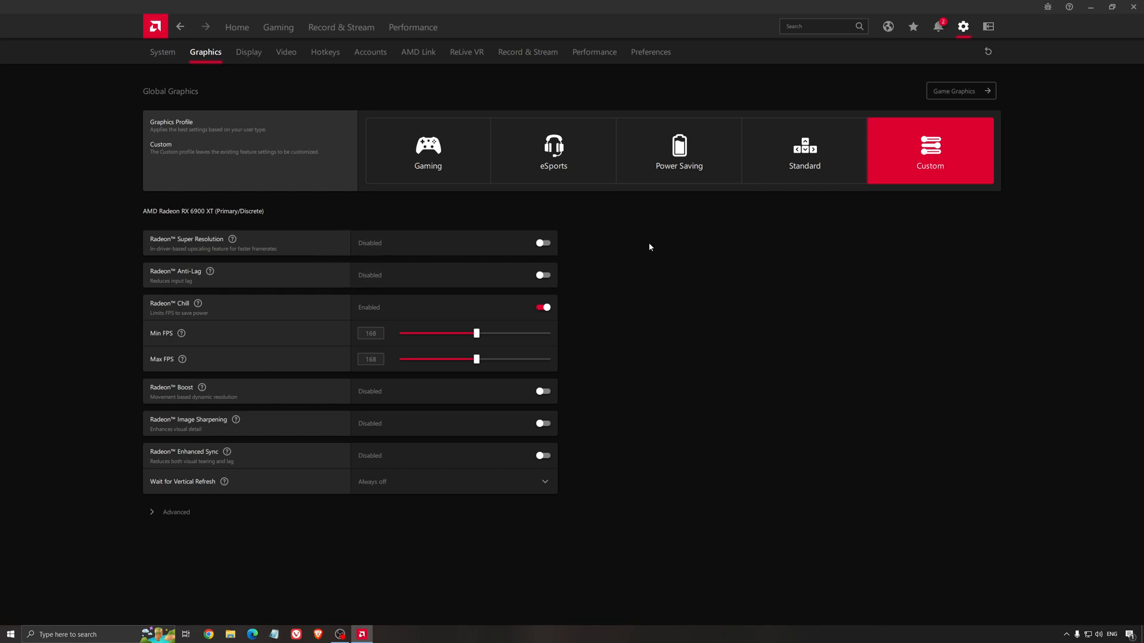
pyautogui.moveTo(659, 277)
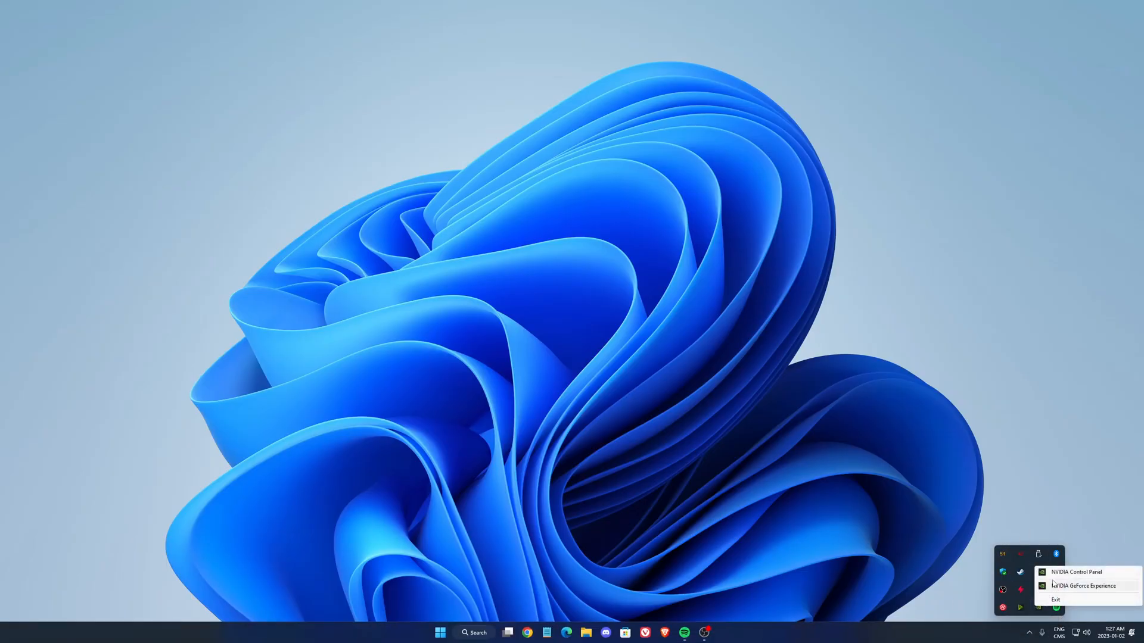
# - Launch NVIDIA Control Panel from the tray, landing on Manage 3D Settings
pyautogui.click(1074, 572)
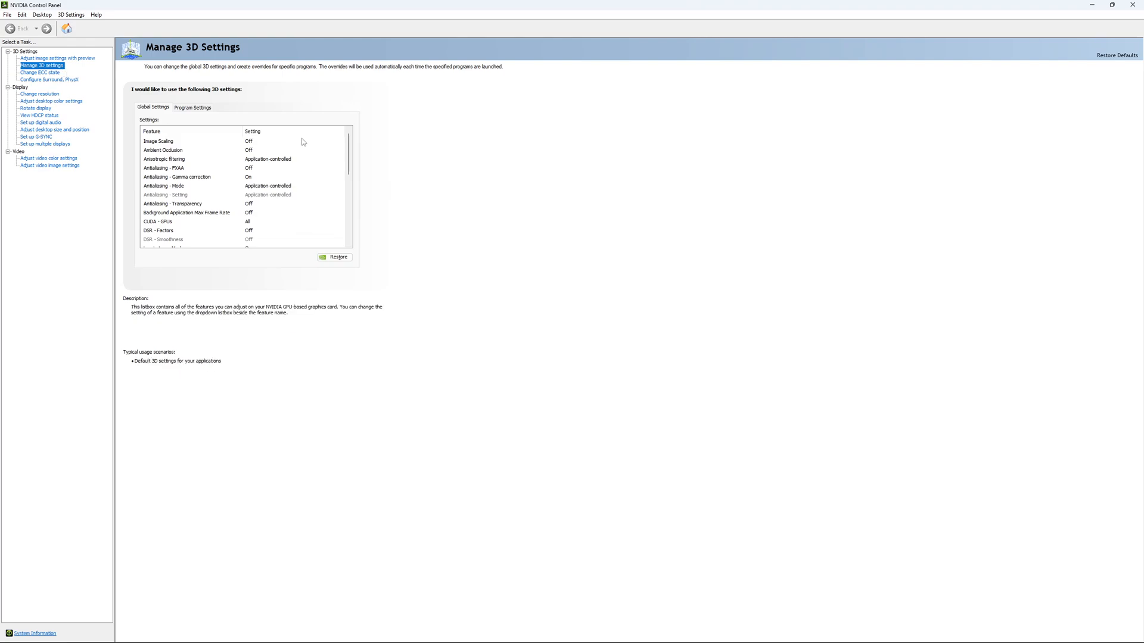
# - Keep Low Latency Mode On and leave Max Frame Rate Off after trying a cap near 167 FPS
pyautogui.scroll(-3)
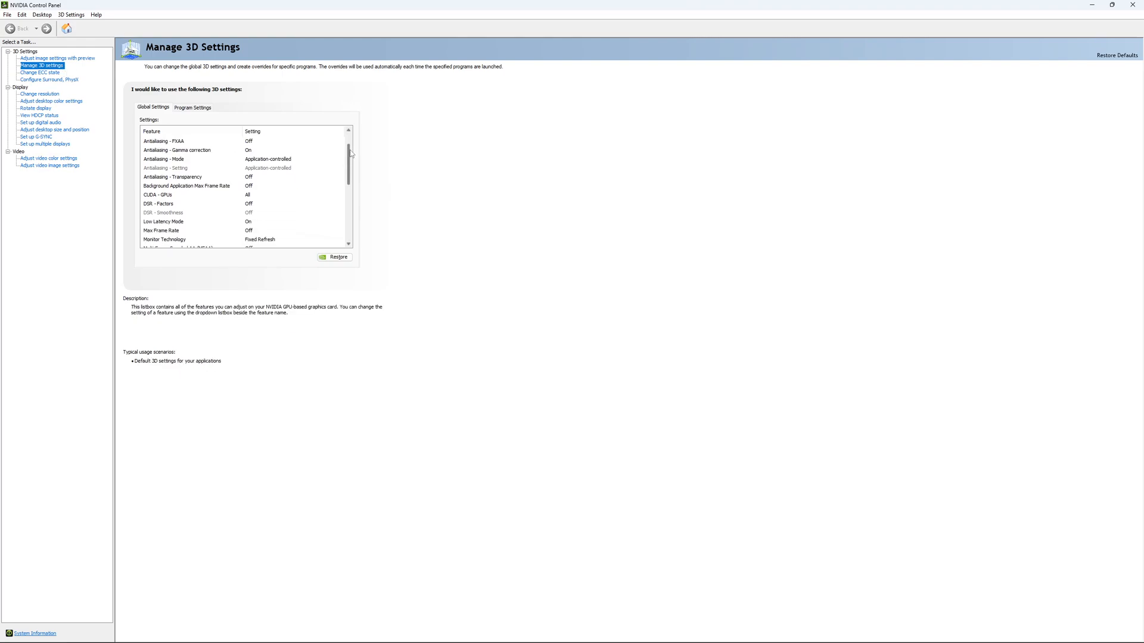
pyautogui.scroll(-3)
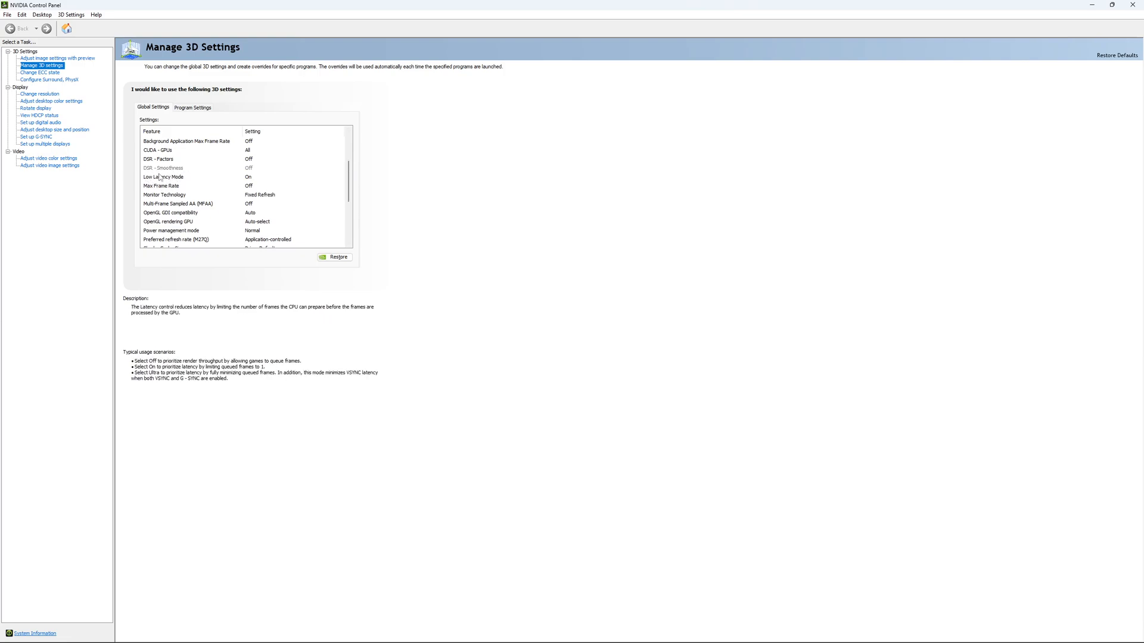
pyautogui.click(163, 168)
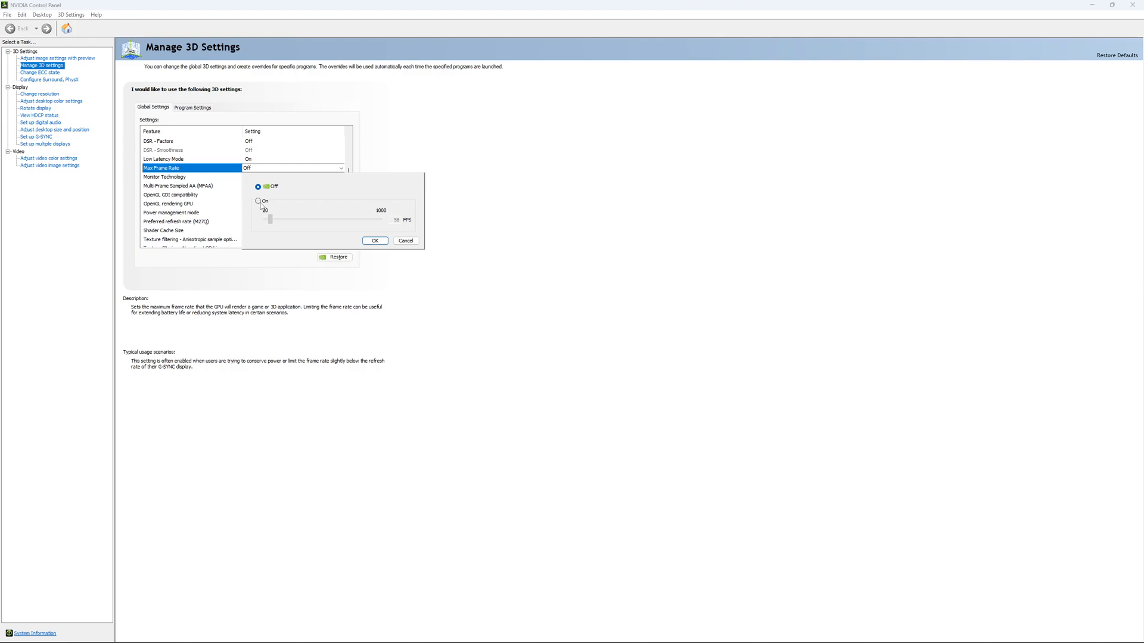
pyautogui.click(257, 200)
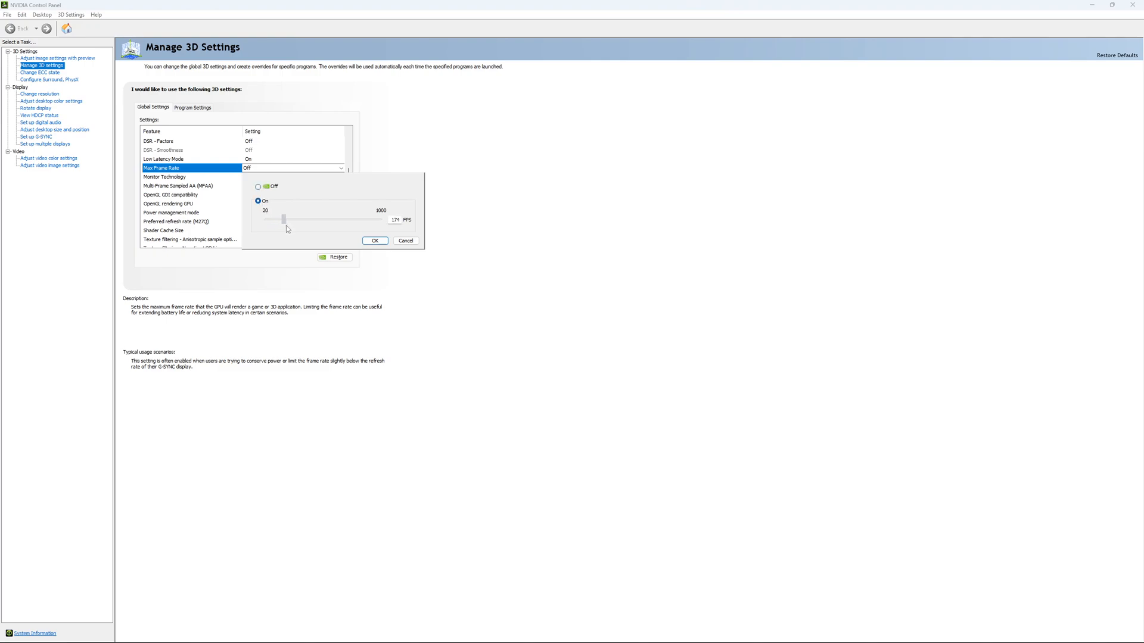
pyautogui.moveTo(285, 220); pyautogui.dragTo(284, 219)
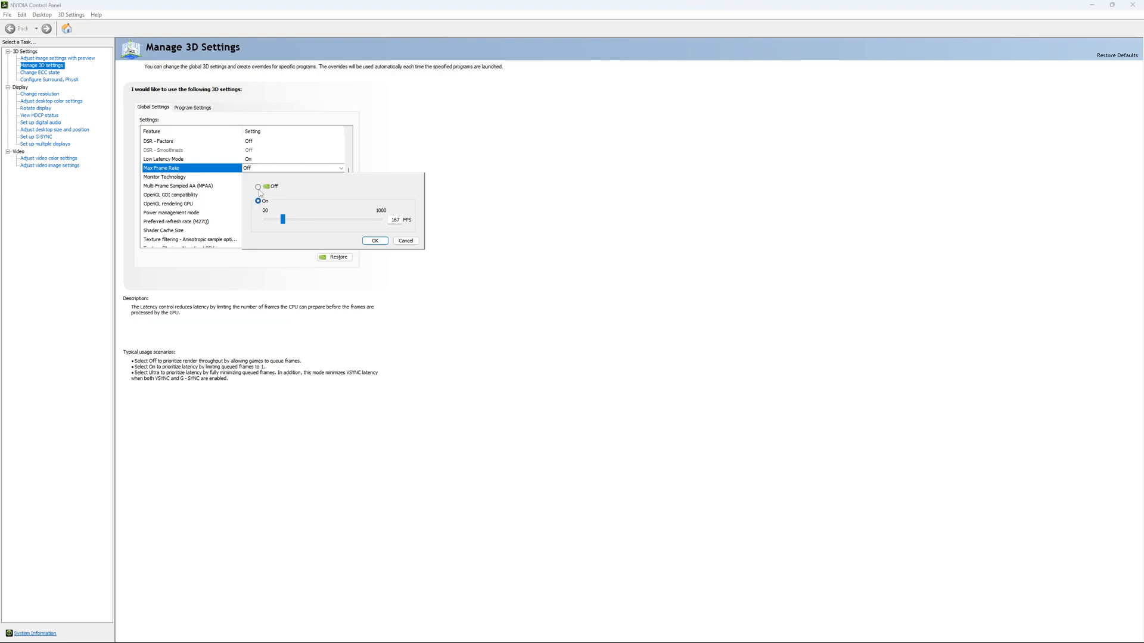
pyautogui.click(404, 241)
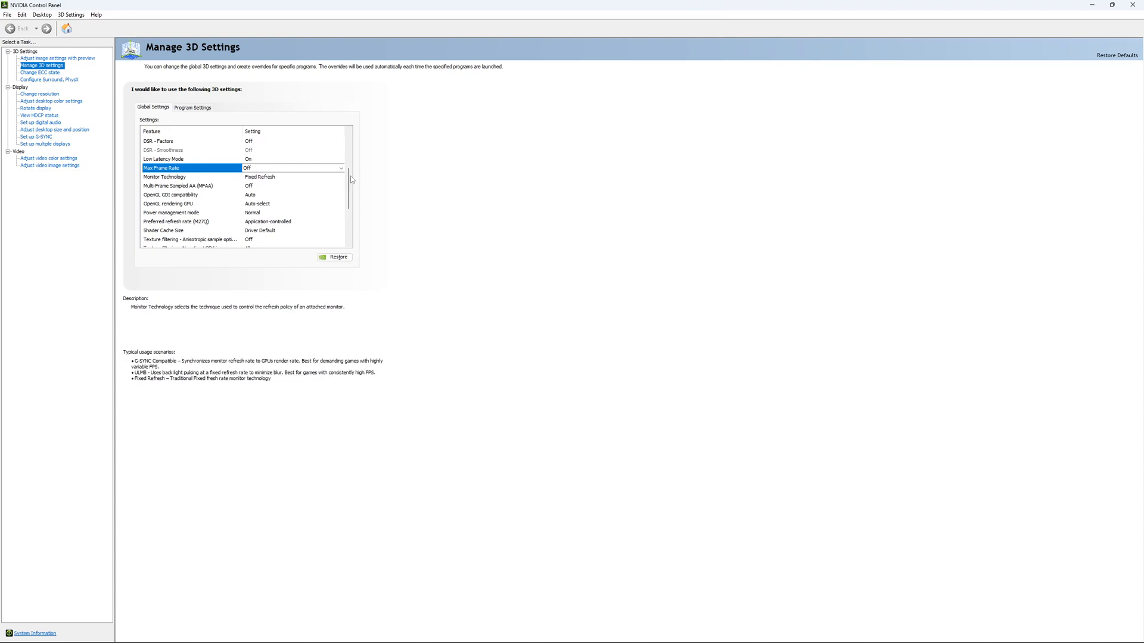
# - Show the Change ECC State page with ECC unchecked for the RTX 4090
pyautogui.click(41, 73)
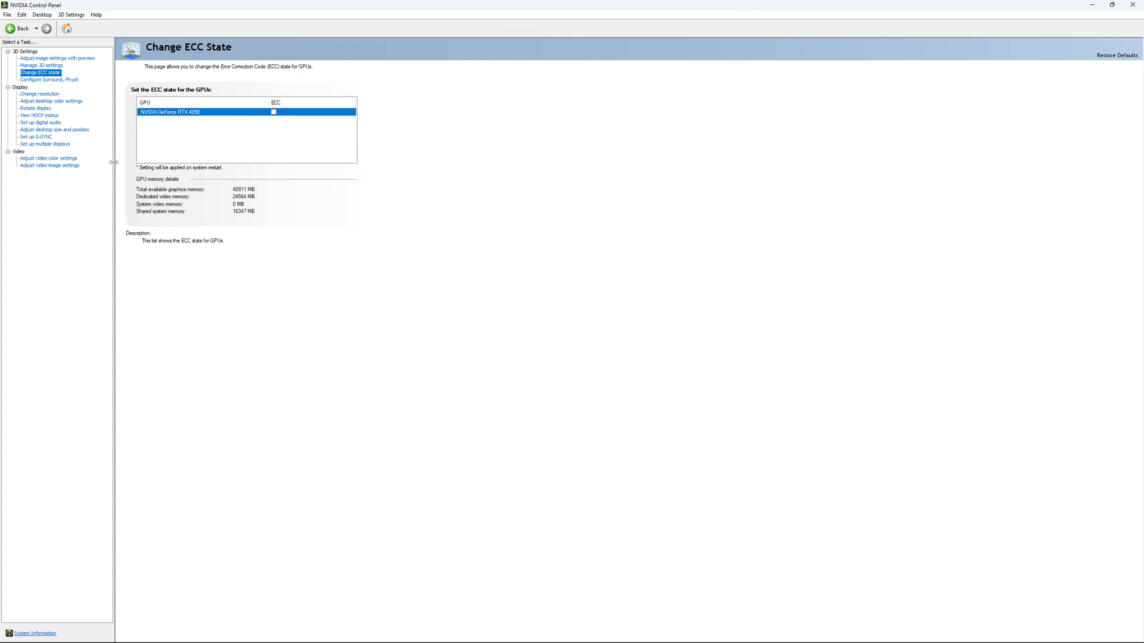
# - Keep the M27Q at 2560 × 1440 native resolution with a 170Hz refresh rate
pyautogui.click(38, 93)
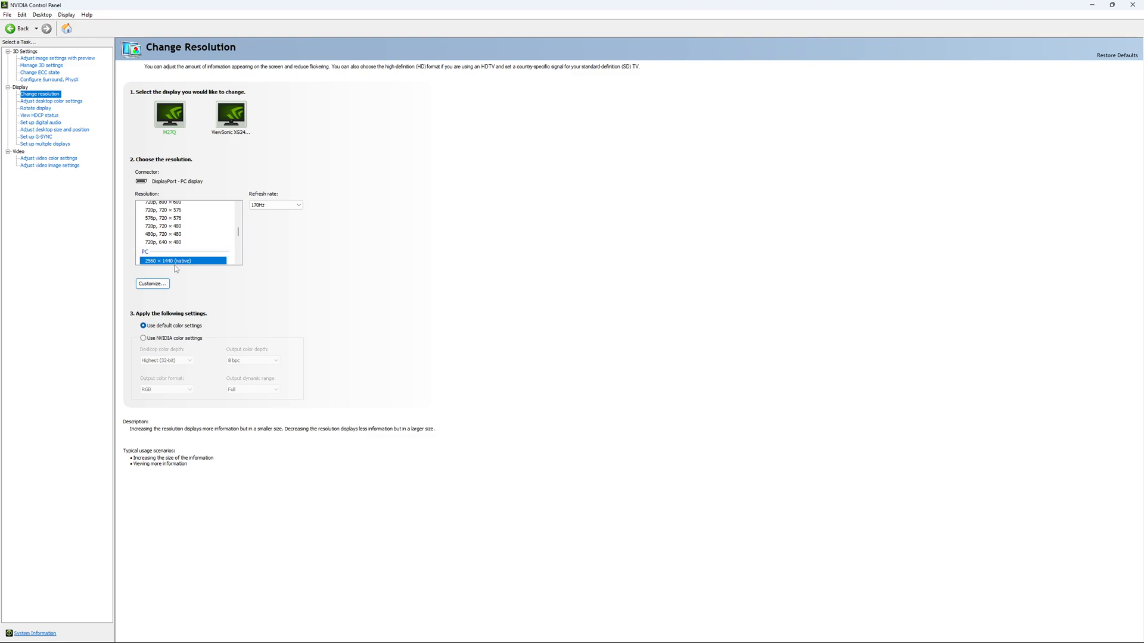
pyautogui.moveTo(317, 179)
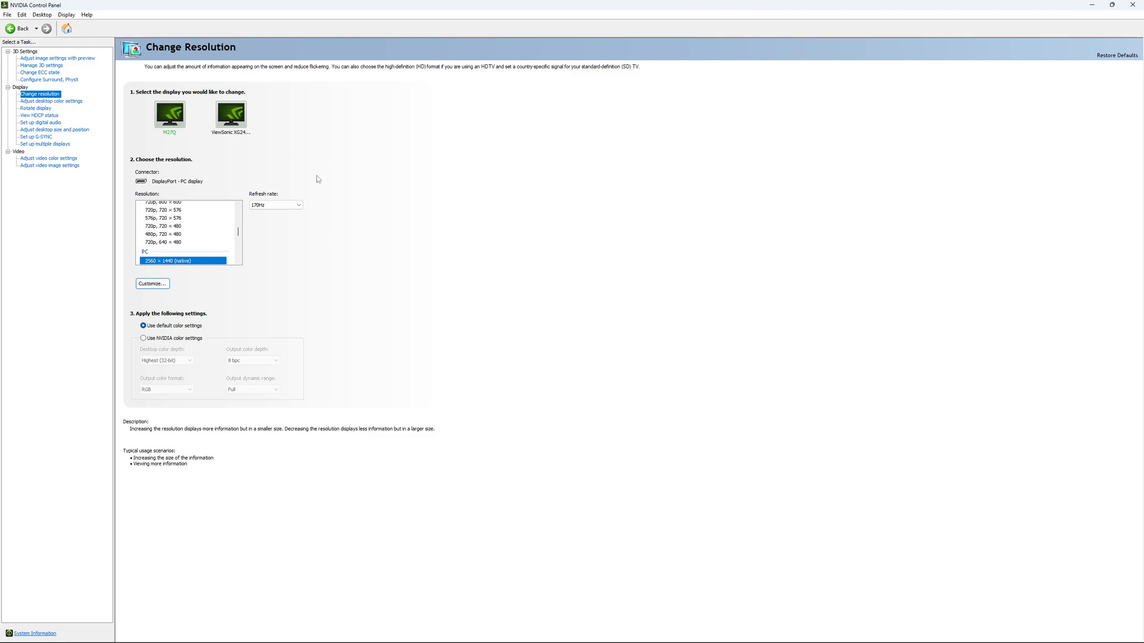
pyautogui.moveTo(307, 237)
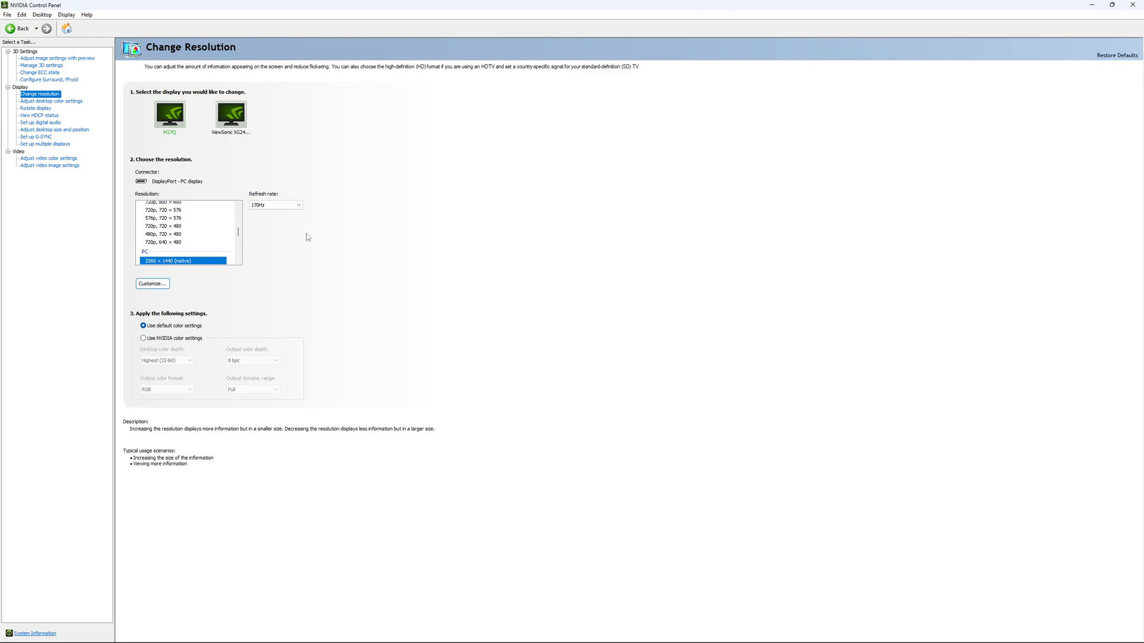
pyautogui.moveTo(282, 212)
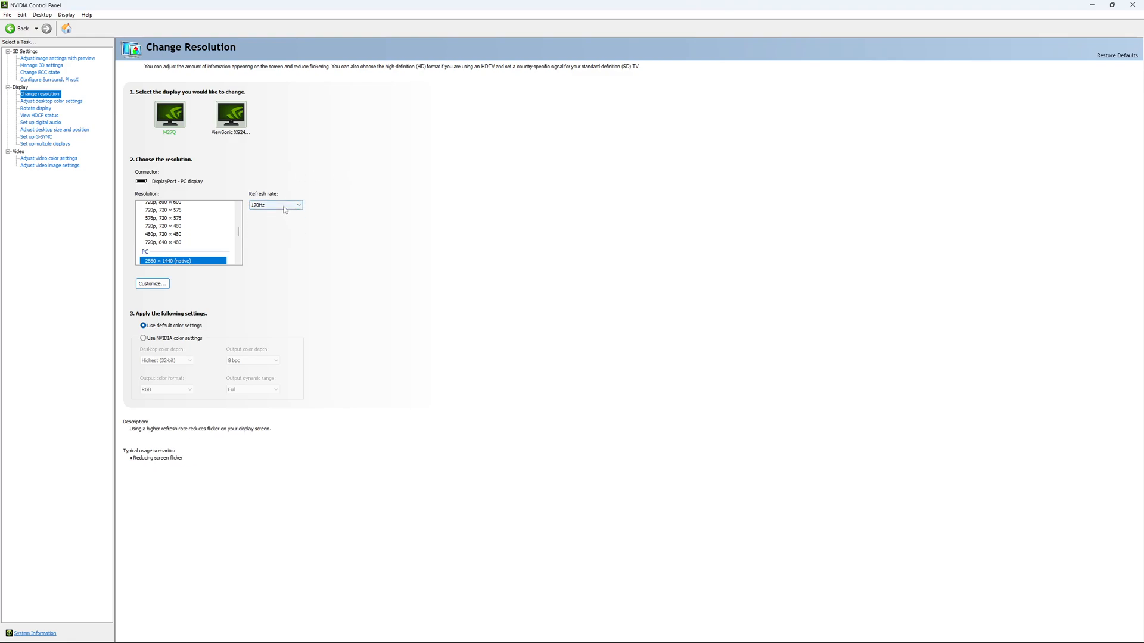
pyautogui.click(298, 204)
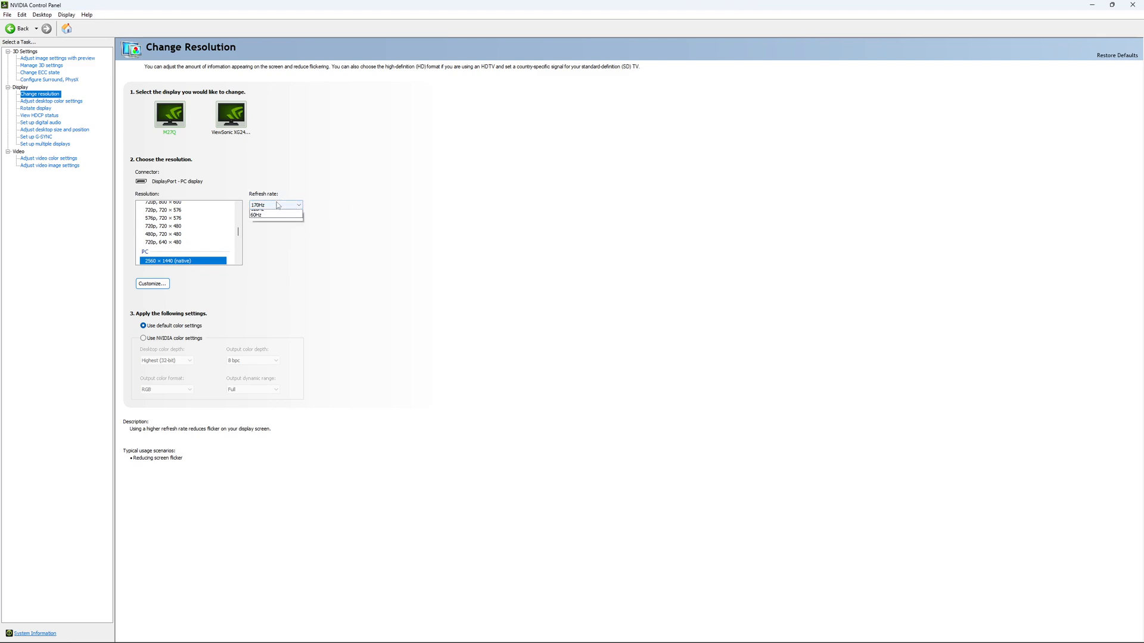
pyautogui.click(275, 204)
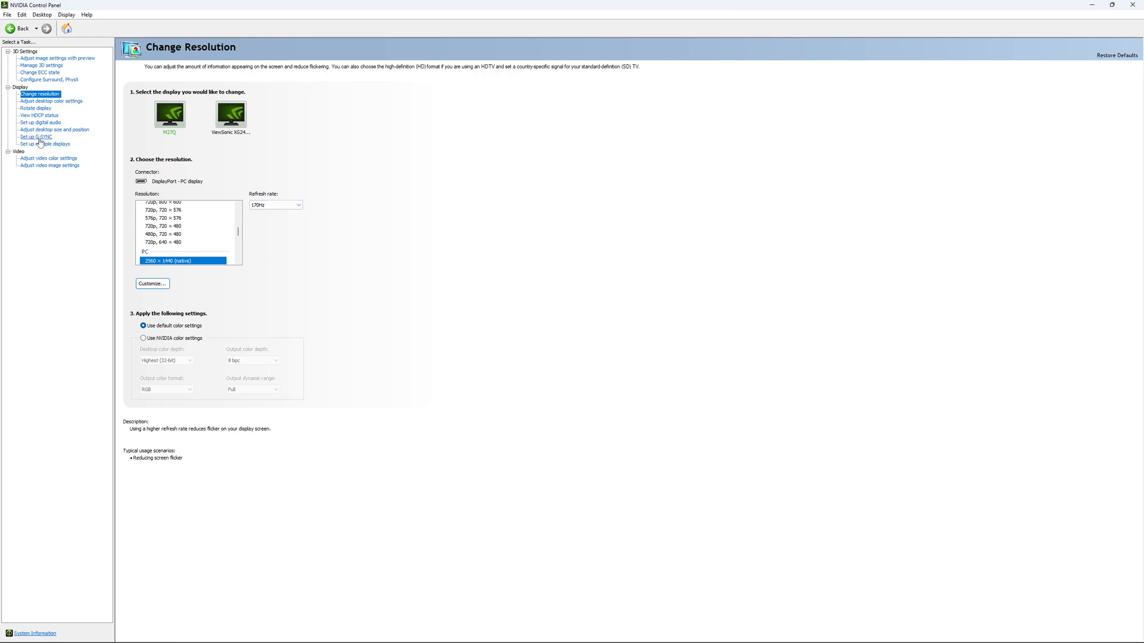
# - Show Set up G-SYNC and leave G-SYNC Compatible unchecked for the M27Q
pyautogui.click(36, 137)
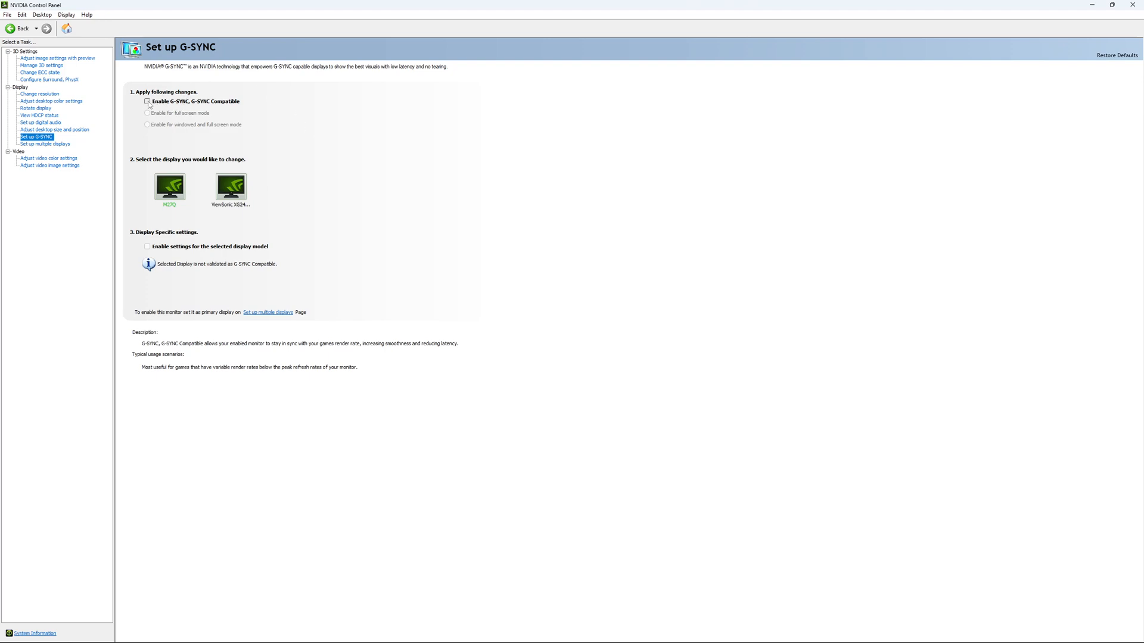
pyautogui.click(147, 102)
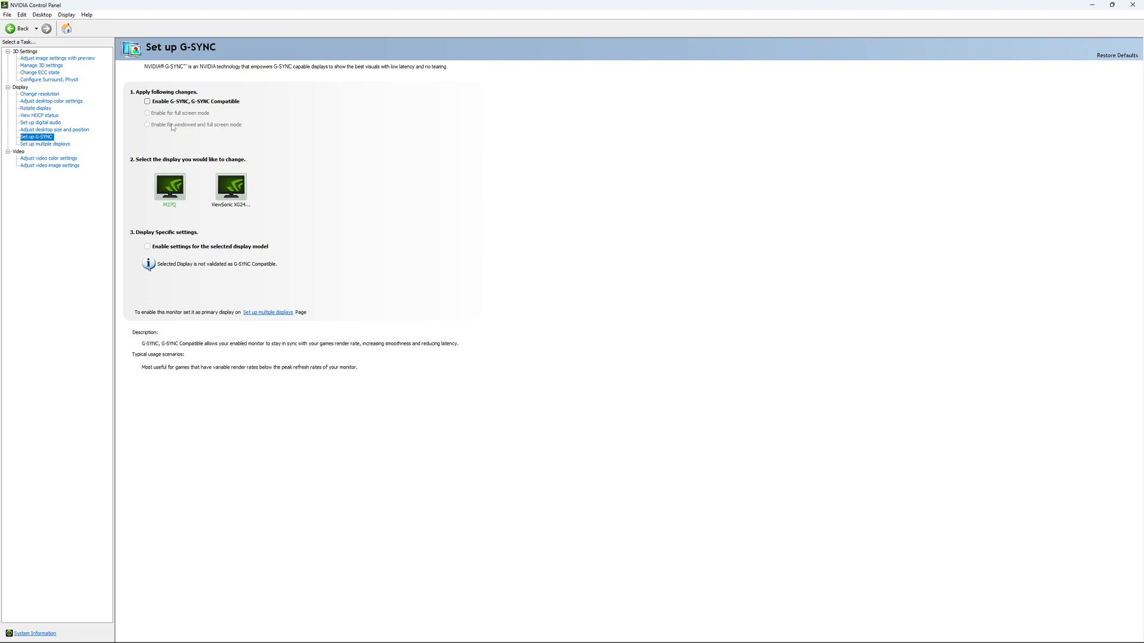
pyautogui.moveTo(129, 255)
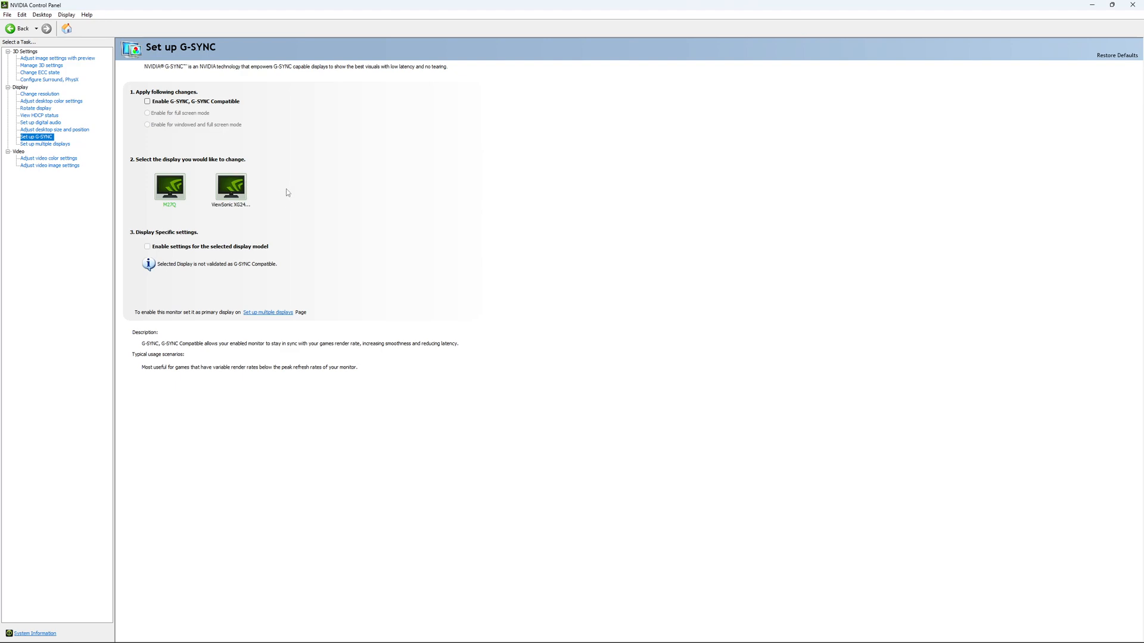
pyautogui.moveTo(357, 242)
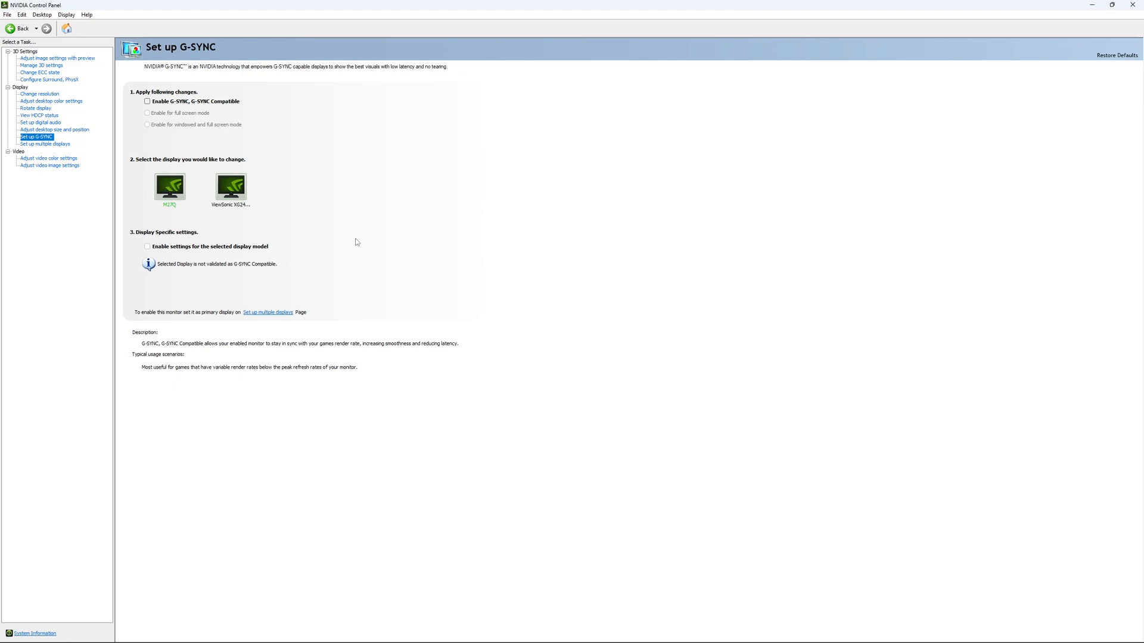
pyautogui.moveTo(350, 248)
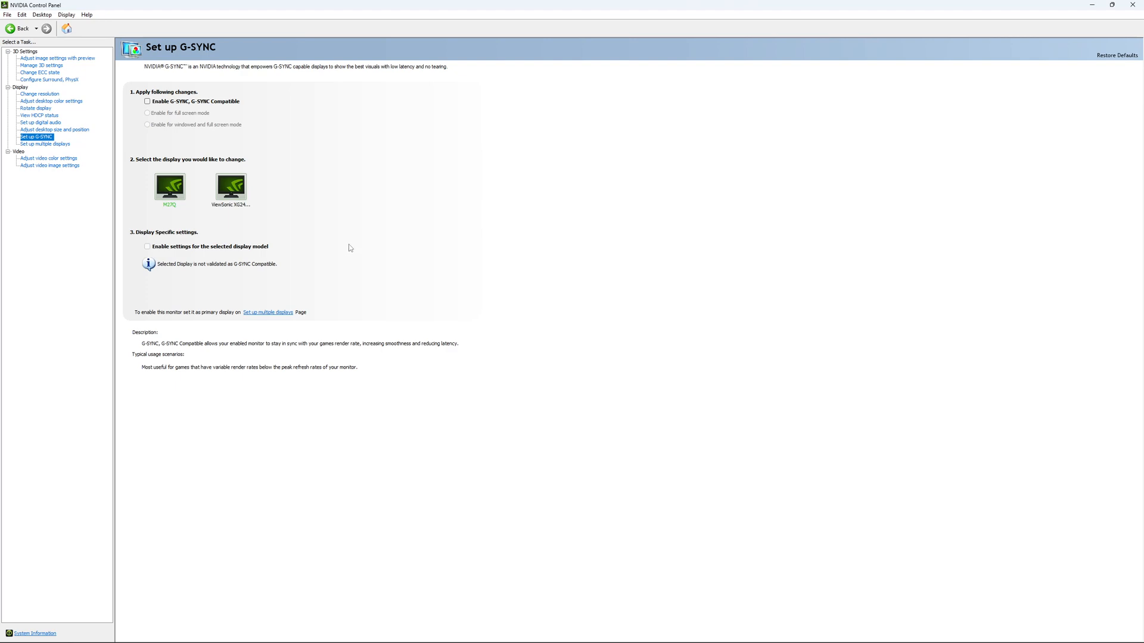
pyautogui.moveTo(333, 245)
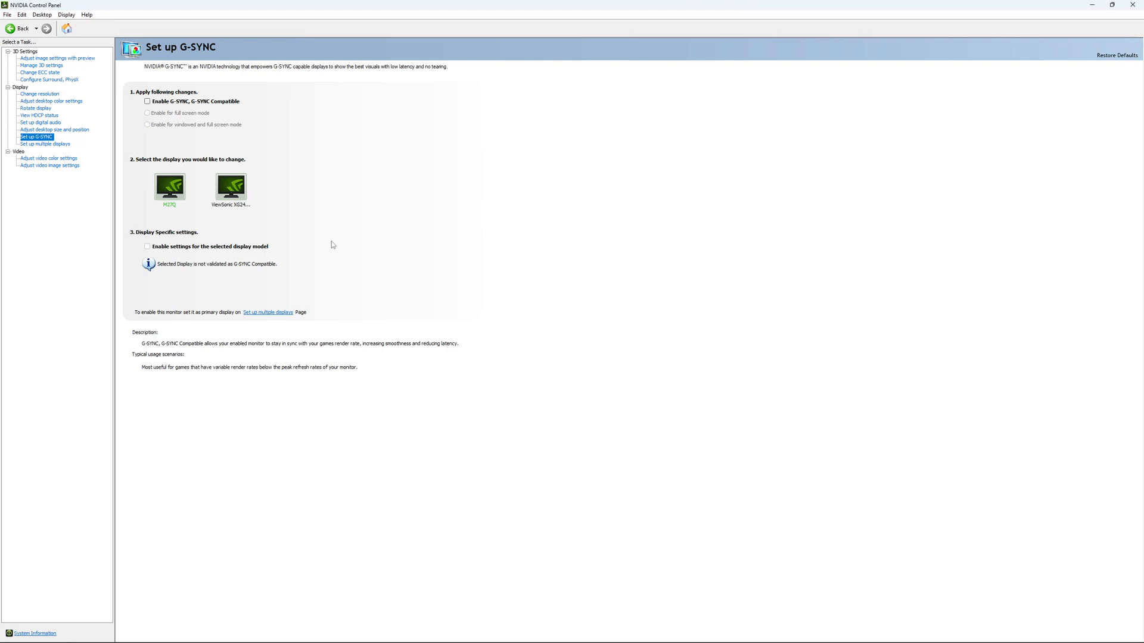
pyautogui.moveTo(319, 233)
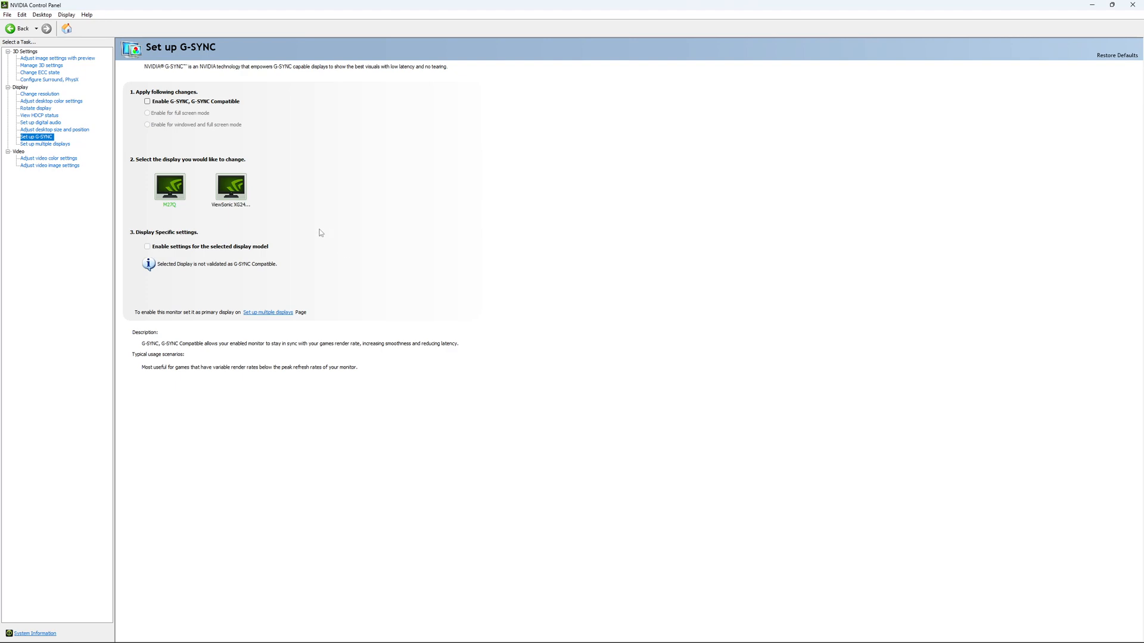
pyautogui.moveTo(320, 217)
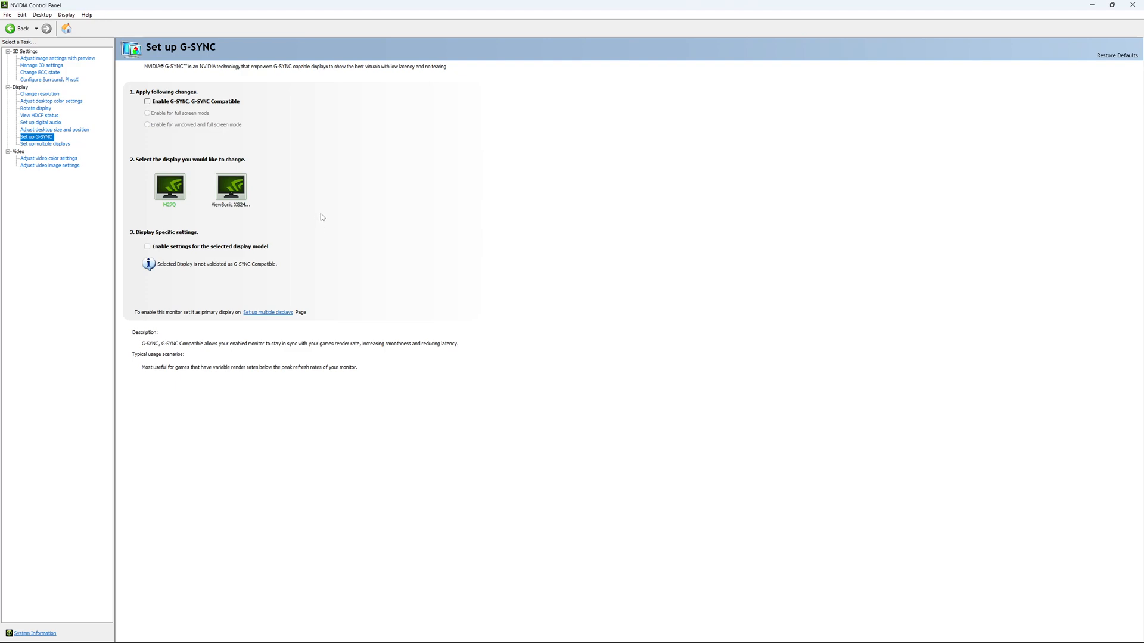
pyautogui.moveTo(319, 221)
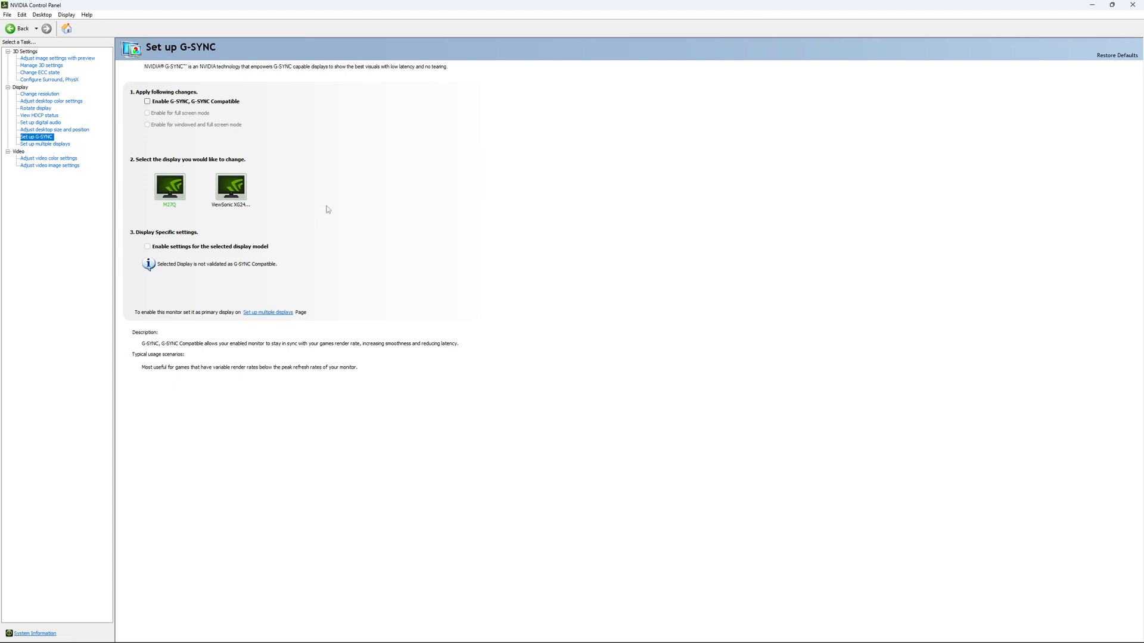
pyautogui.moveTo(339, 215)
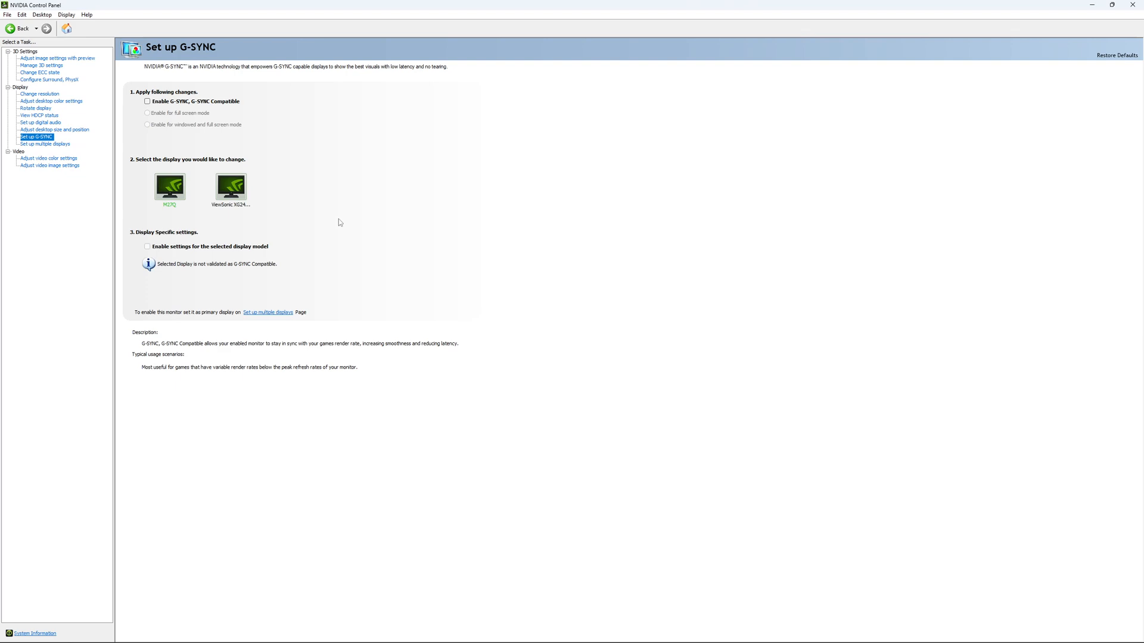
pyautogui.moveTo(335, 229)
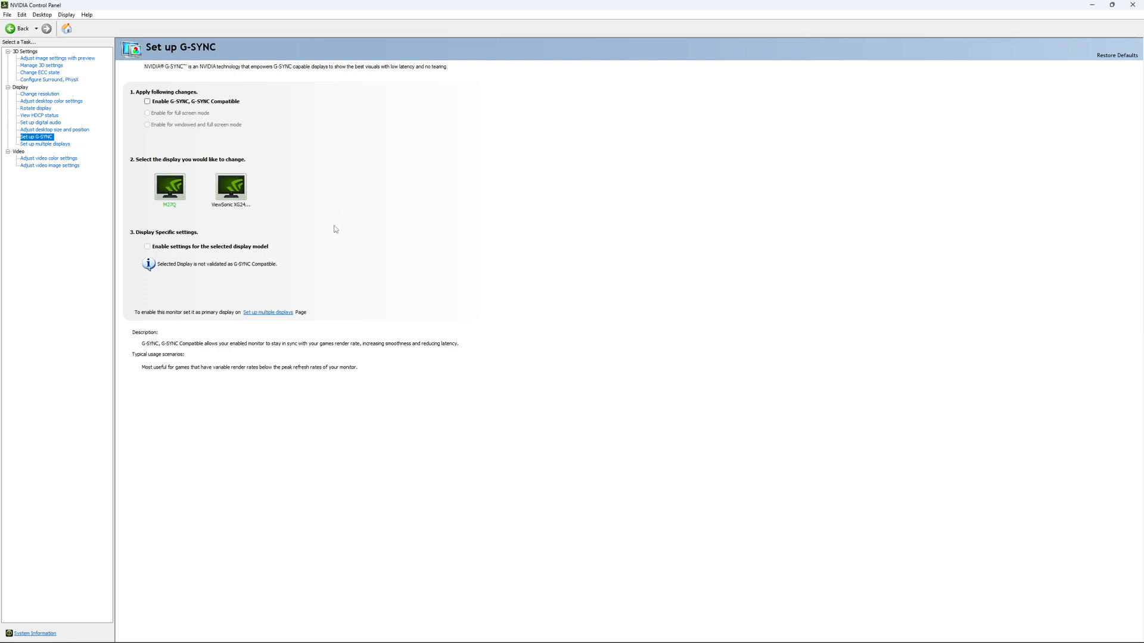
pyautogui.moveTo(337, 227)
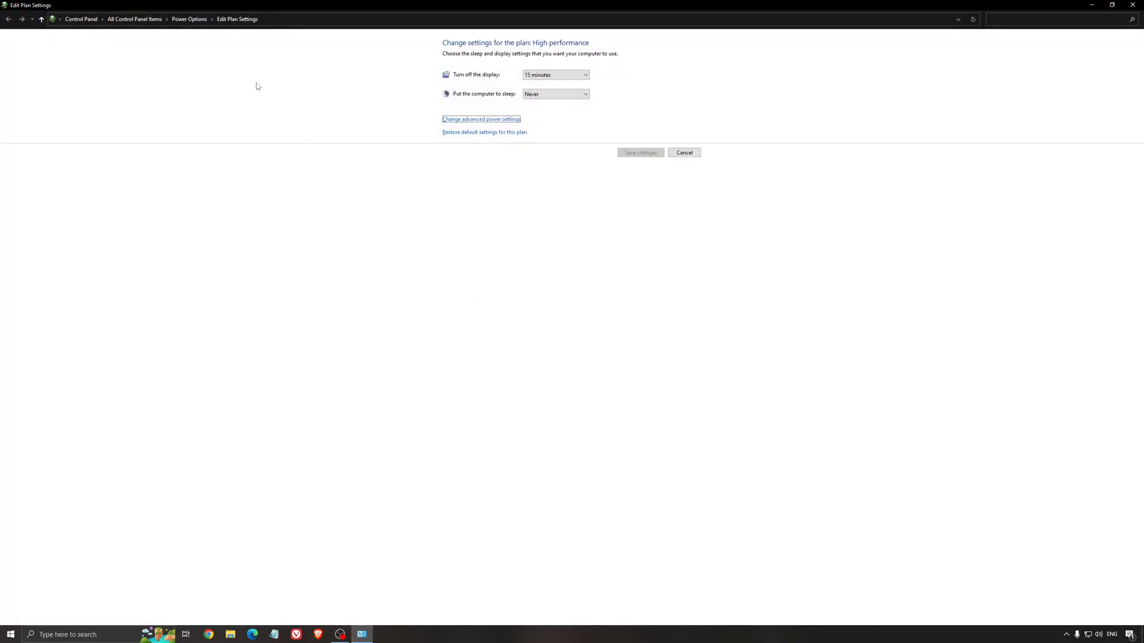
# - Return to Power Options with the High performance plan selected
pyautogui.click(9, 19)
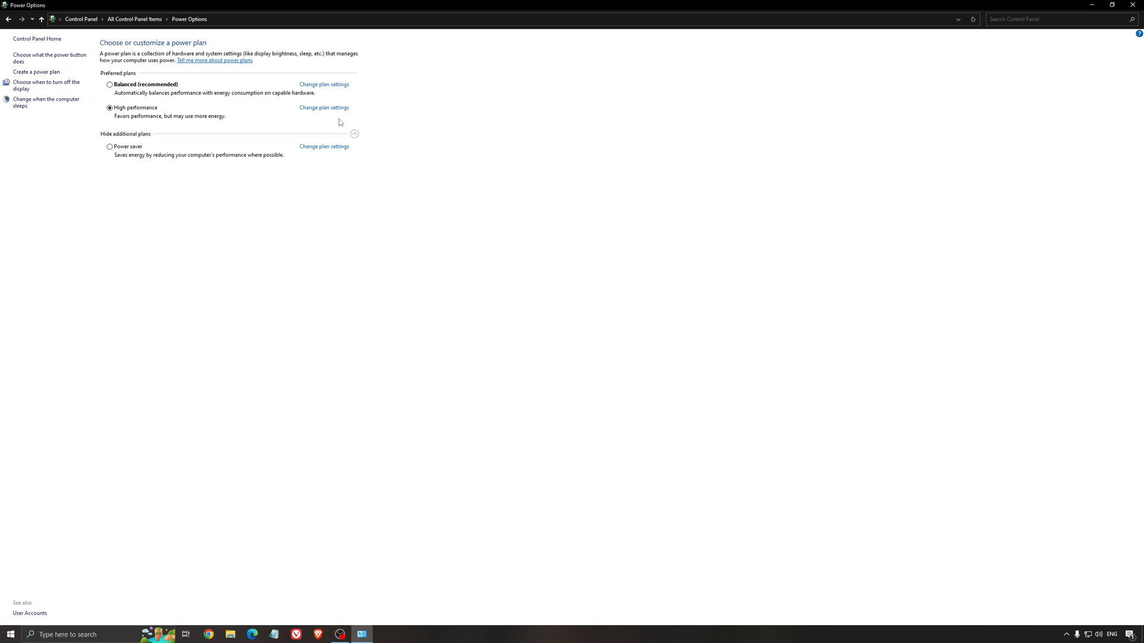
pyautogui.moveTo(316, 232)
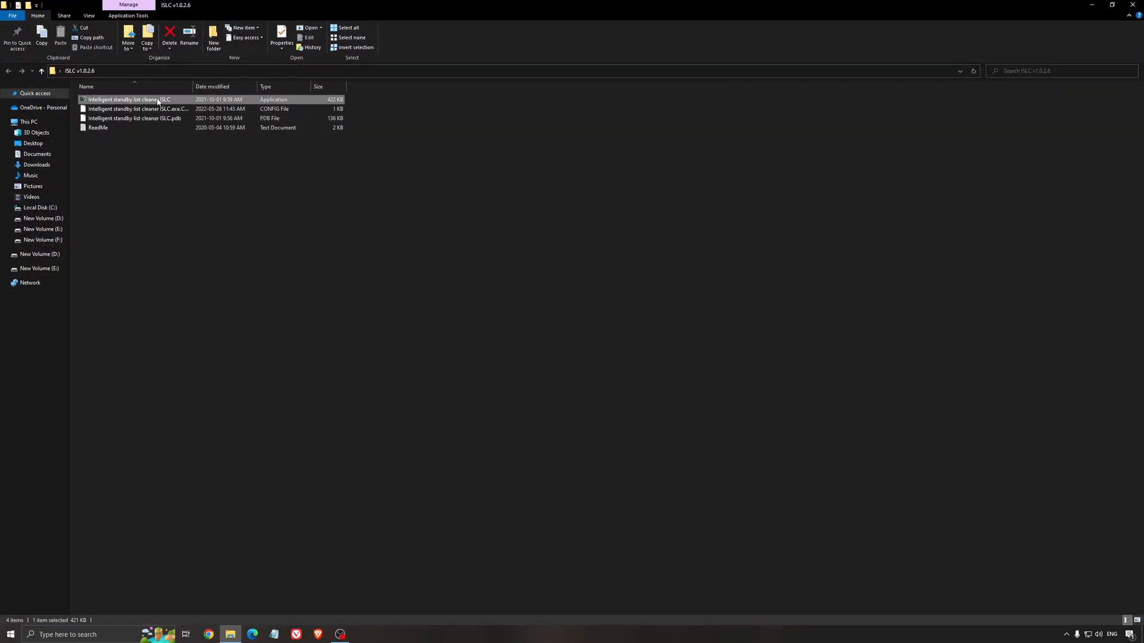
# - Launch ISLC and set the free memory threshold to 16000 MB with a 1024 MB list size
pyautogui.doubleClick(129, 99)
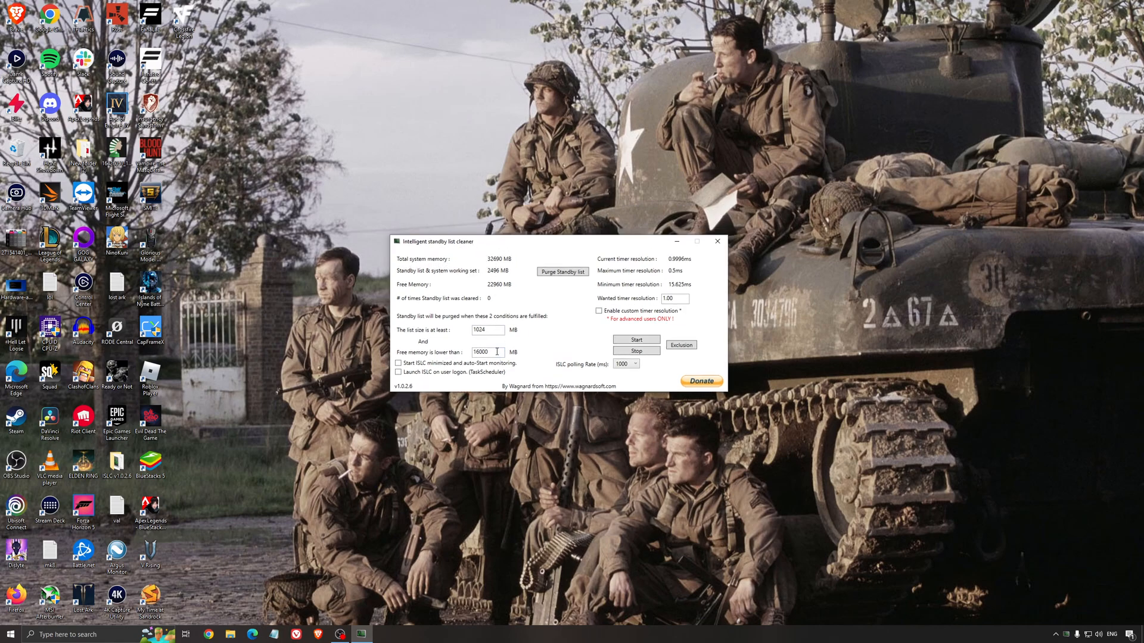
pyautogui.doubleClick(480, 352)
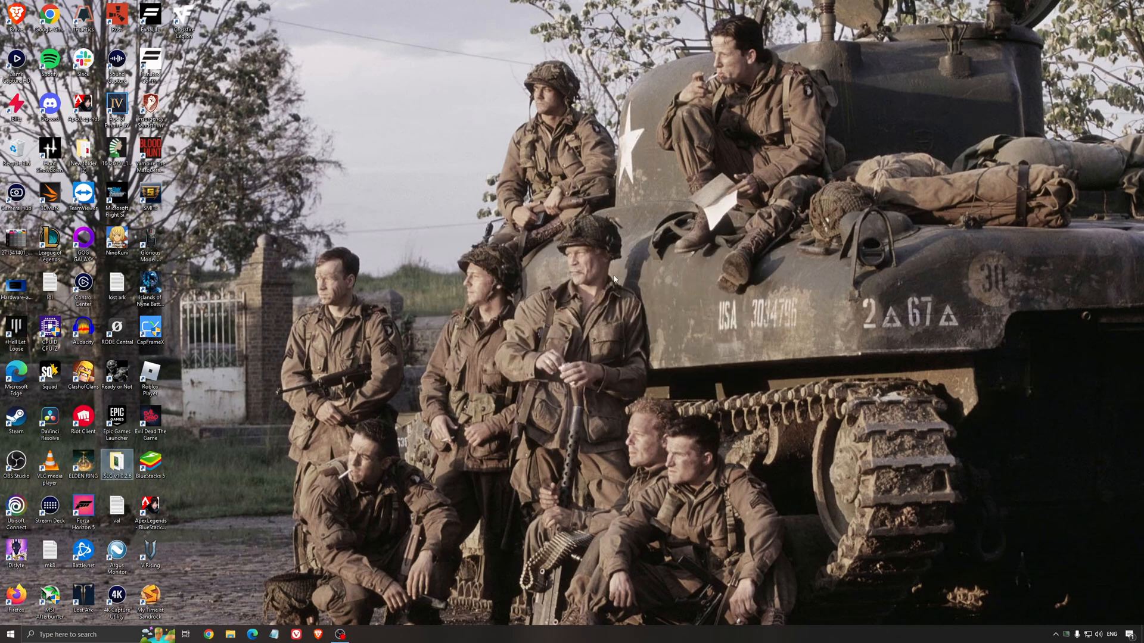
pyautogui.moveTo(656, 431)
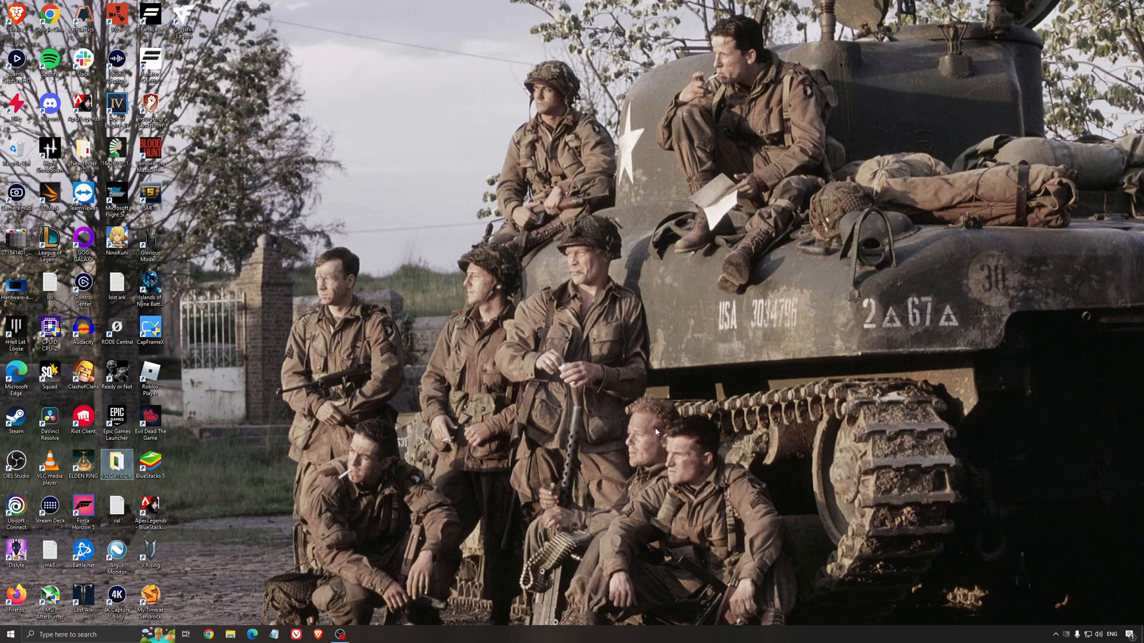
pyautogui.moveTo(577, 372)
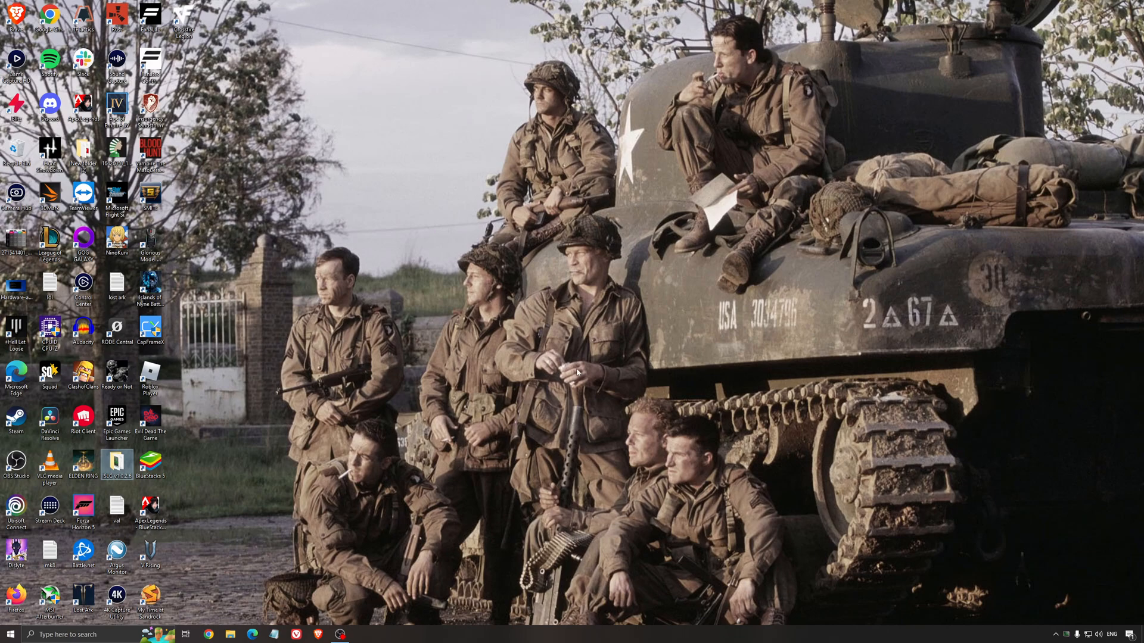
pyautogui.moveTo(554, 325)
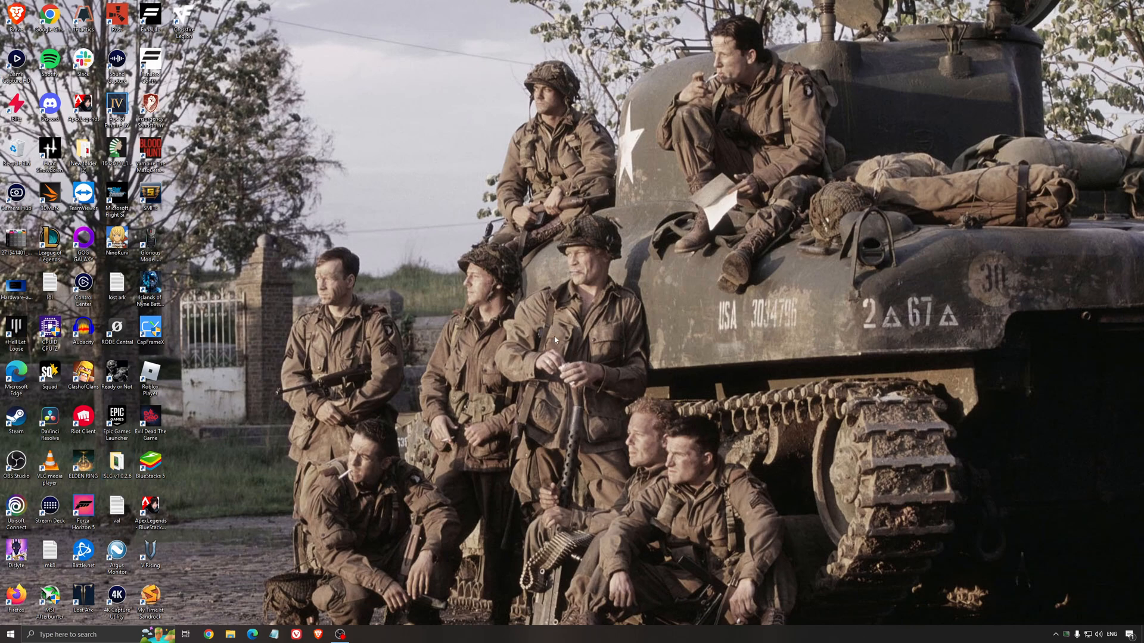
pyautogui.moveTo(557, 328)
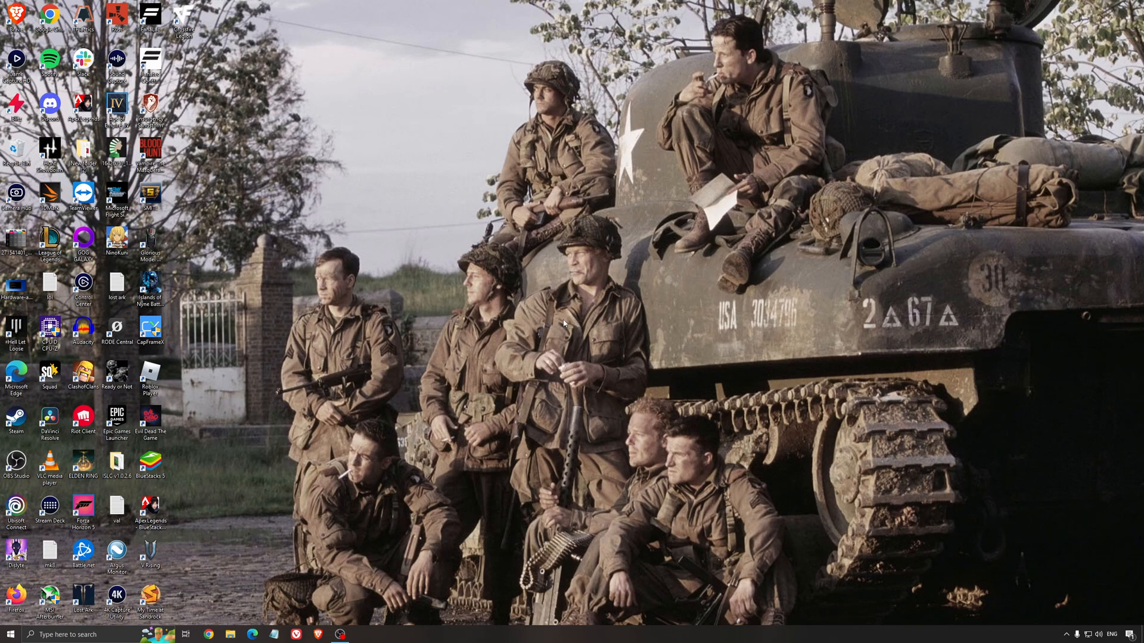
pyautogui.moveTo(568, 323)
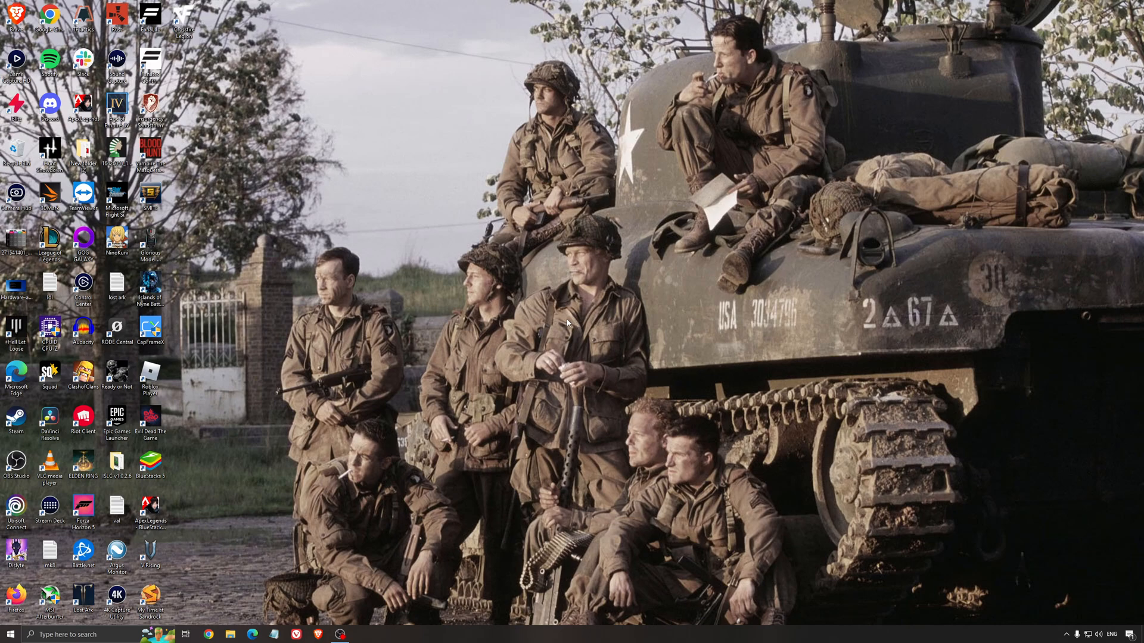
pyautogui.moveTo(543, 310)
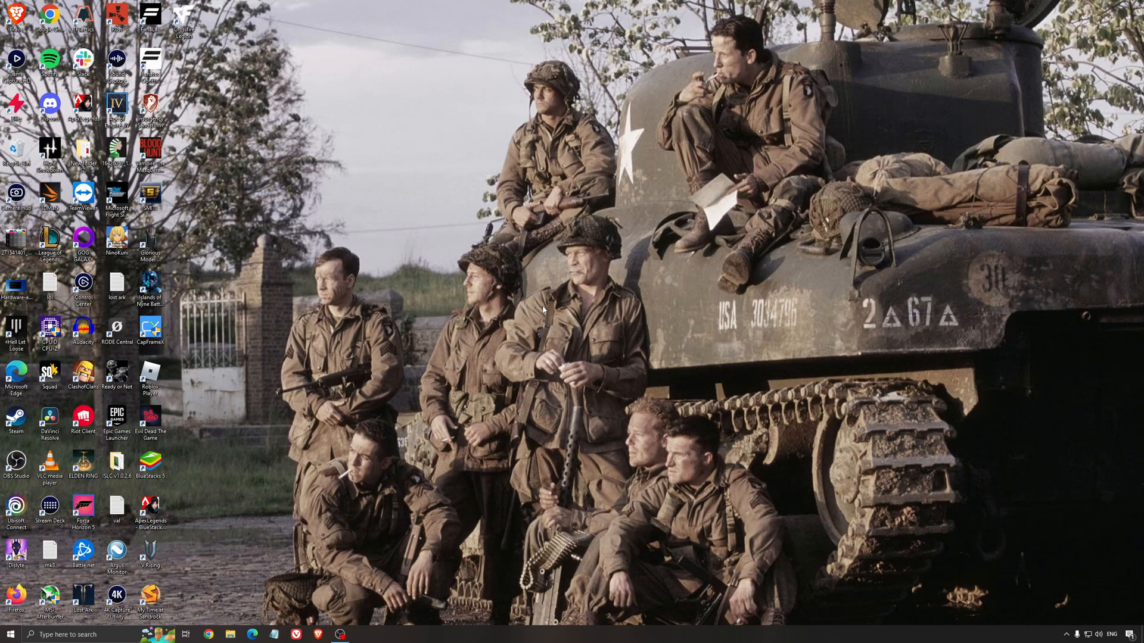
pyautogui.moveTo(509, 278)
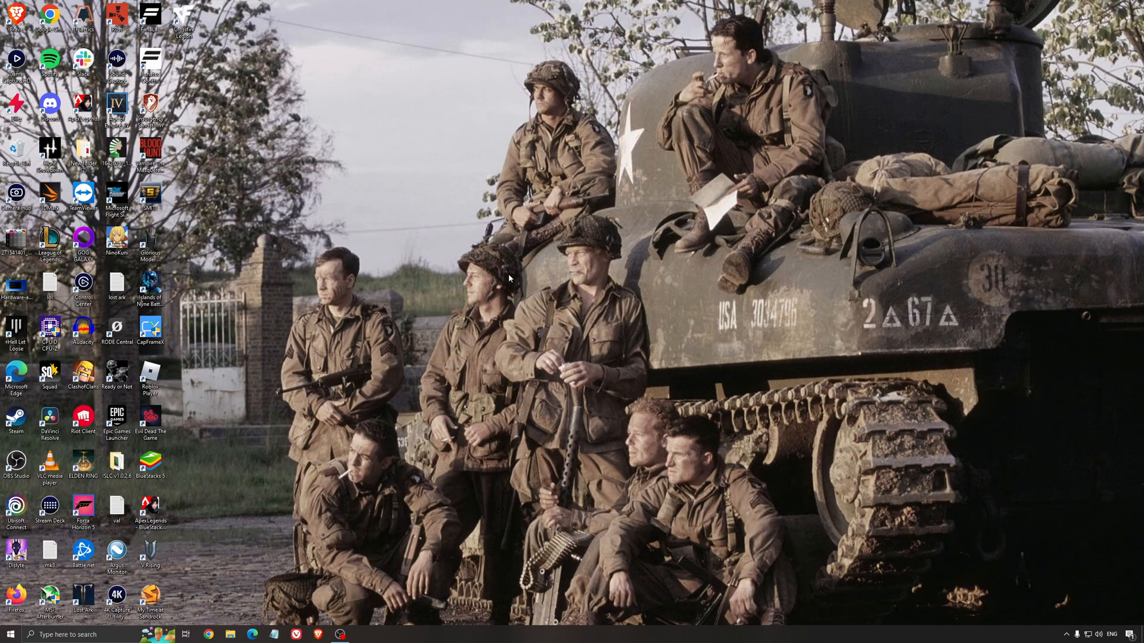
pyautogui.moveTo(529, 291)
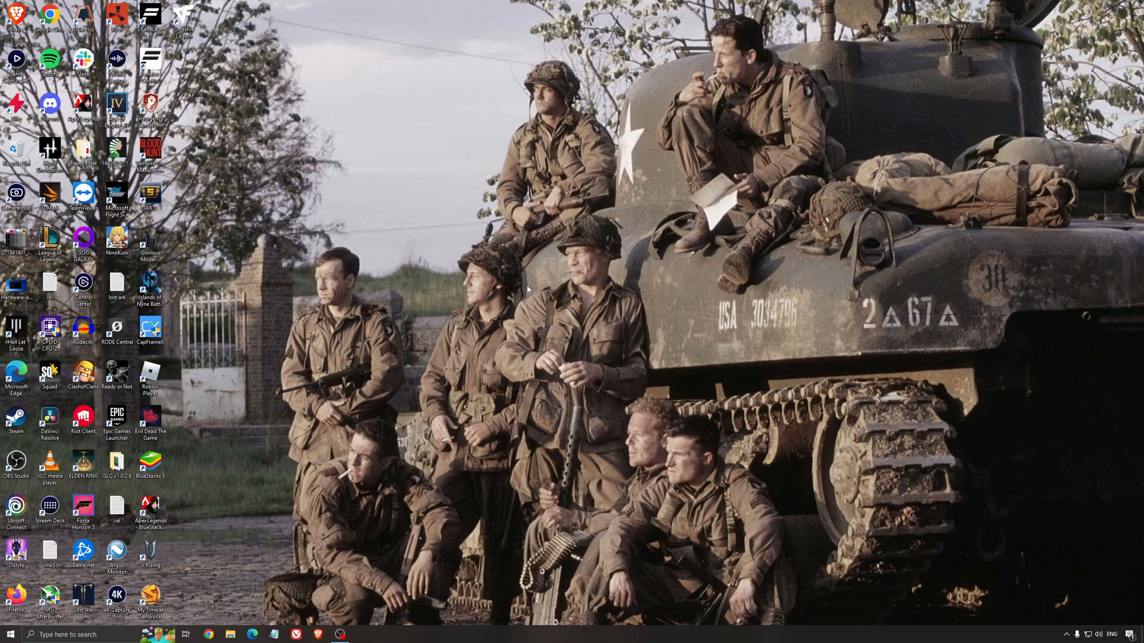
pyautogui.moveTo(562, 311)
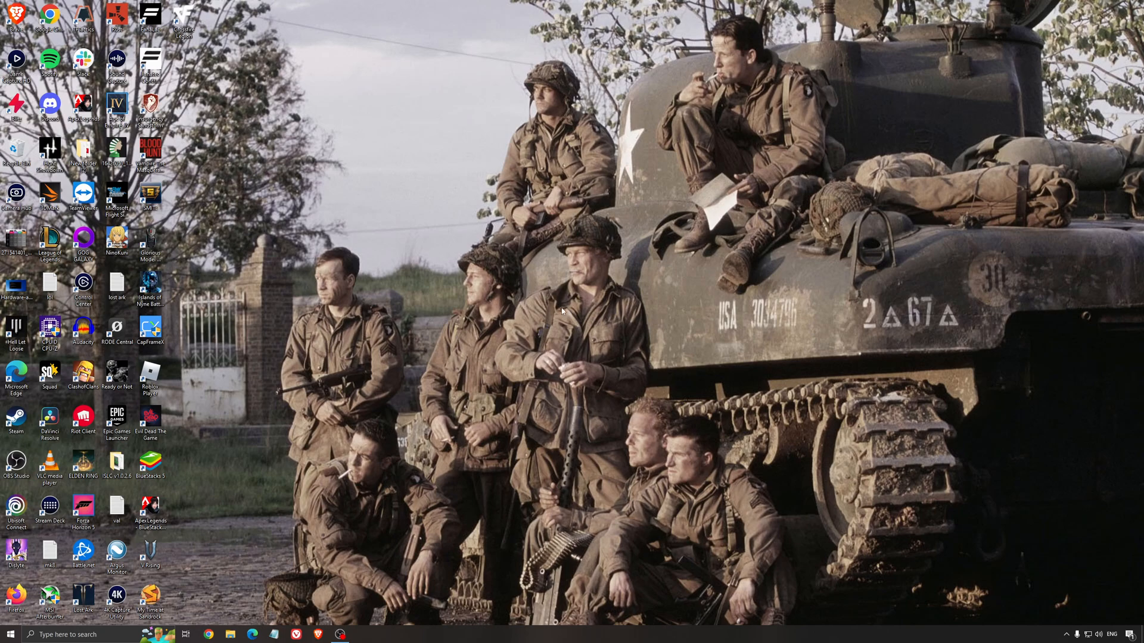
pyautogui.moveTo(597, 317)
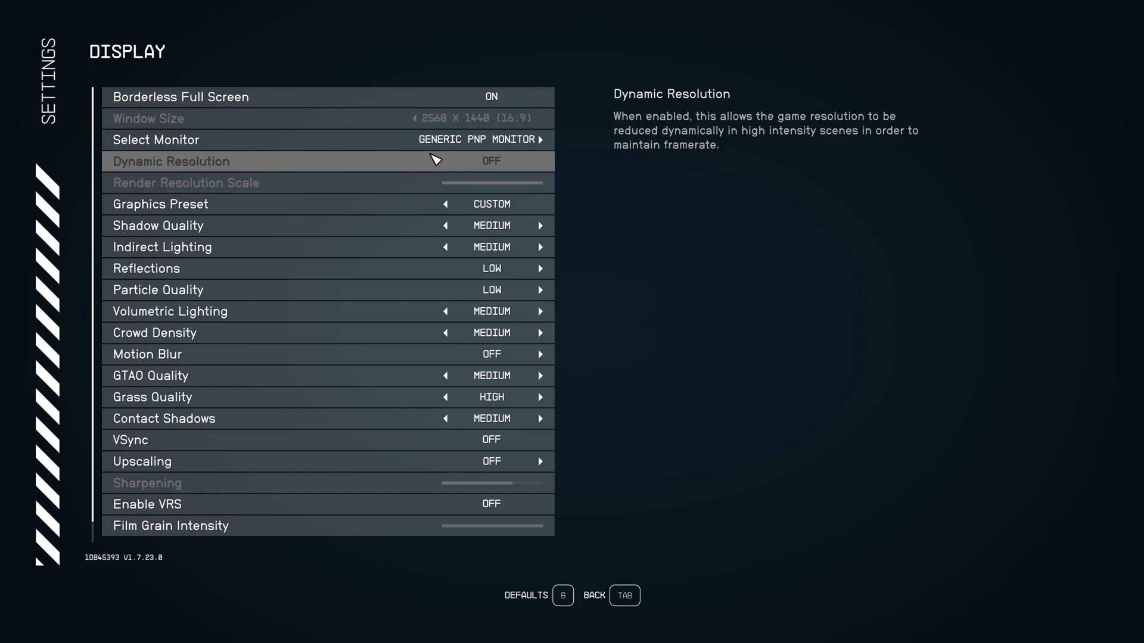
pyautogui.moveTo(481, 230)
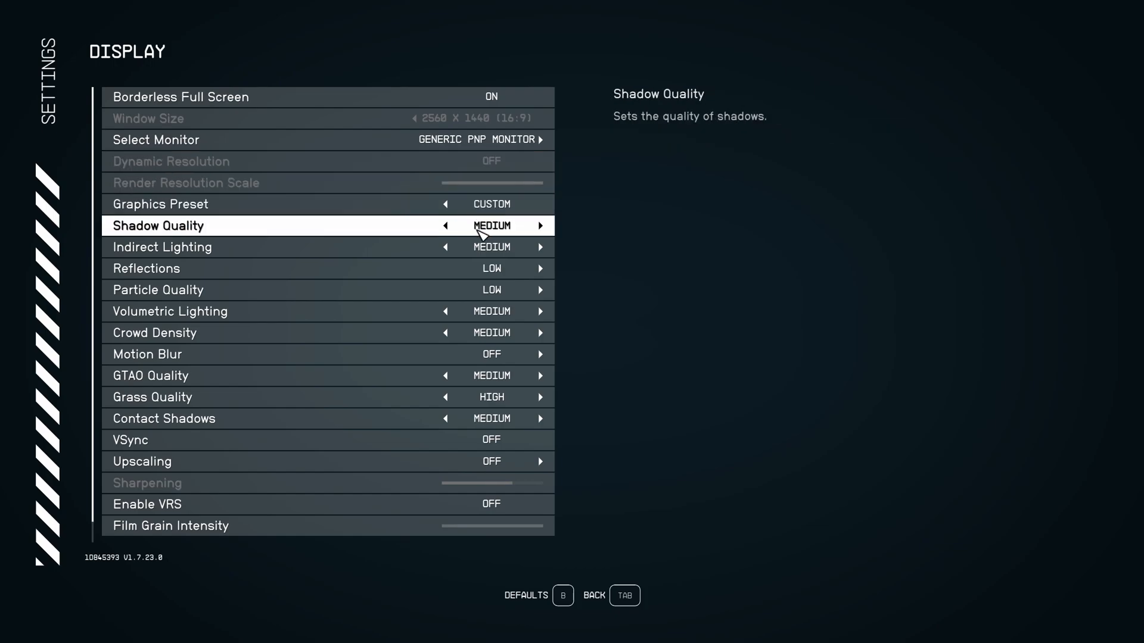
# - Try Shadow Quality at High and Low, then settle it on Medium
pyautogui.click(541, 225)
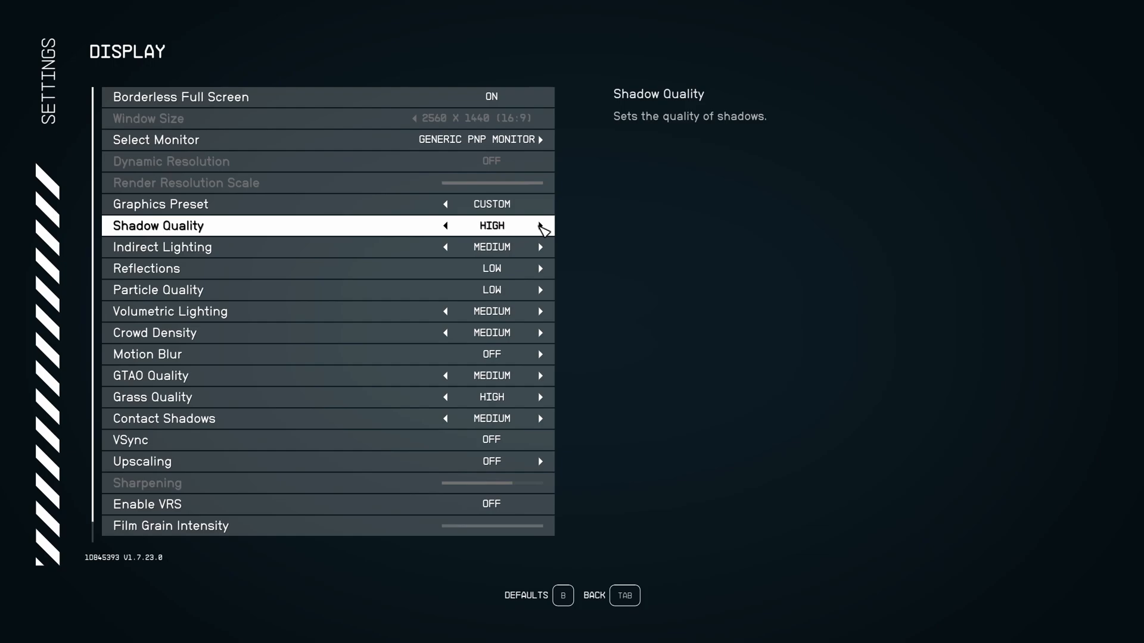
pyautogui.click(446, 225)
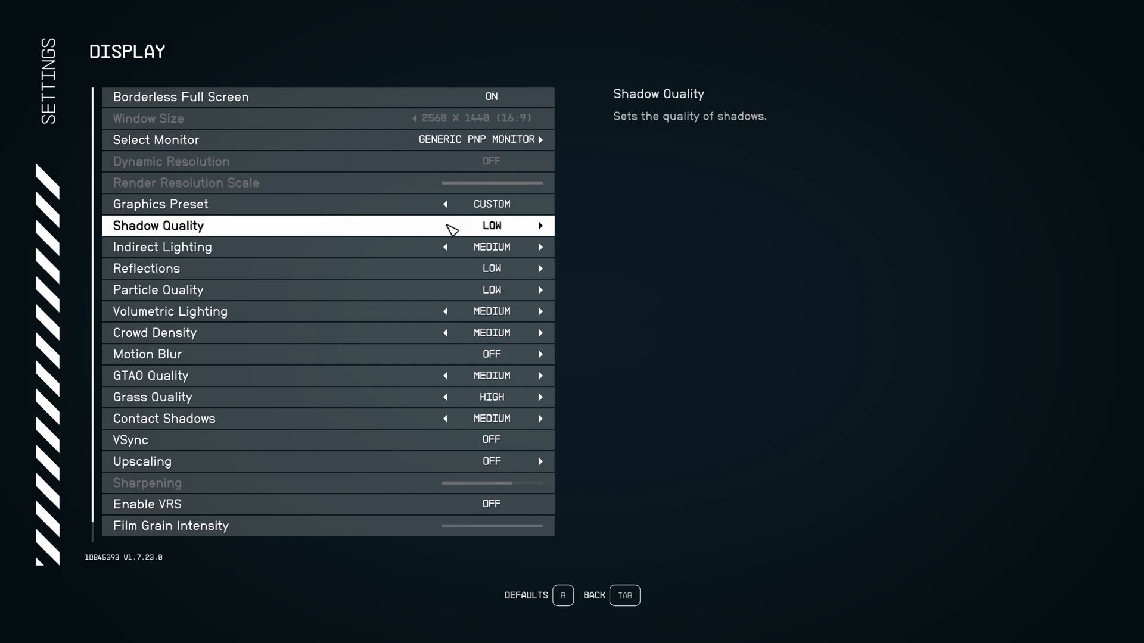
pyautogui.moveTo(453, 228)
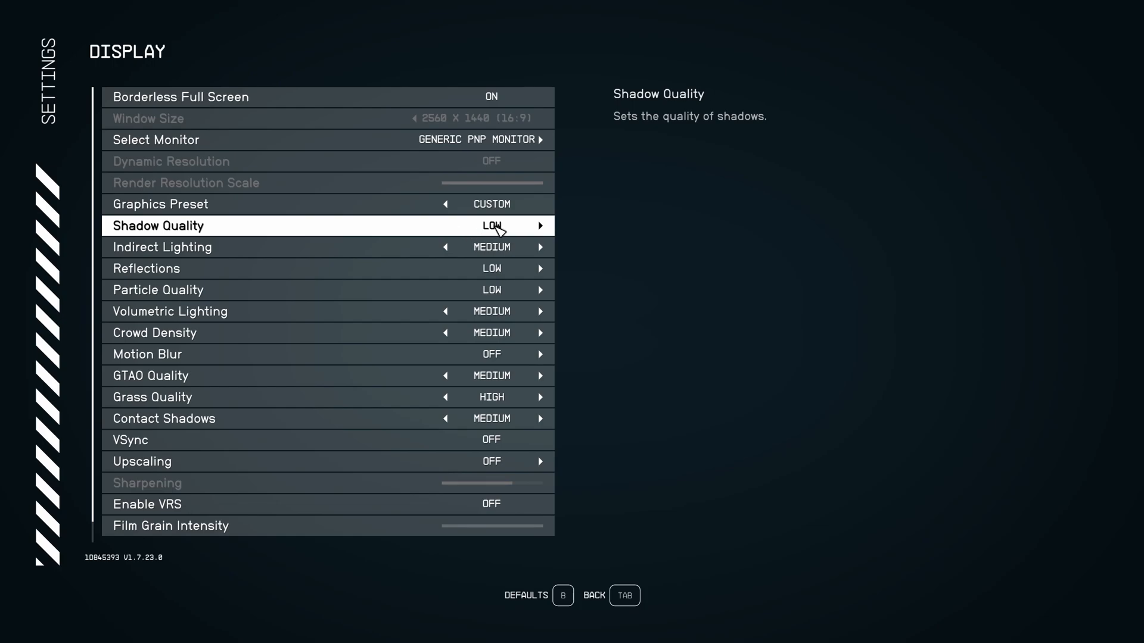
pyautogui.click(541, 226)
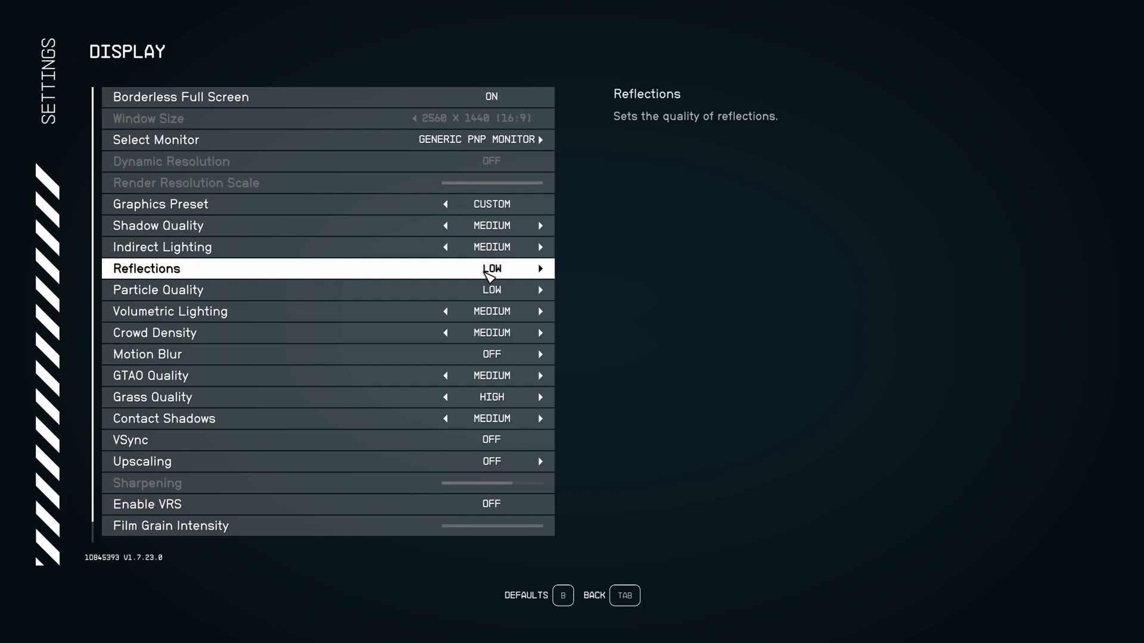
pyautogui.moveTo(540, 274)
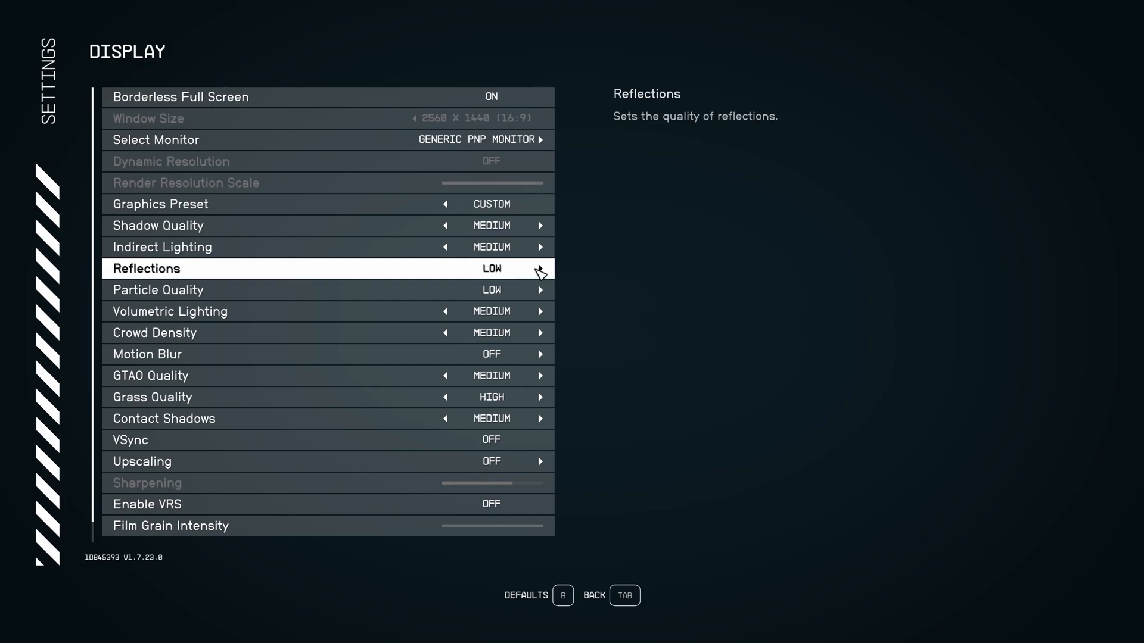
pyautogui.moveTo(449, 276)
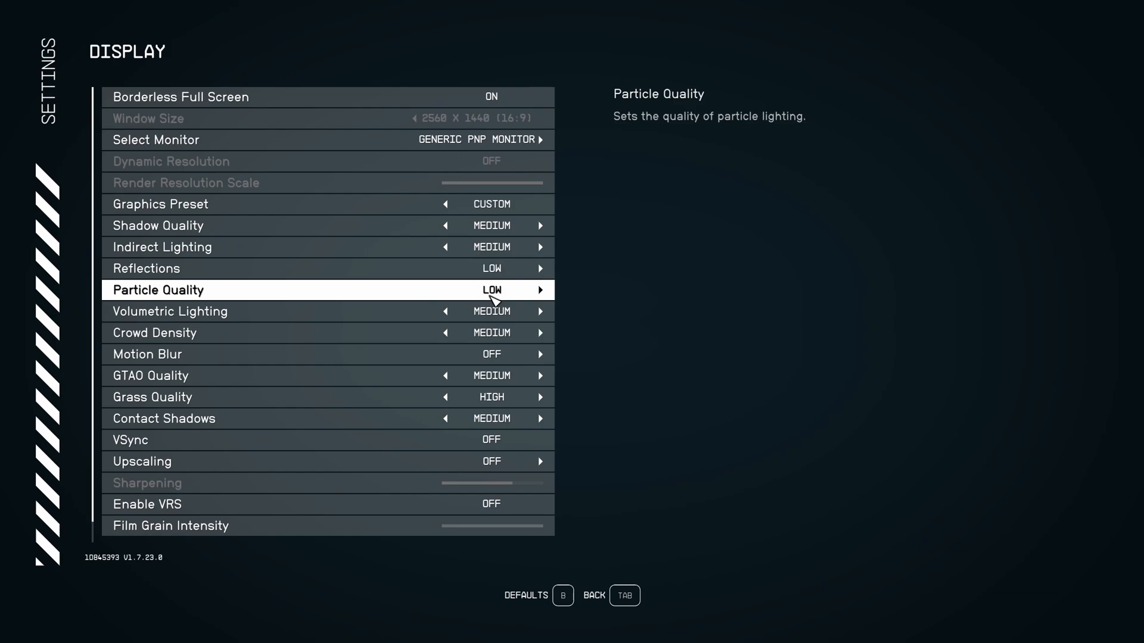
# - Cycle Volumetric Lighting through Low, High and Ultra, leaving it at Medium
pyautogui.press('Down')
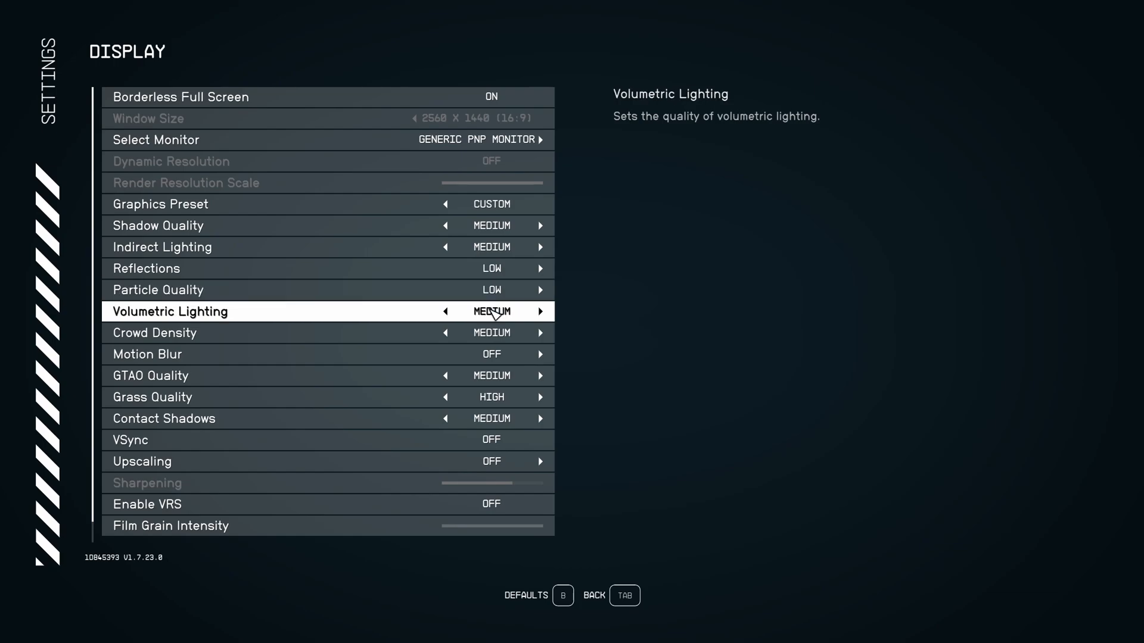
pyautogui.click(444, 311)
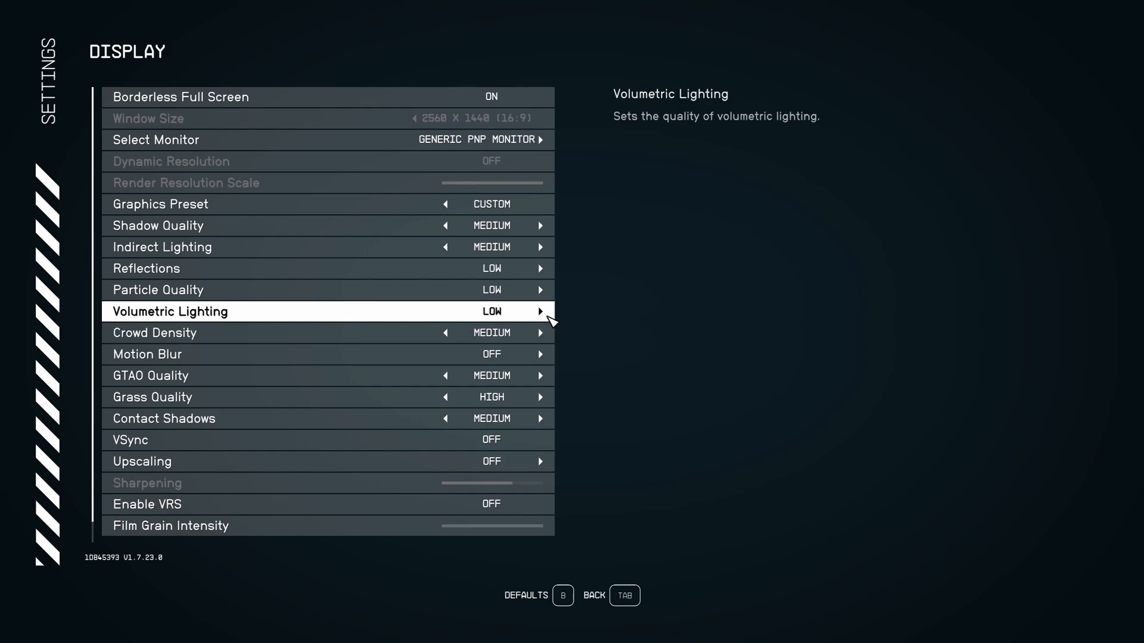
pyautogui.click(541, 311)
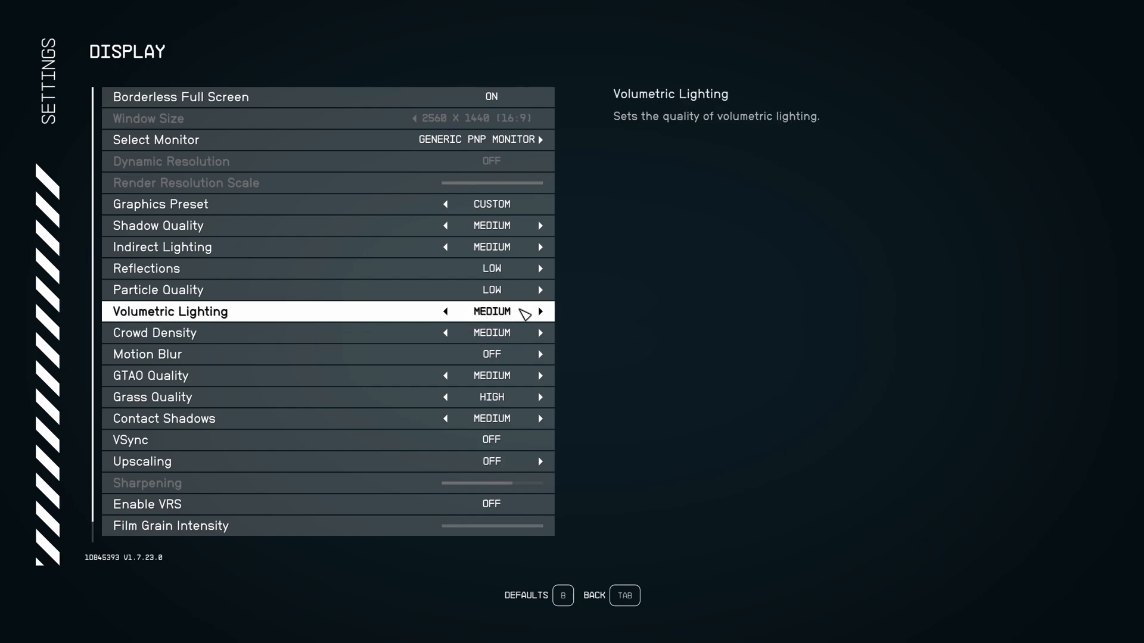
pyautogui.click(541, 311)
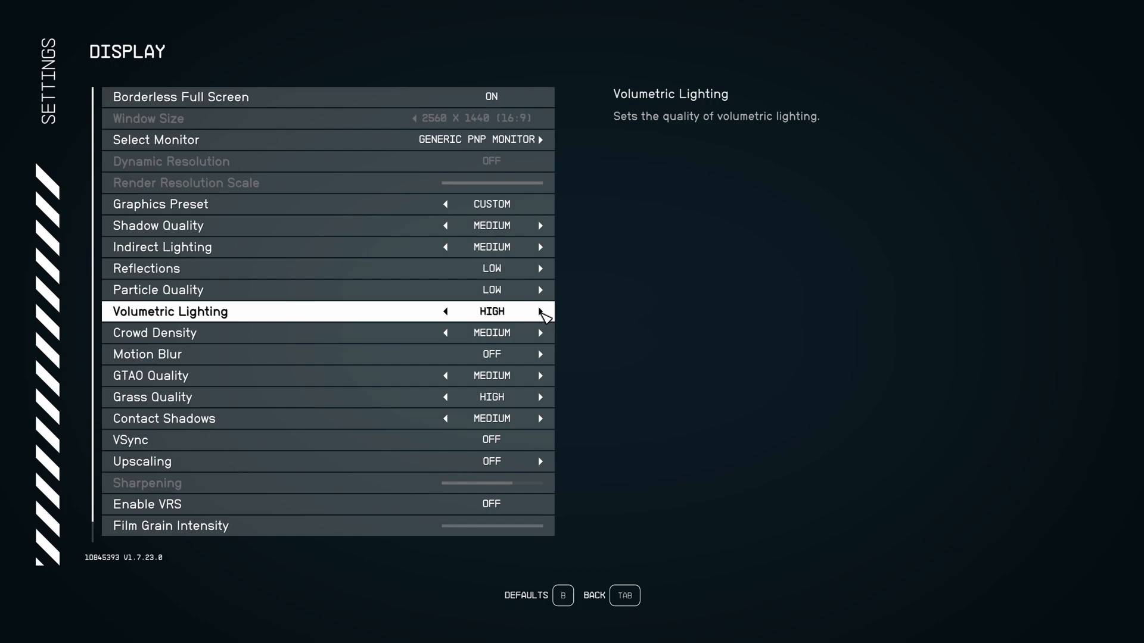
pyautogui.click(540, 311)
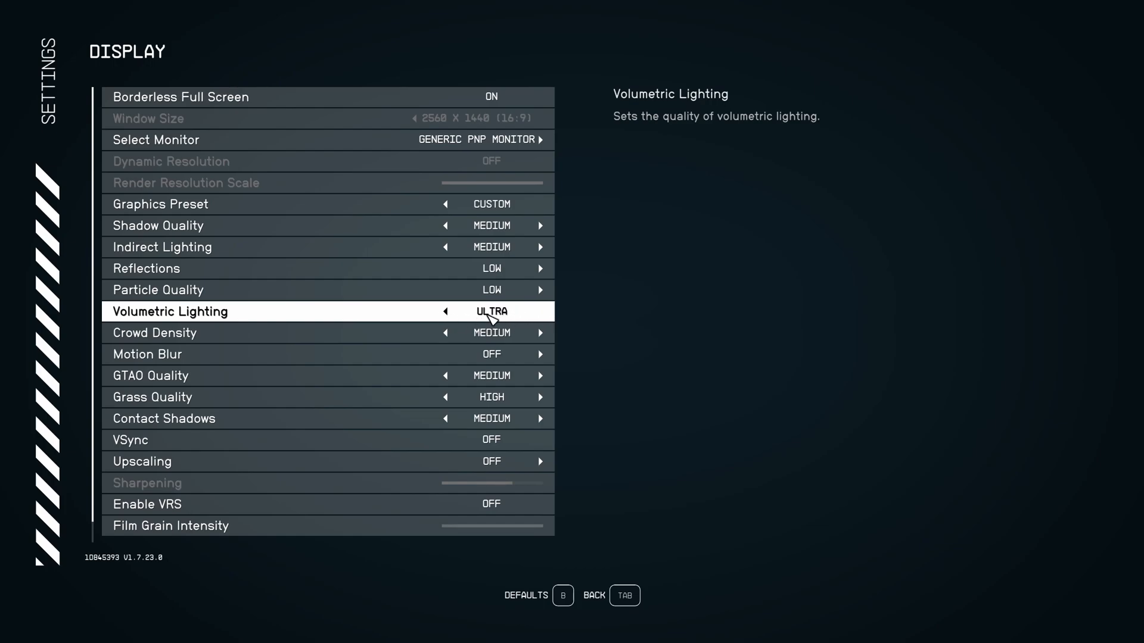
pyautogui.click(445, 311)
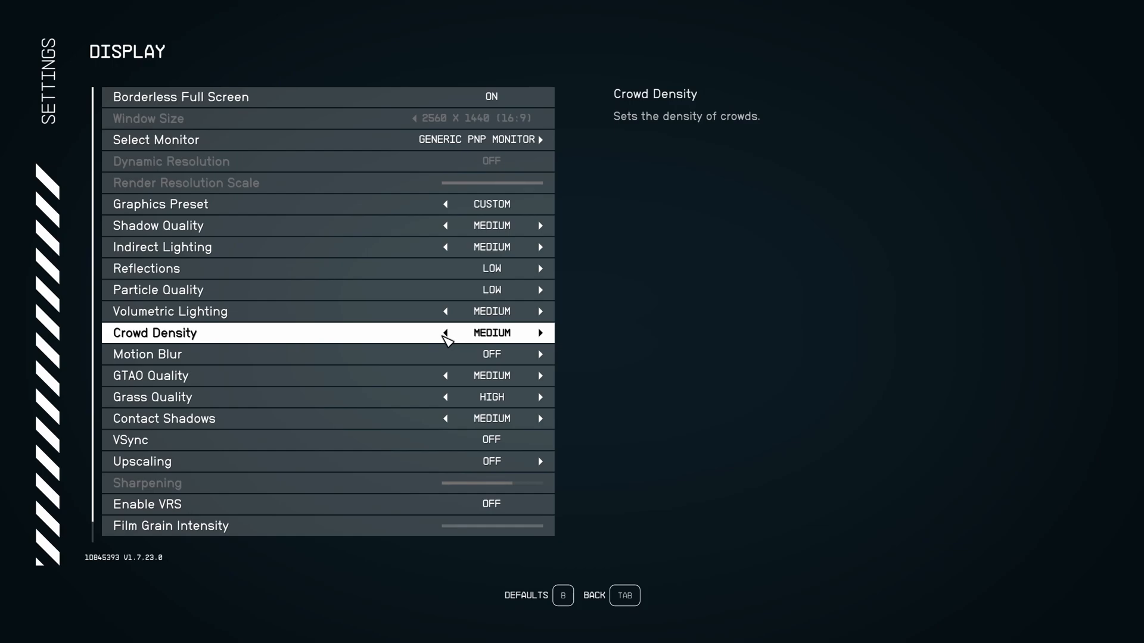
# - Try Crowd Density at High, then return it to Medium
pyautogui.click(541, 333)
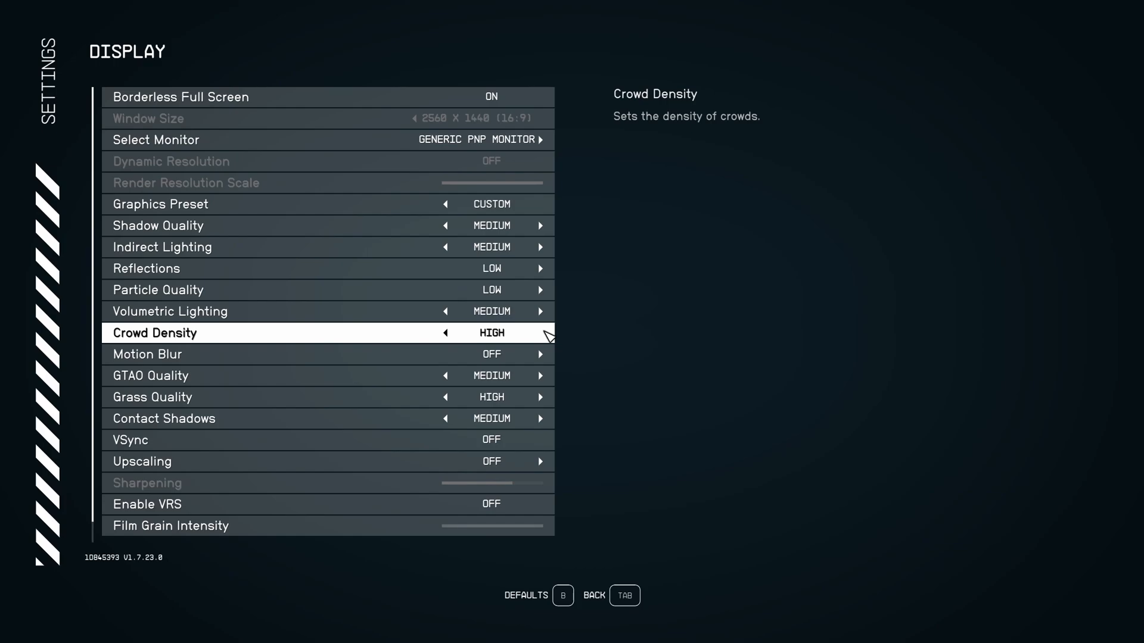
pyautogui.click(444, 332)
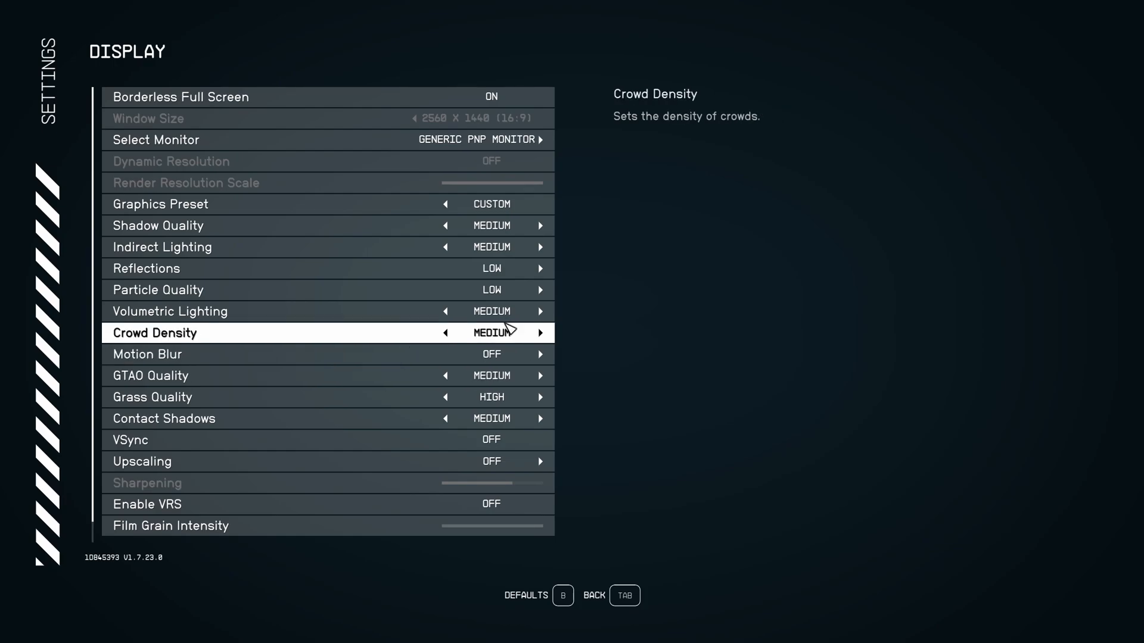
pyautogui.moveTo(467, 338)
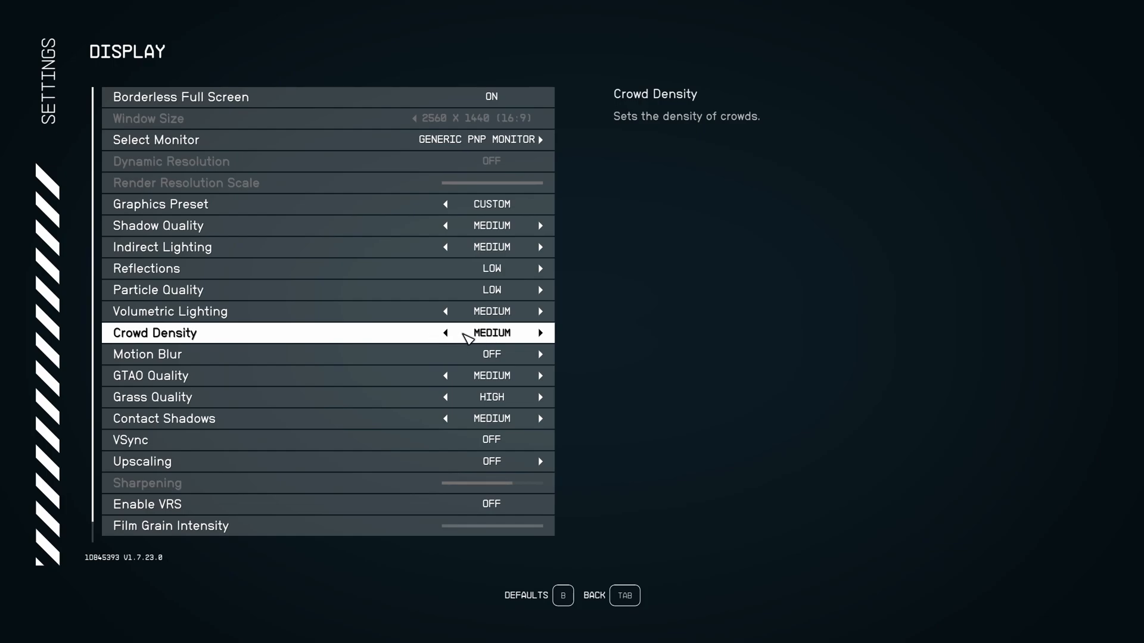
pyautogui.moveTo(350, 332)
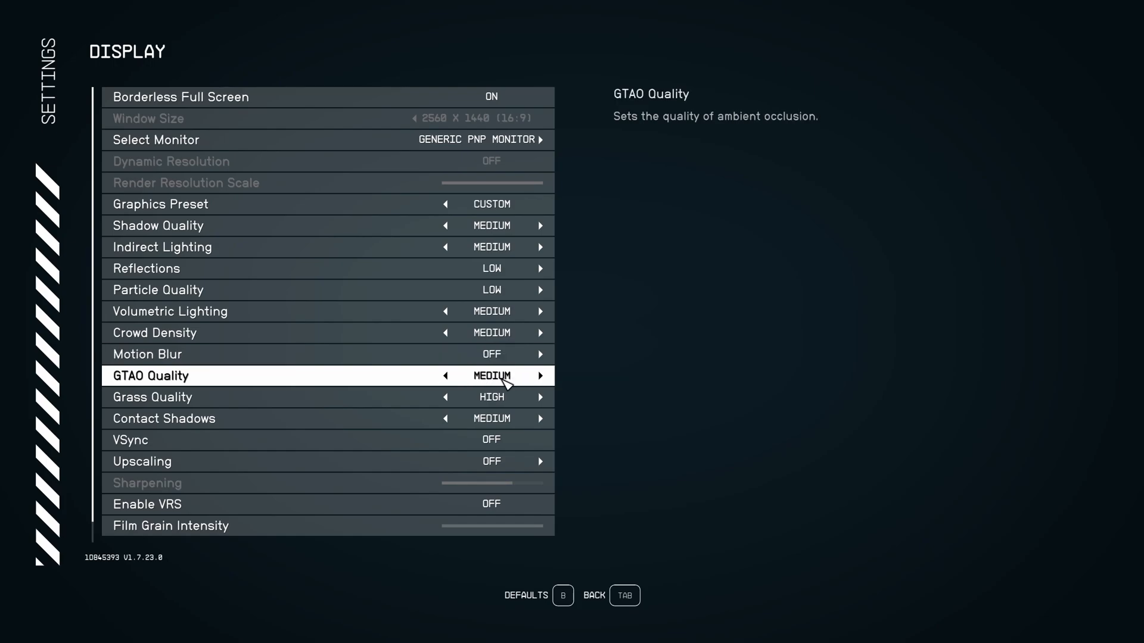
pyautogui.click(541, 376)
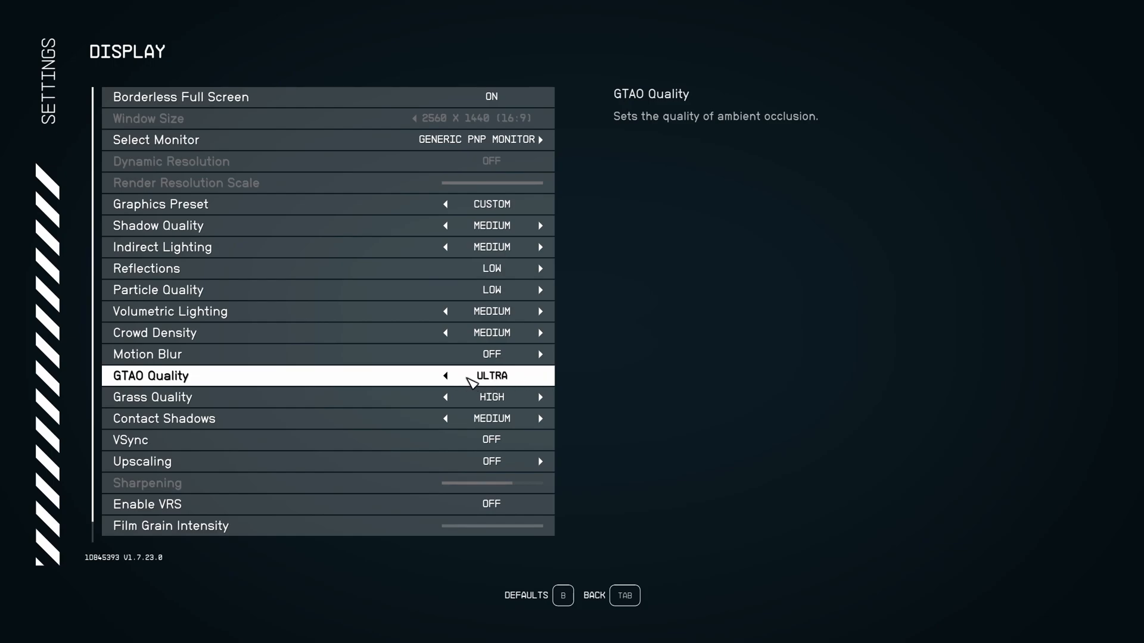
pyautogui.click(445, 375)
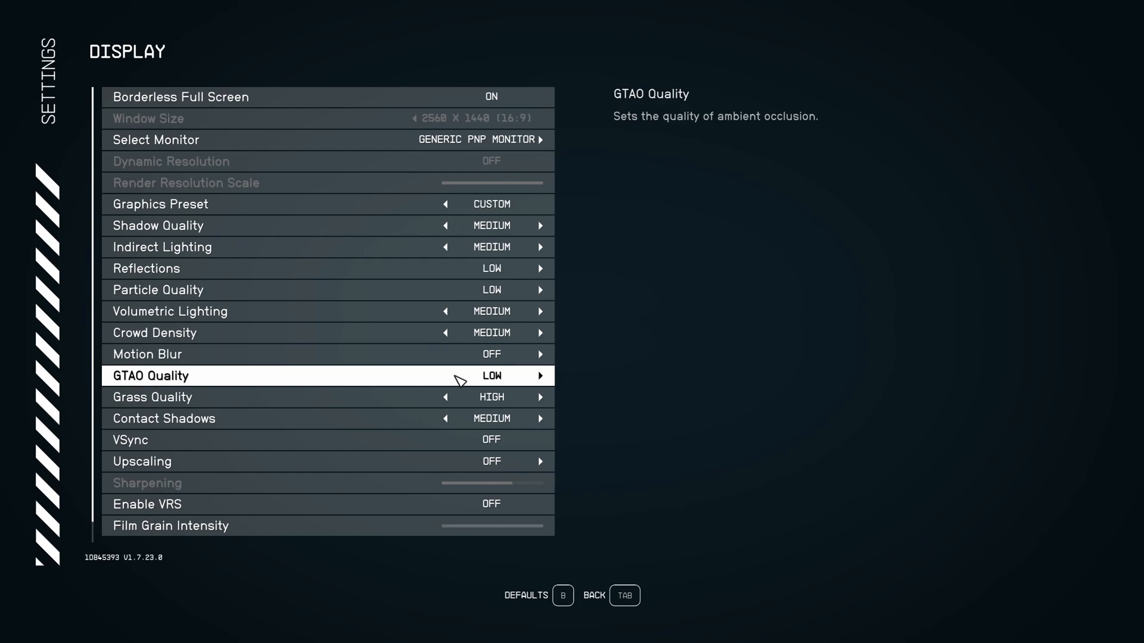
pyautogui.moveTo(511, 385)
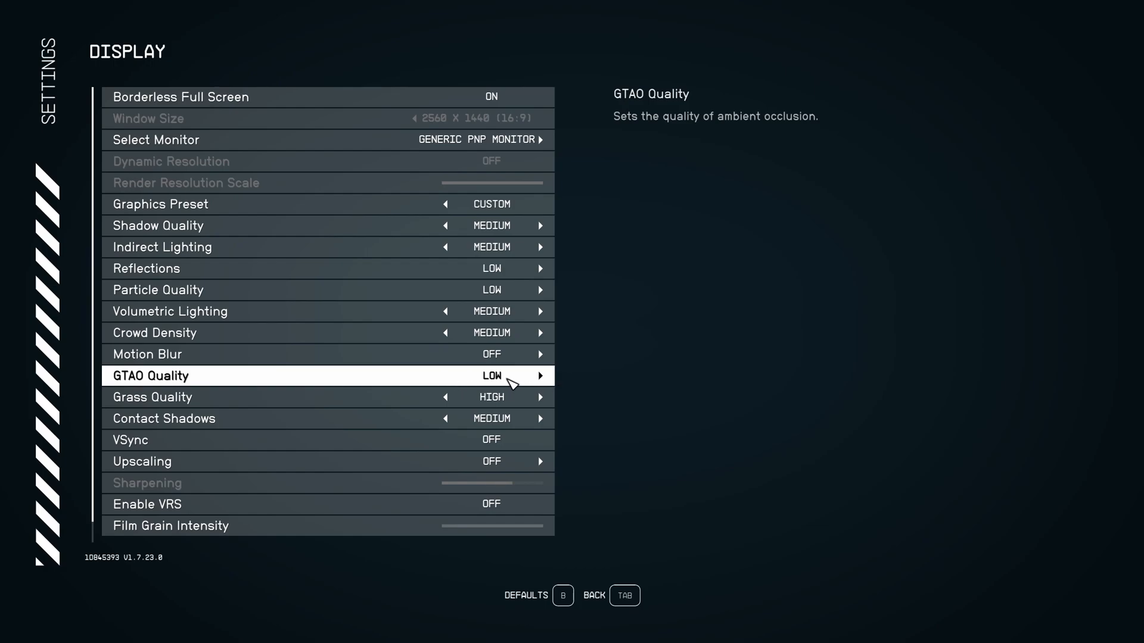
pyautogui.moveTo(543, 385)
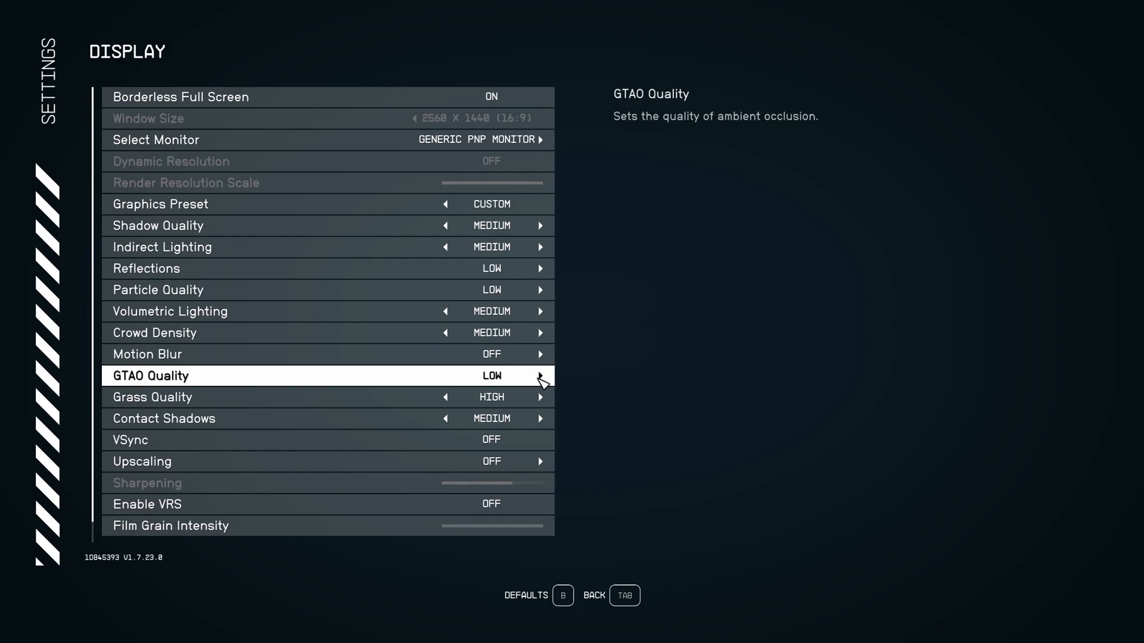
pyautogui.click(541, 375)
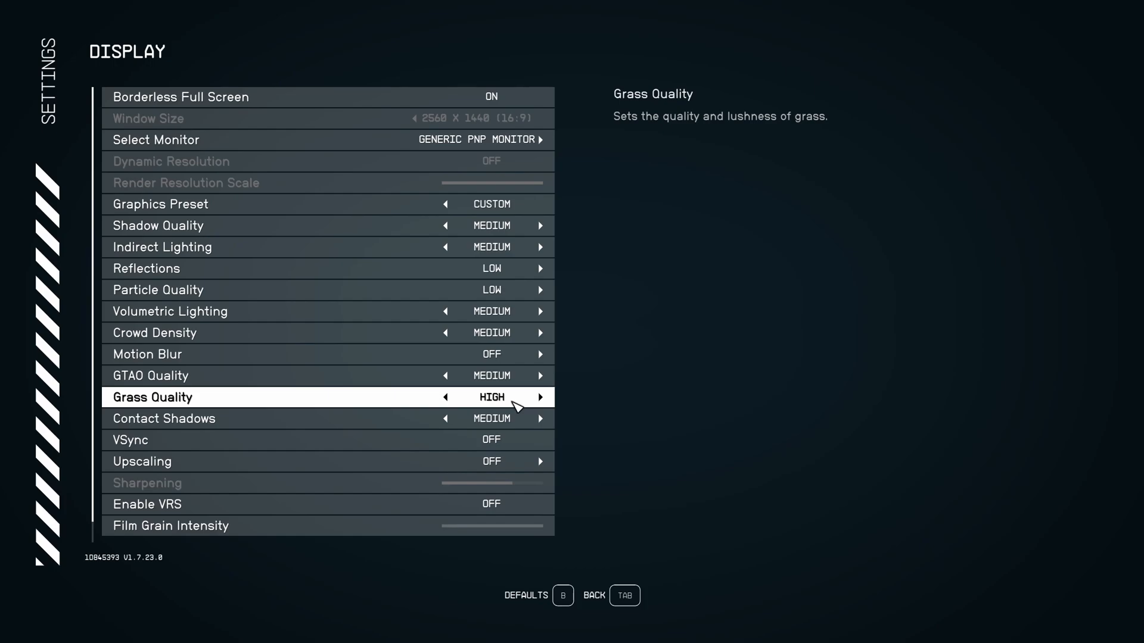
pyautogui.moveTo(511, 406)
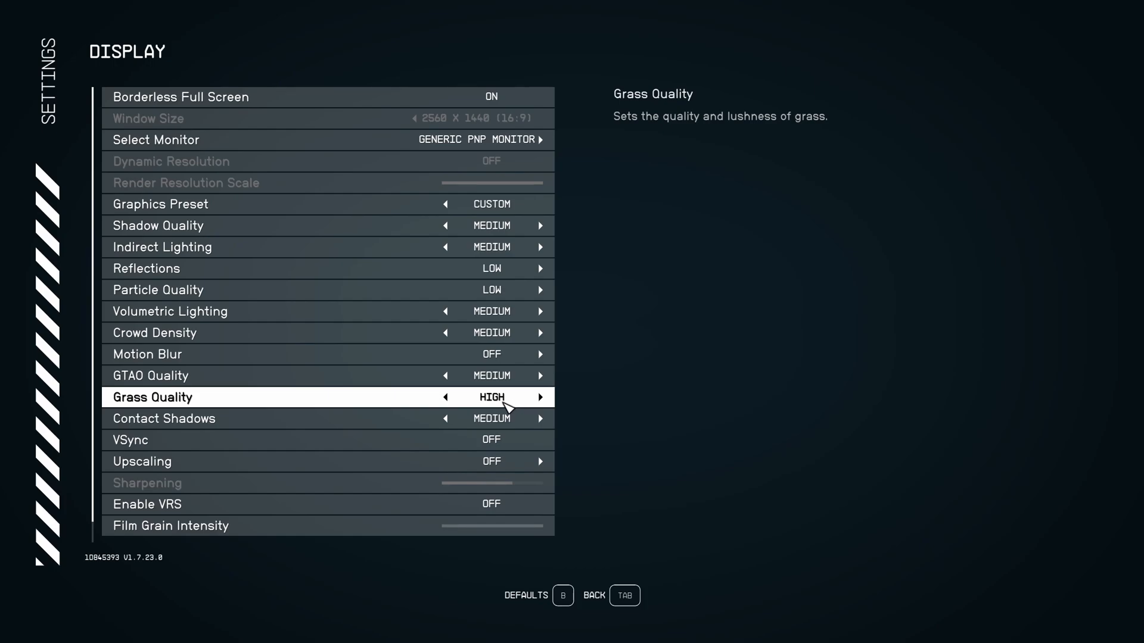
pyautogui.click(540, 397)
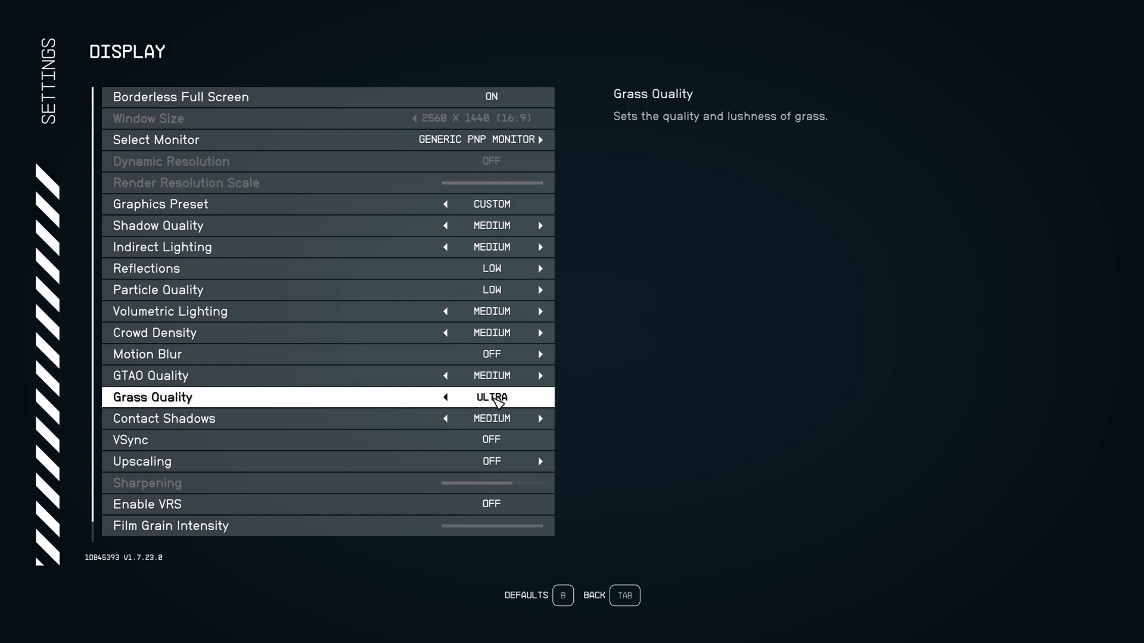
pyautogui.click(445, 398)
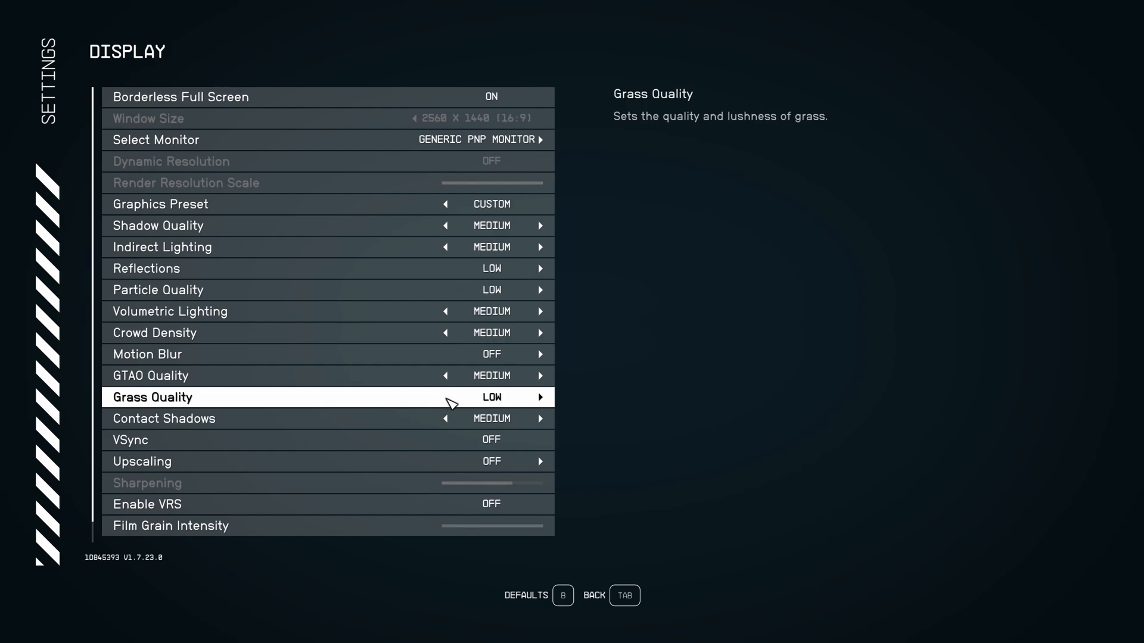
pyautogui.click(540, 398)
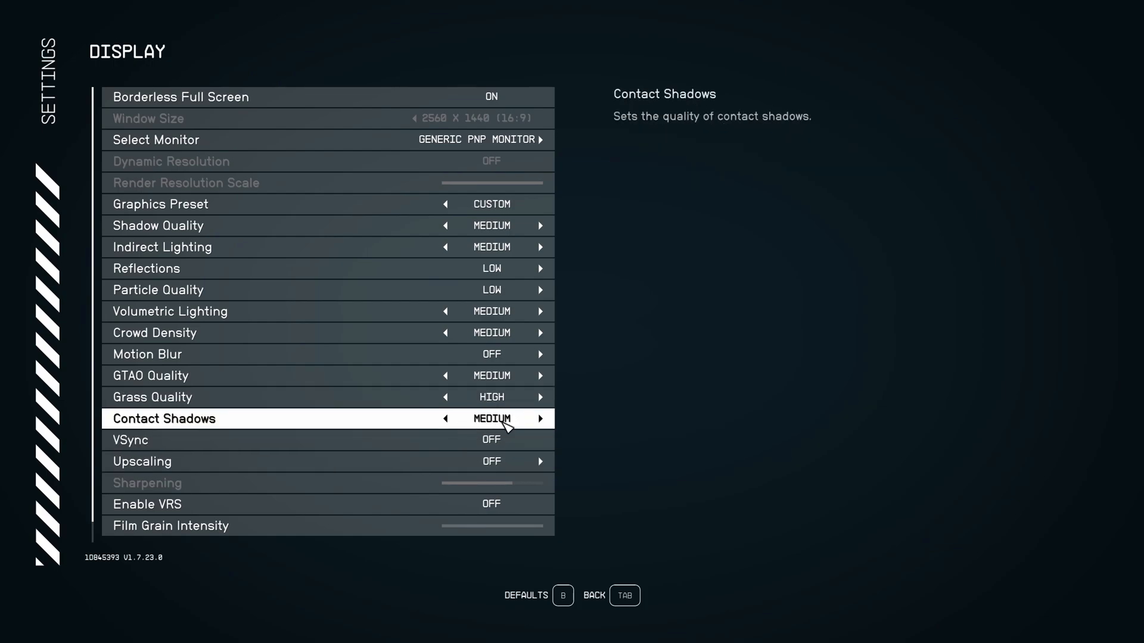
pyautogui.moveTo(521, 429)
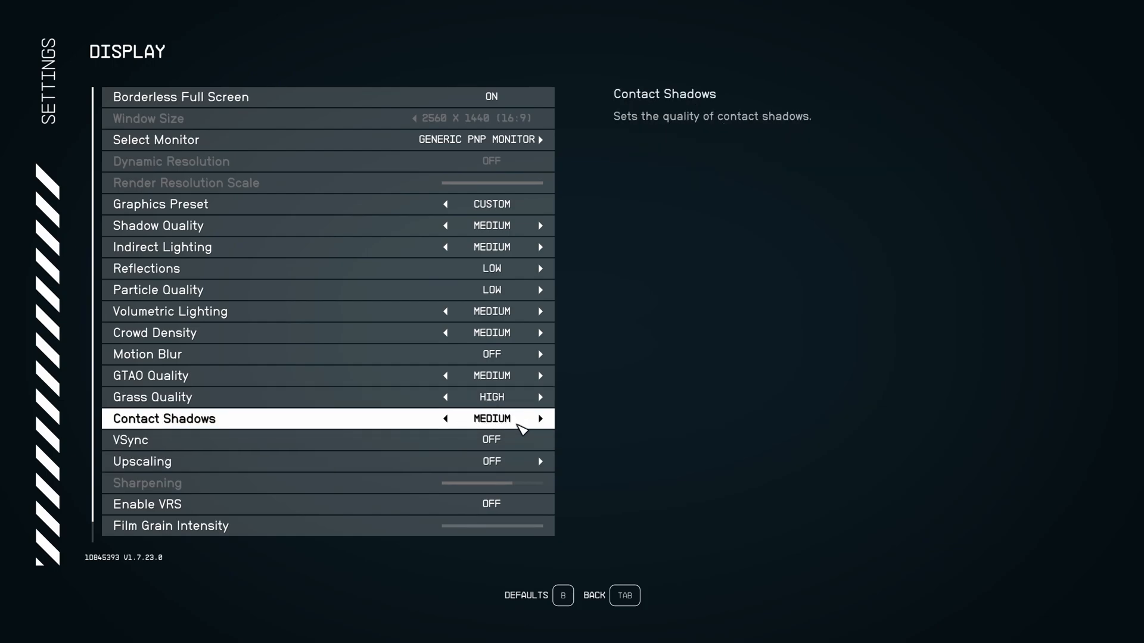
pyautogui.click(445, 418)
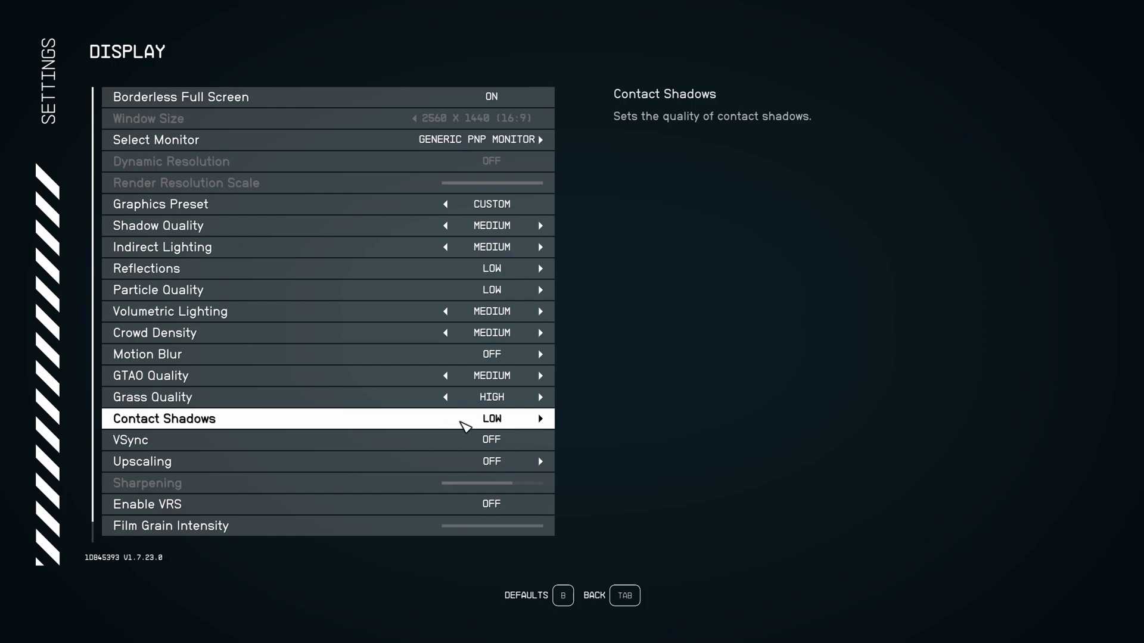
pyautogui.moveTo(509, 430)
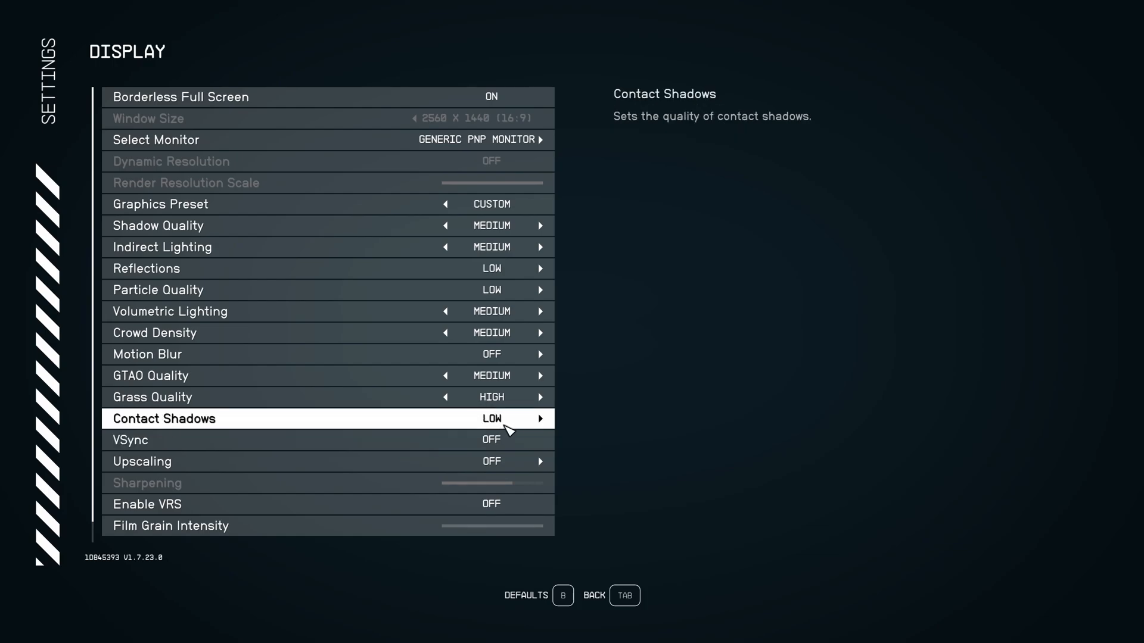
pyautogui.click(539, 418)
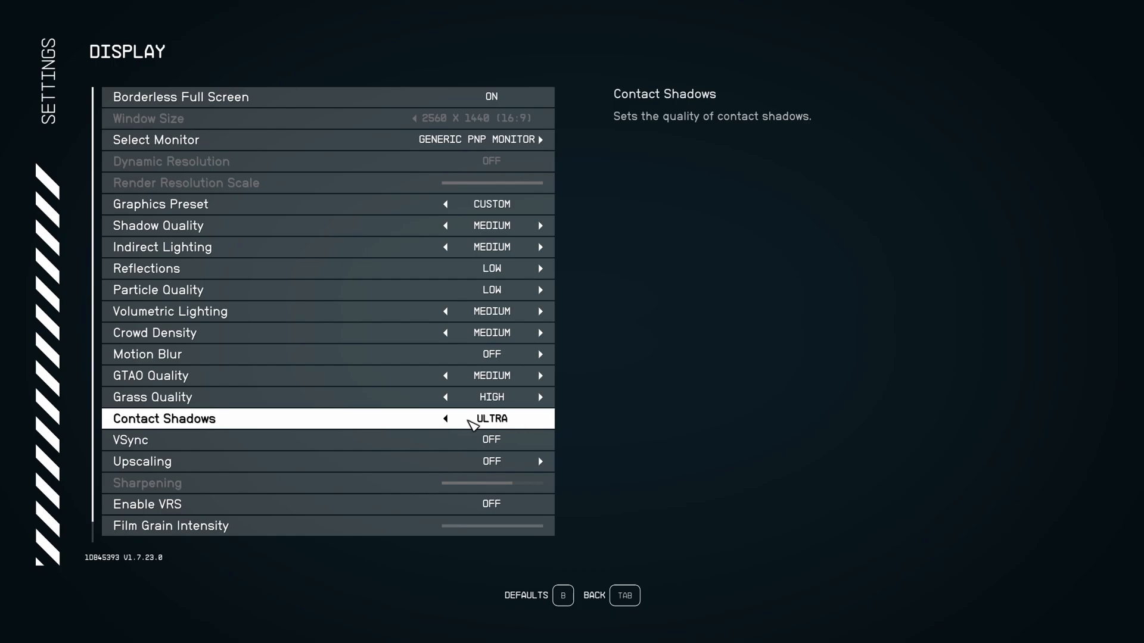
pyautogui.click(446, 418)
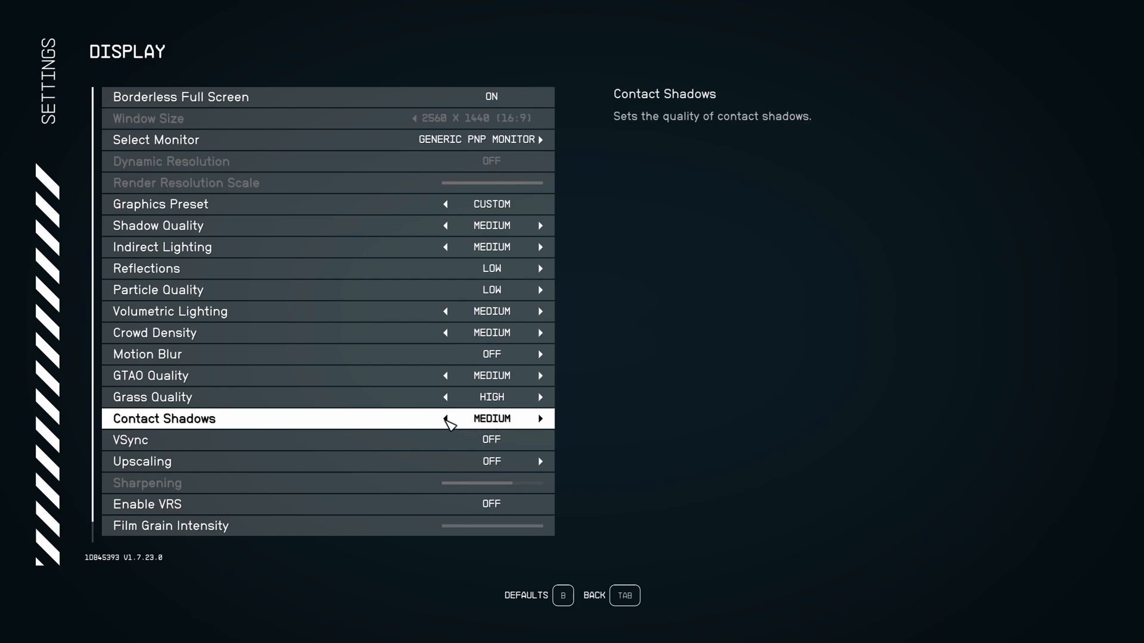
pyautogui.moveTo(529, 420)
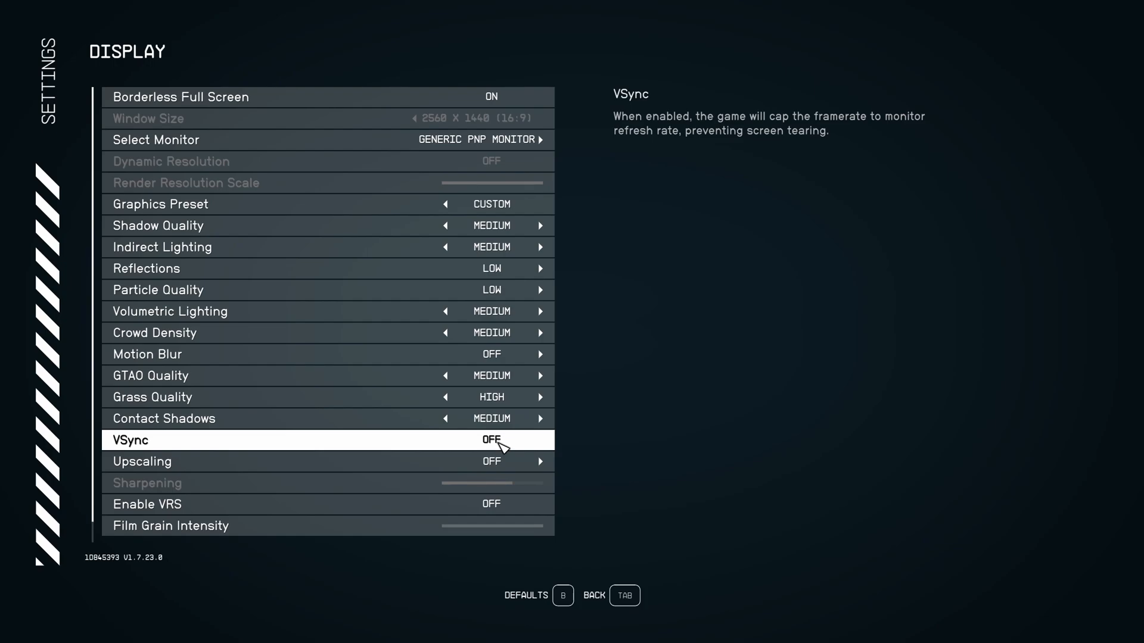
pyautogui.scroll(-3)
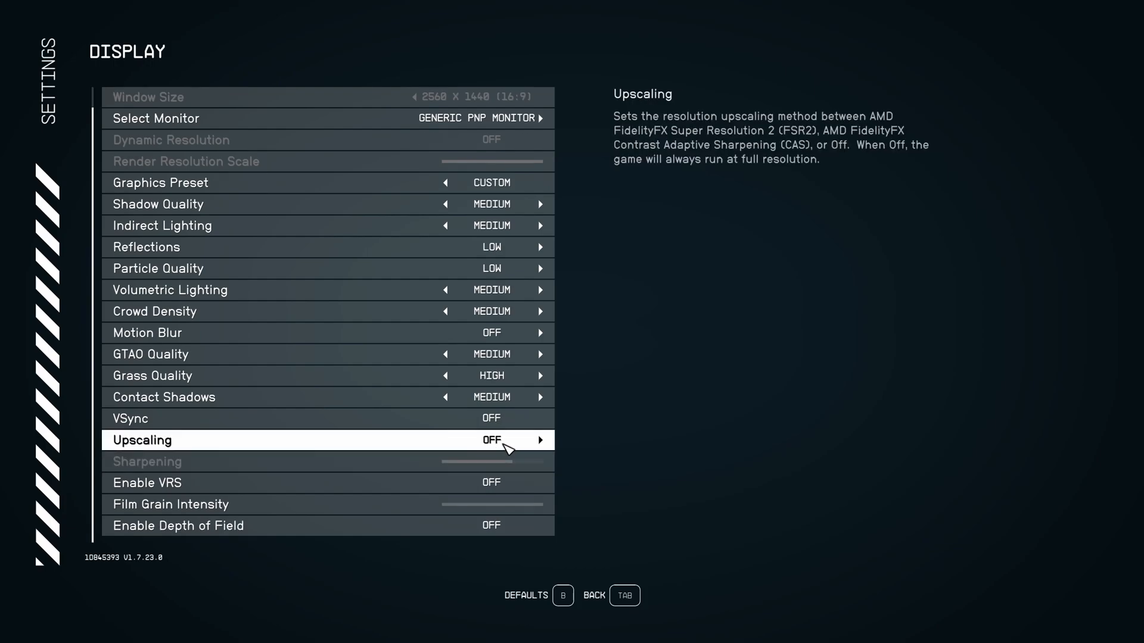
pyautogui.click(540, 440)
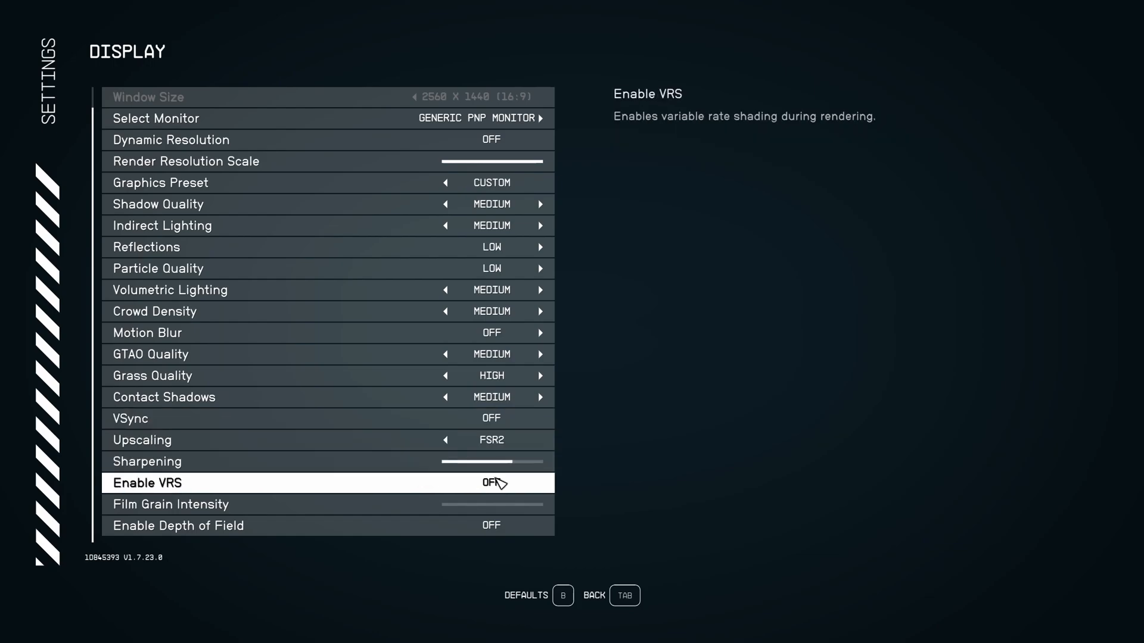
pyautogui.moveTo(511, 446)
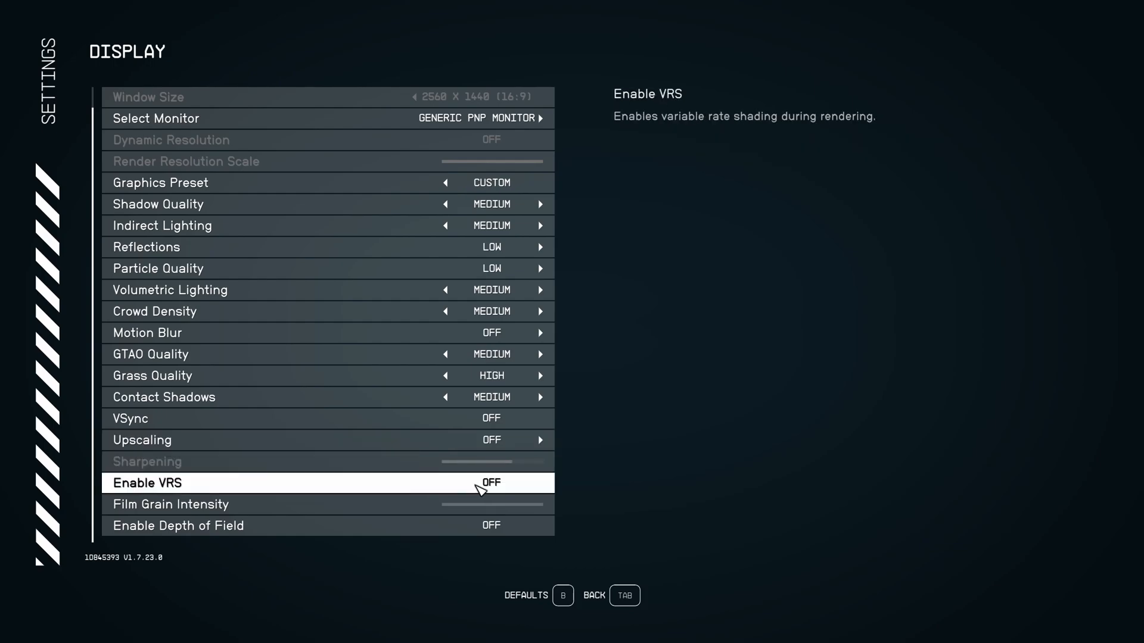
pyautogui.press('down')
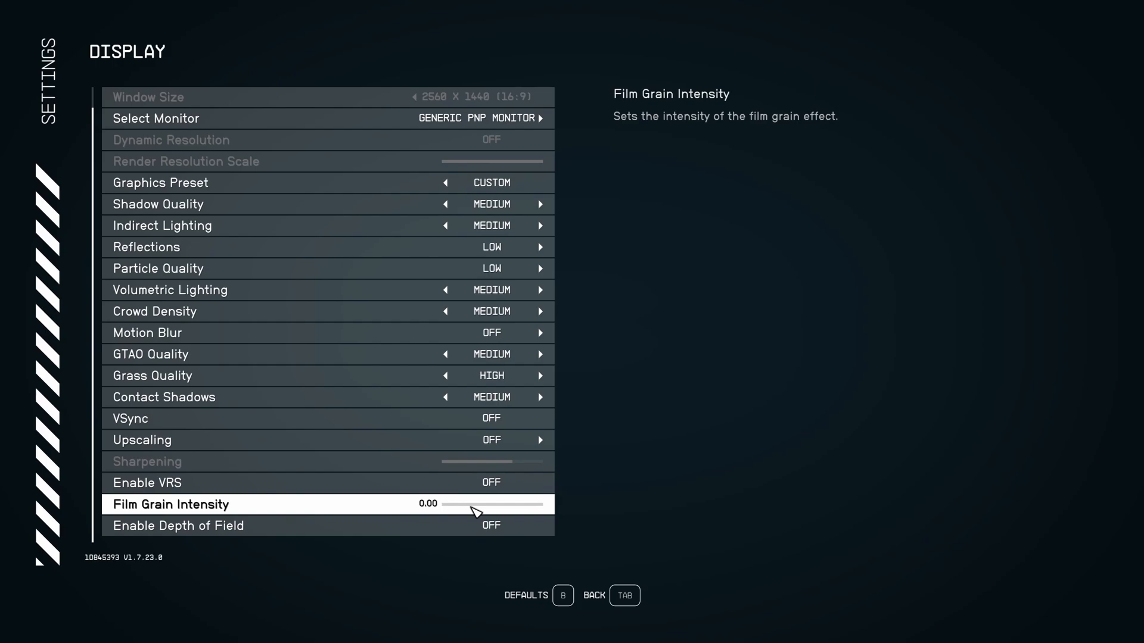
pyautogui.moveTo(471, 505)
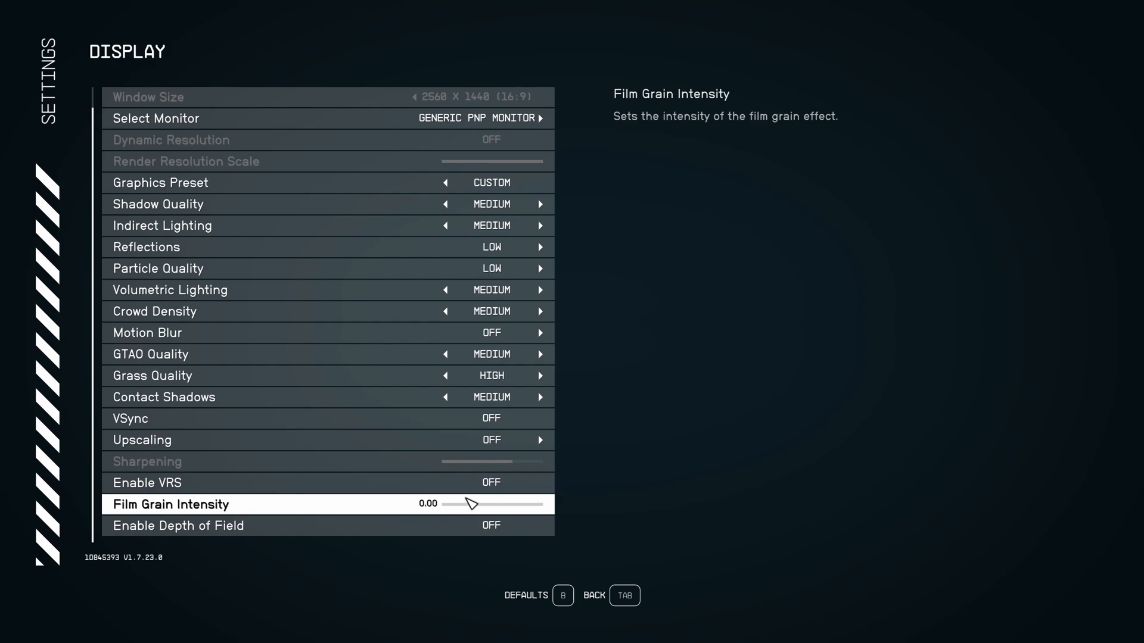